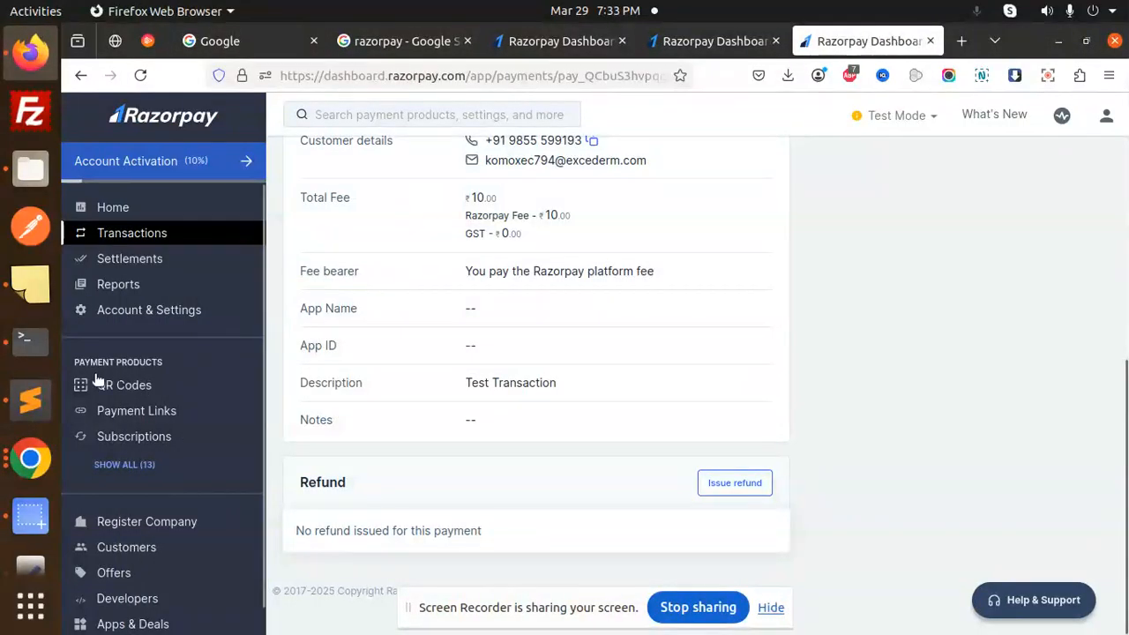
Step: Bring the FastAPI Razorpay setup notes forward after reviewing the test payment
click(32, 398)
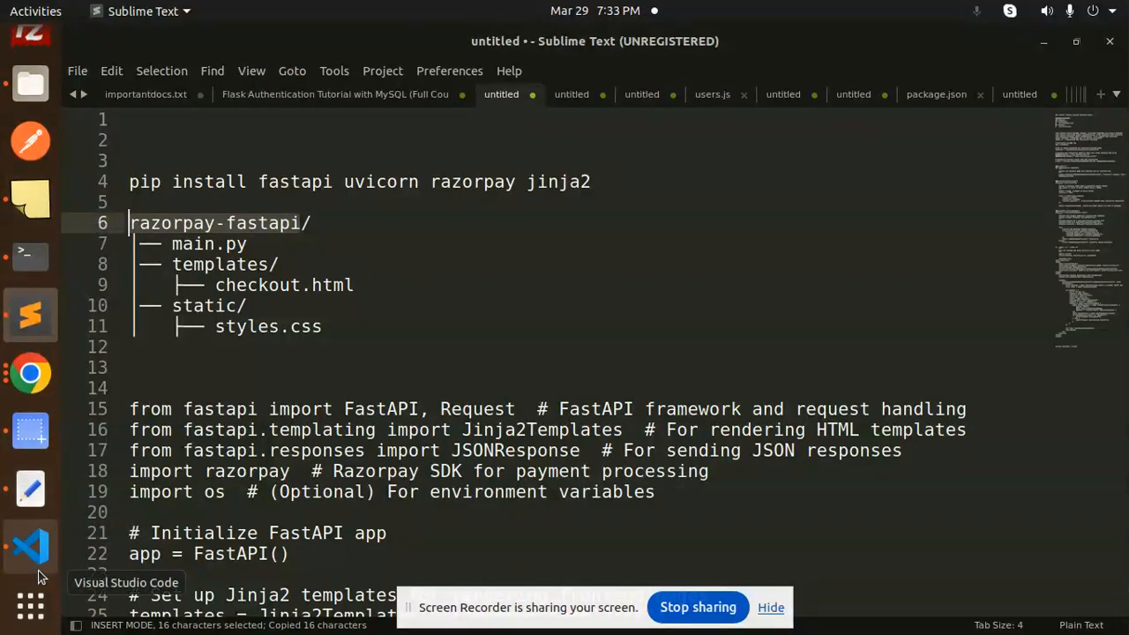
Step: Copy the Razorpay test key lines from the Flask app into the FastAPI notes and close the old terminal
click(30, 546)
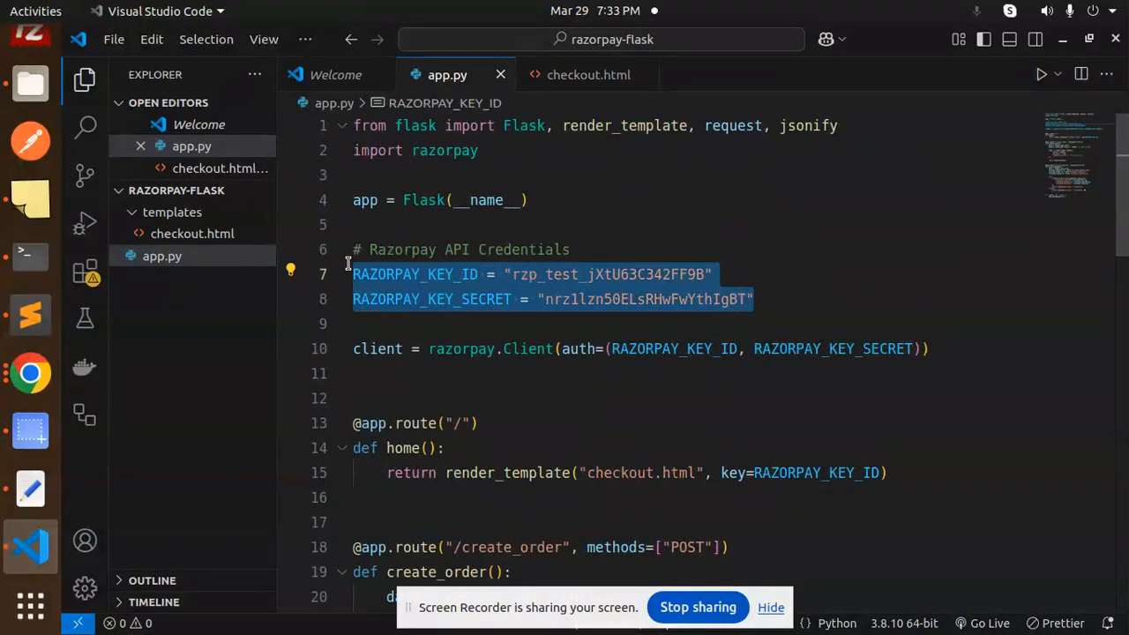
mouse_move(30, 314)
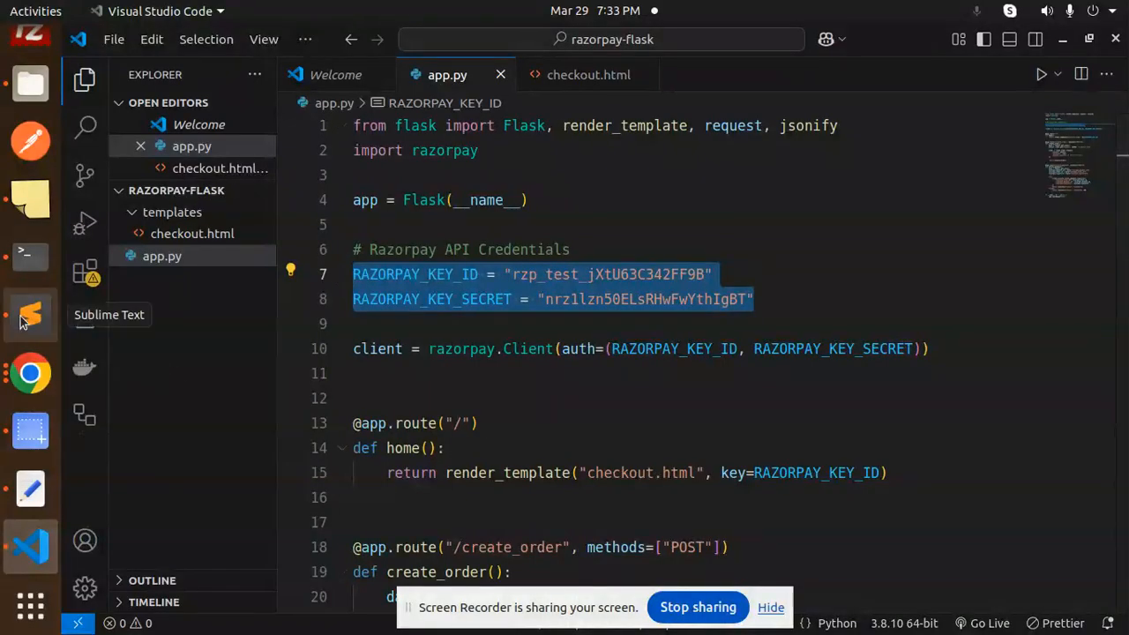
click(32, 314)
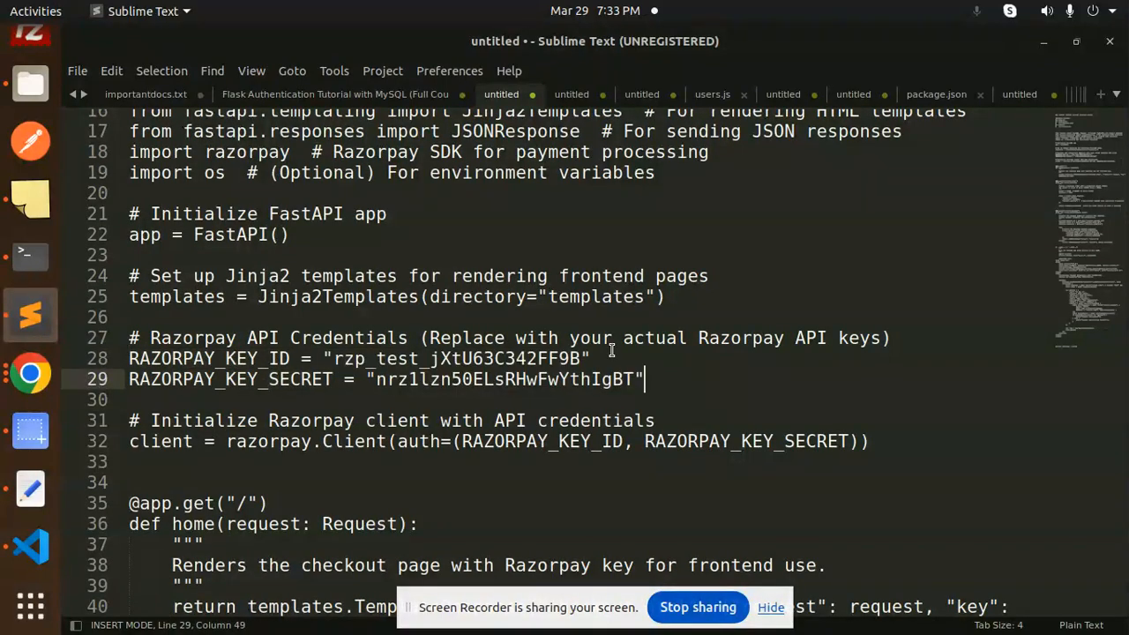
right_click(30, 547)
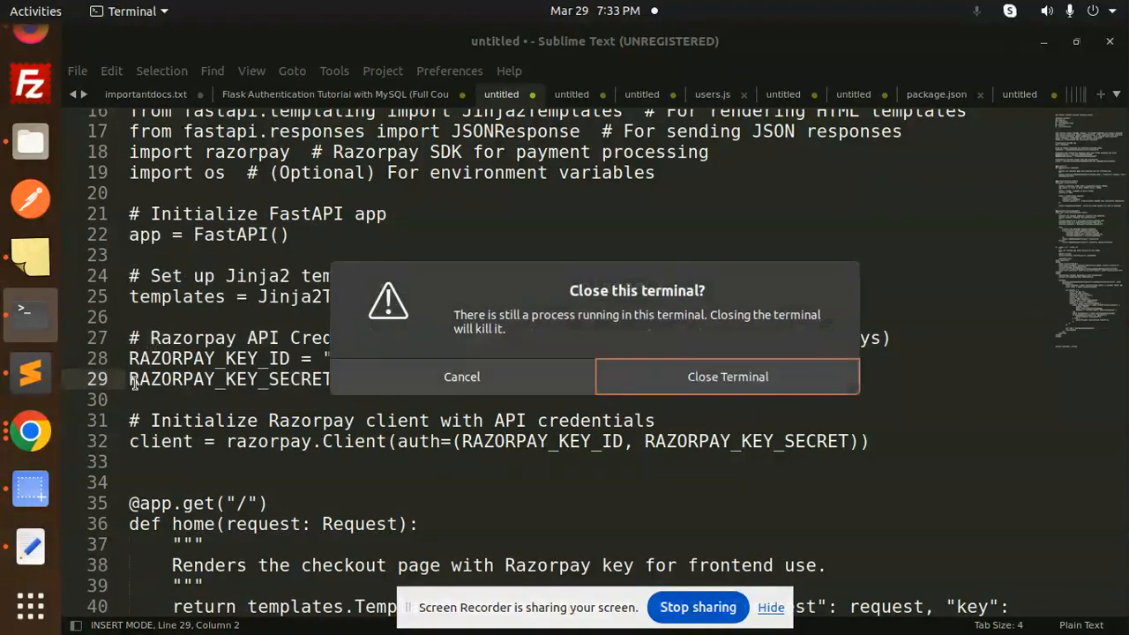
mouse_move(639, 381)
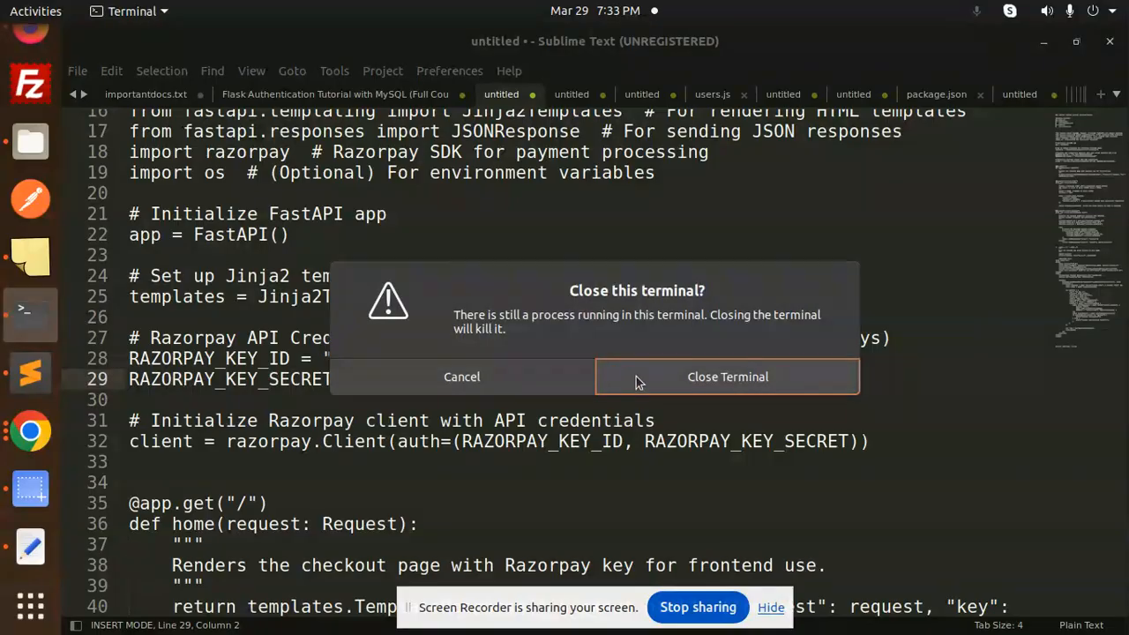
click(727, 377)
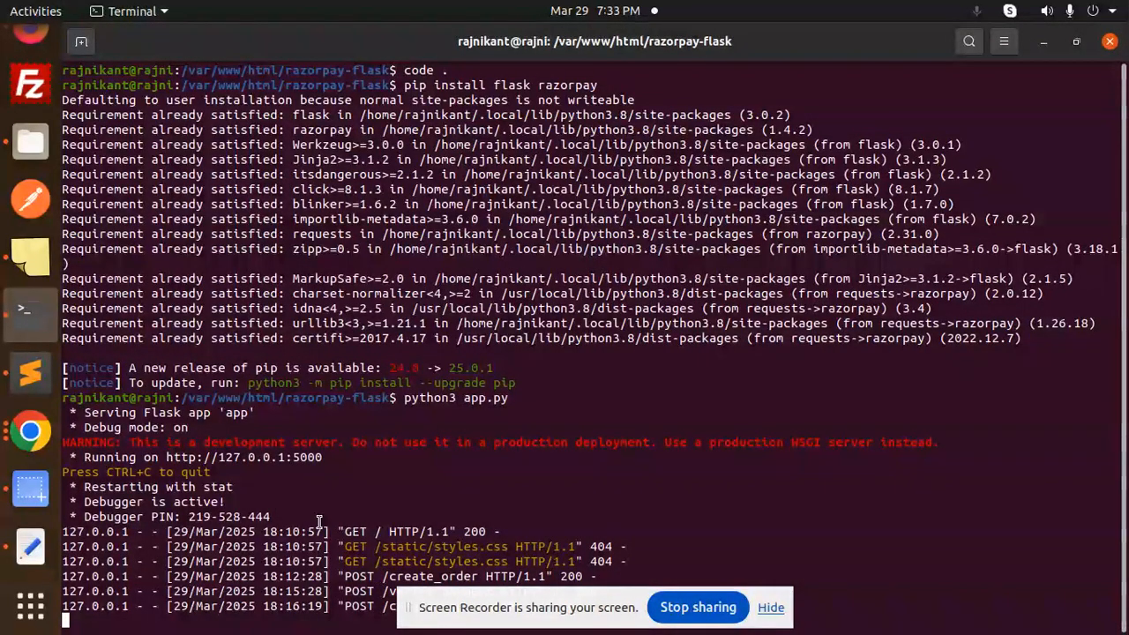
key(ctrl+c)
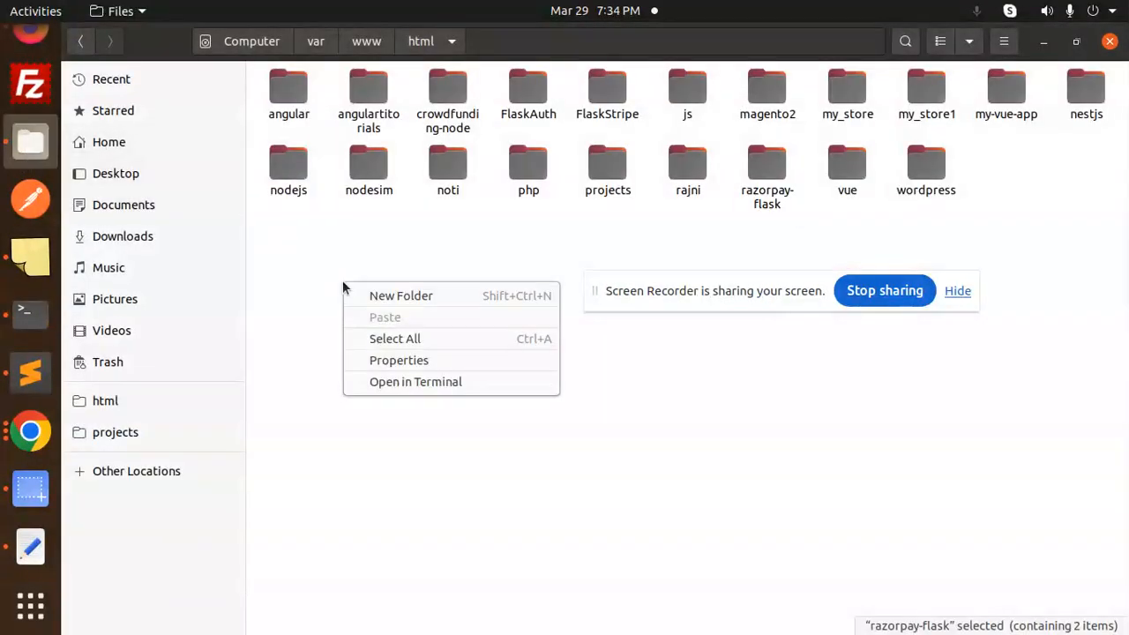
Step: Create a razorpay-fastapi folder under html and launch it as a VS Code project with code
click(400, 297)
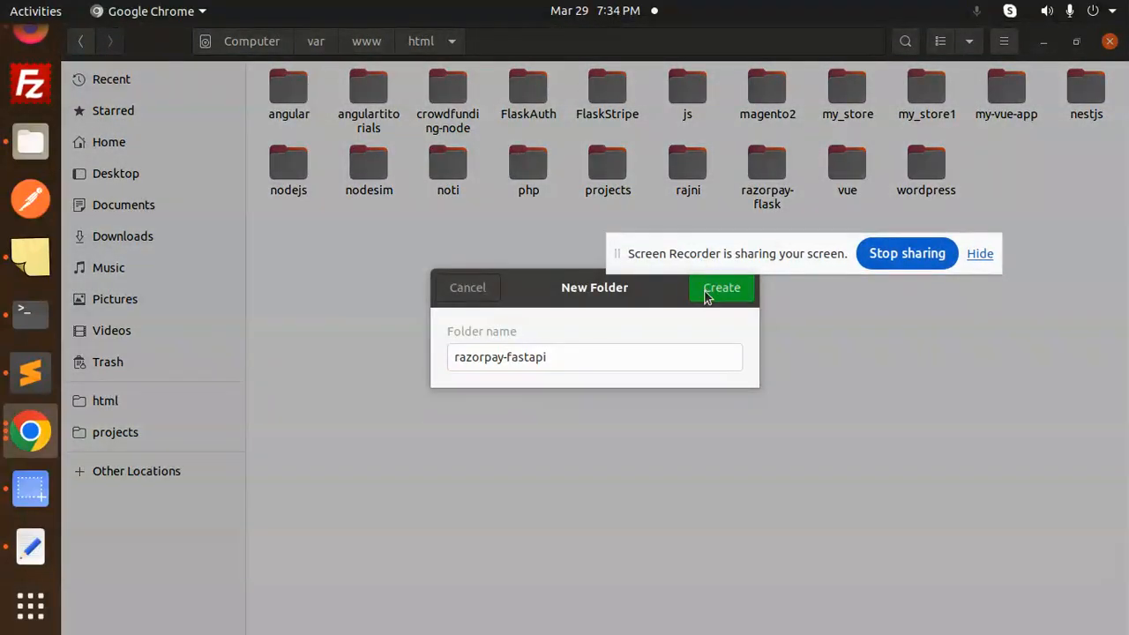
click(722, 288)
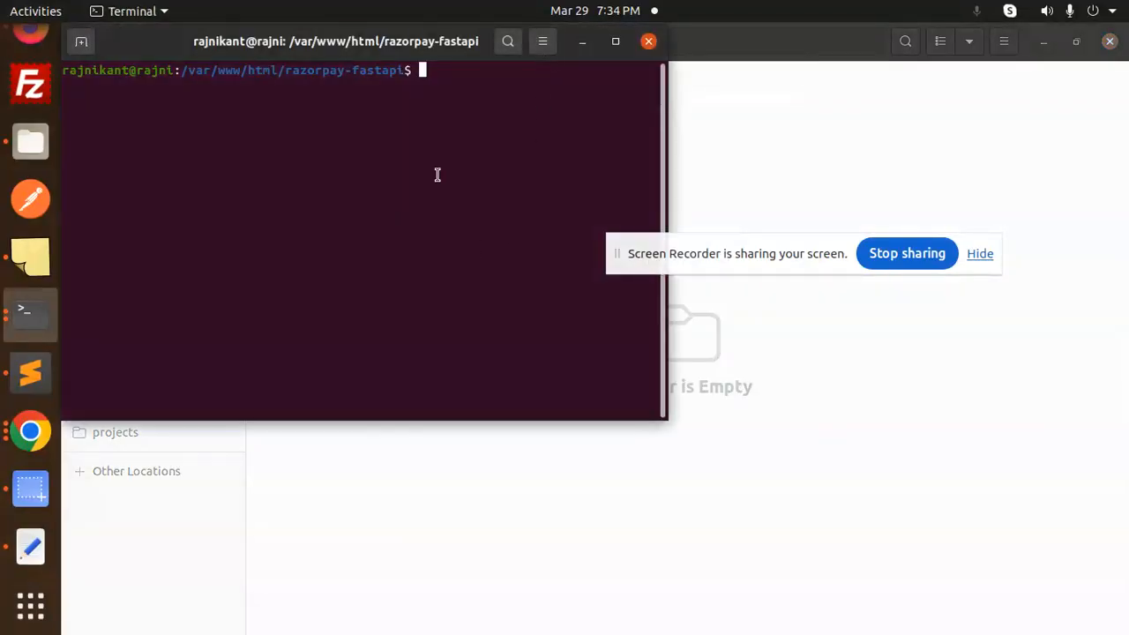
text(code .)
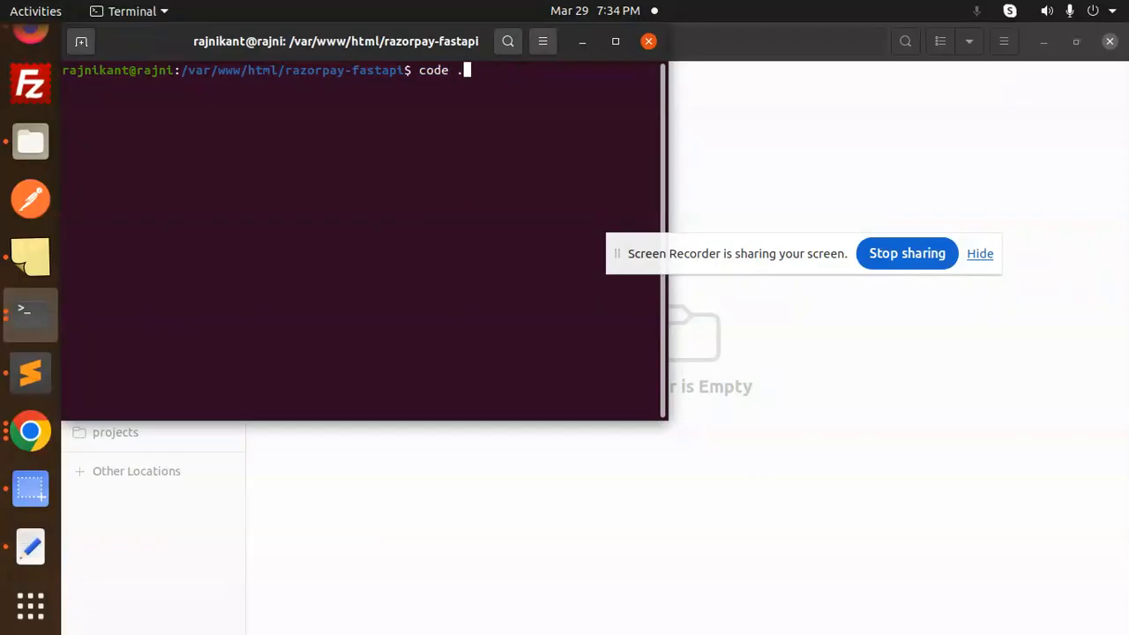
key(Return)
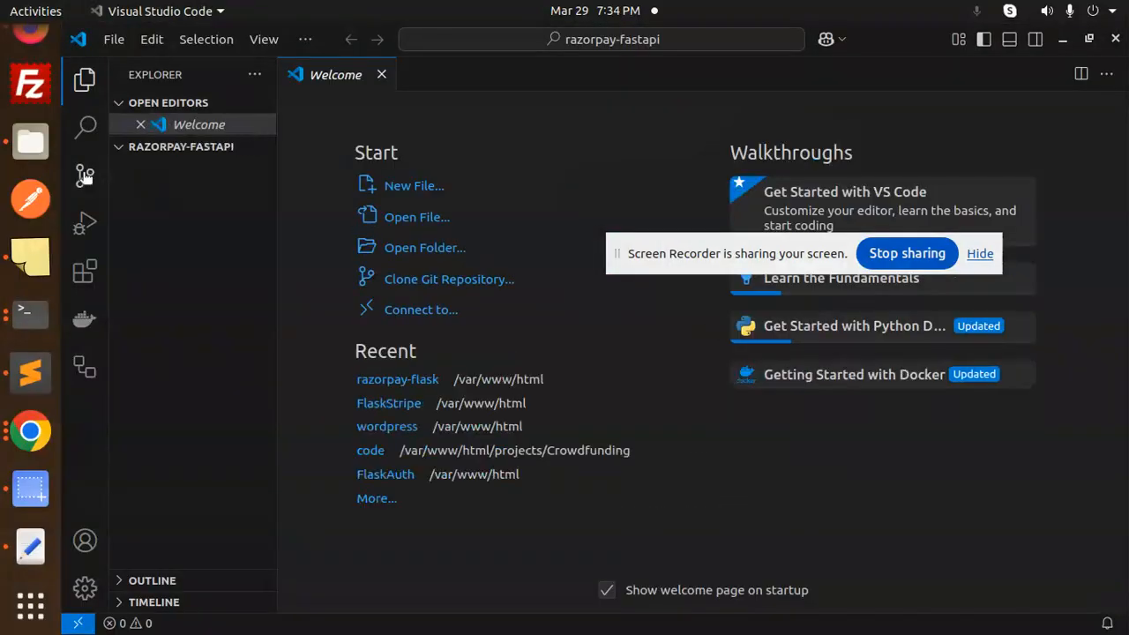
Step: Add main.py and a templates folder with a new file to the razorpay-fastapi project
click(28, 373)
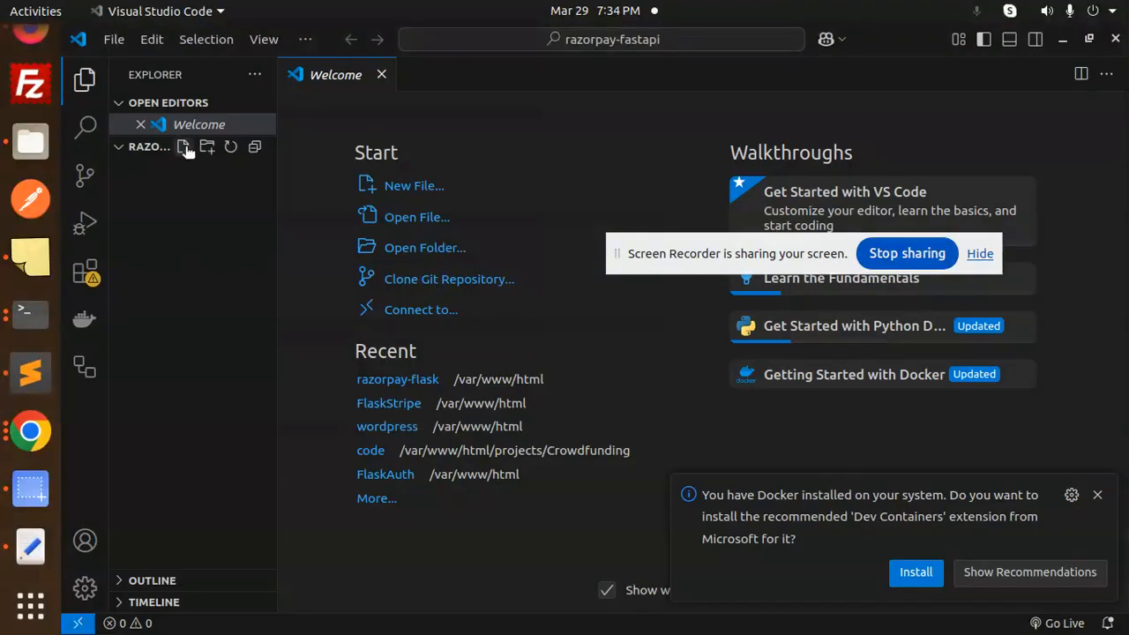
click(183, 146)
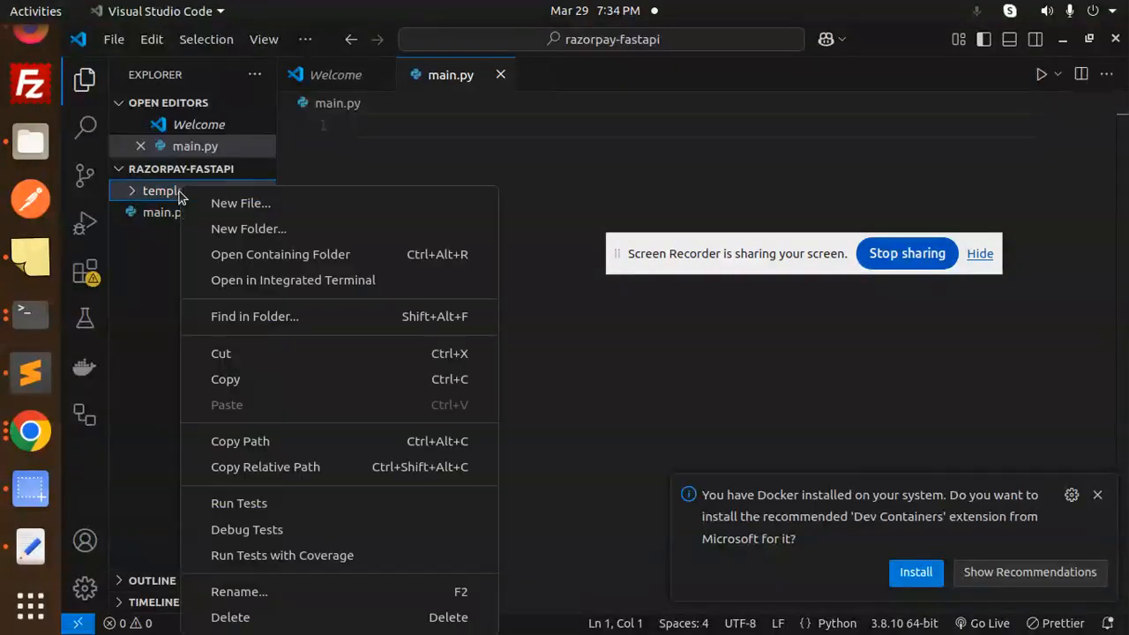
click(240, 203)
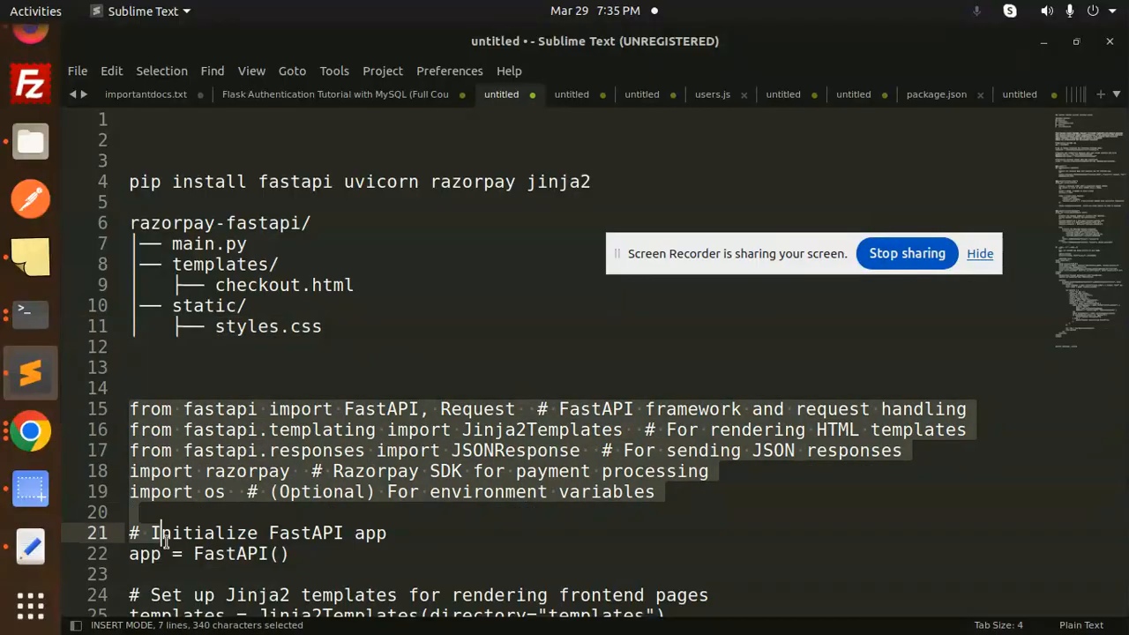
Step: Copy 'uvicorn main:app --reload' from the notes and run it in the project terminal
scroll(down, 3)
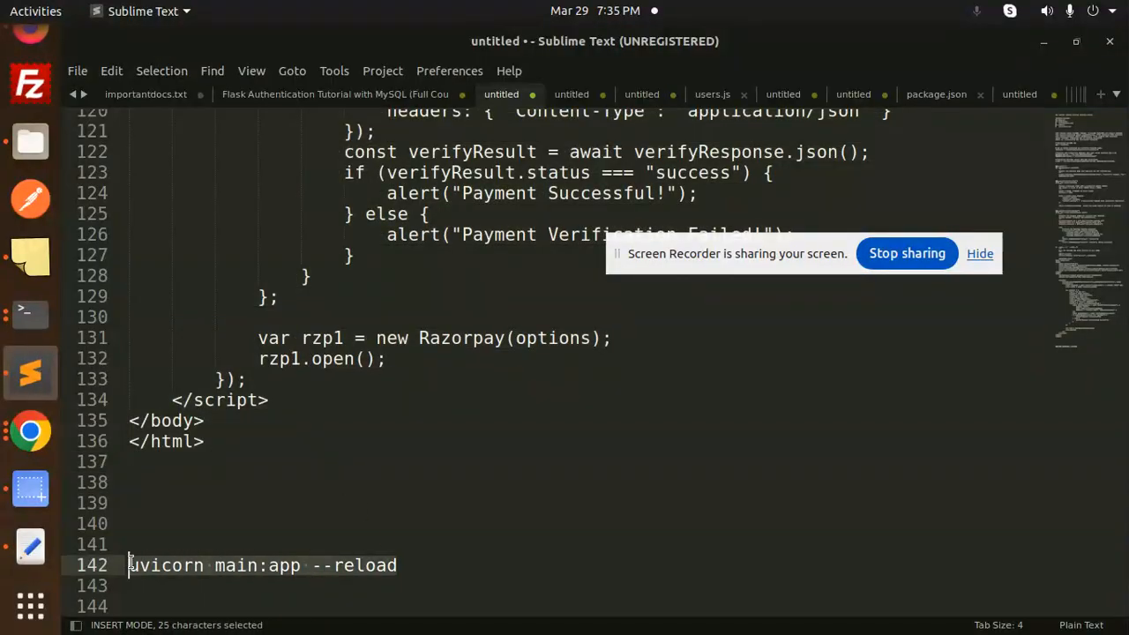
key(ctrl+c)
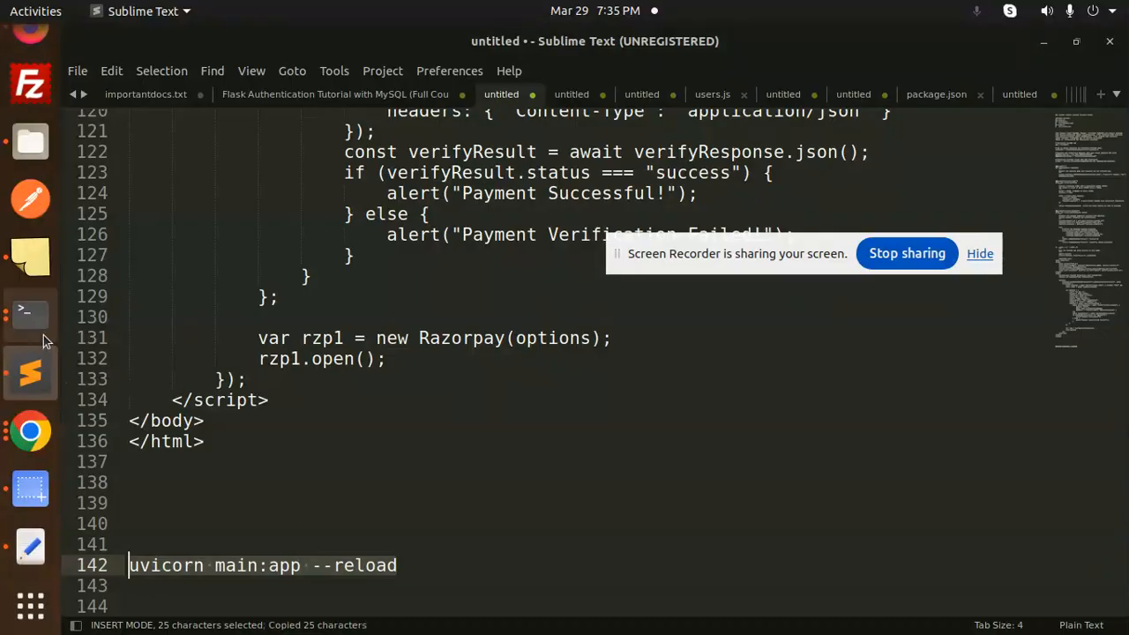
click(28, 314)
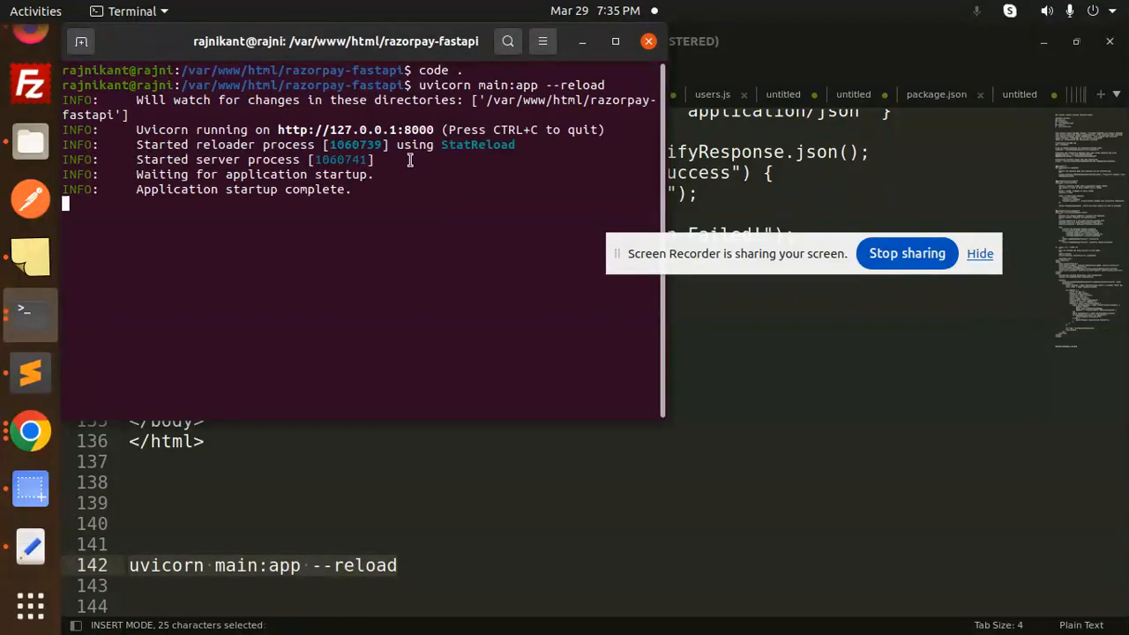
Step: Read the 500 traceback and run pip install fastapi uvicorn razorpay jinja2
right_click(410, 159)
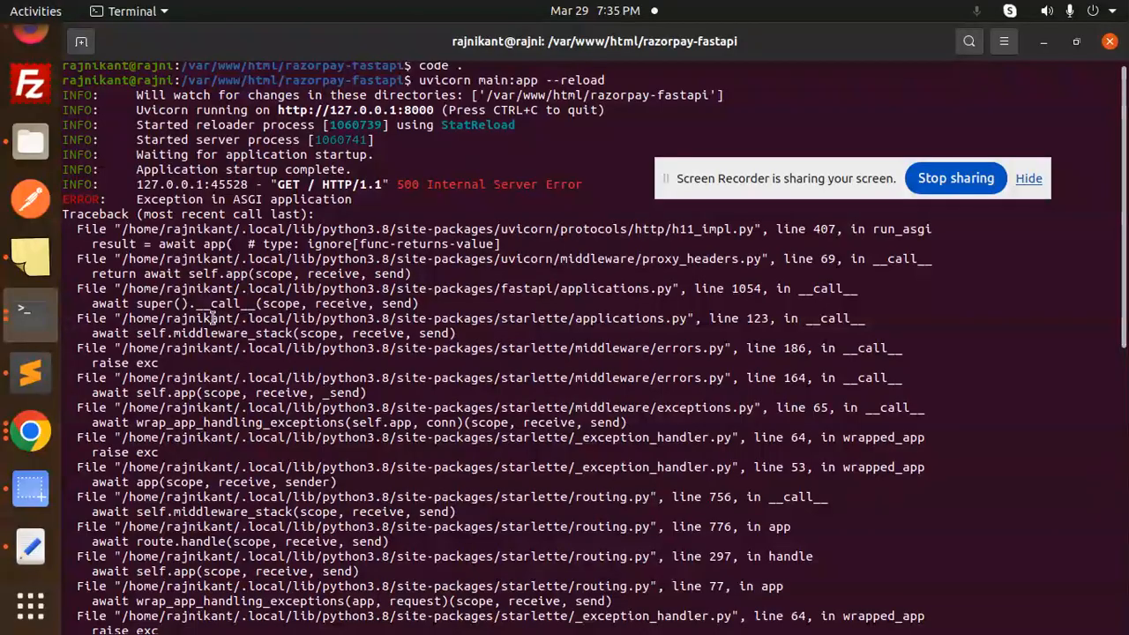
click(30, 375)
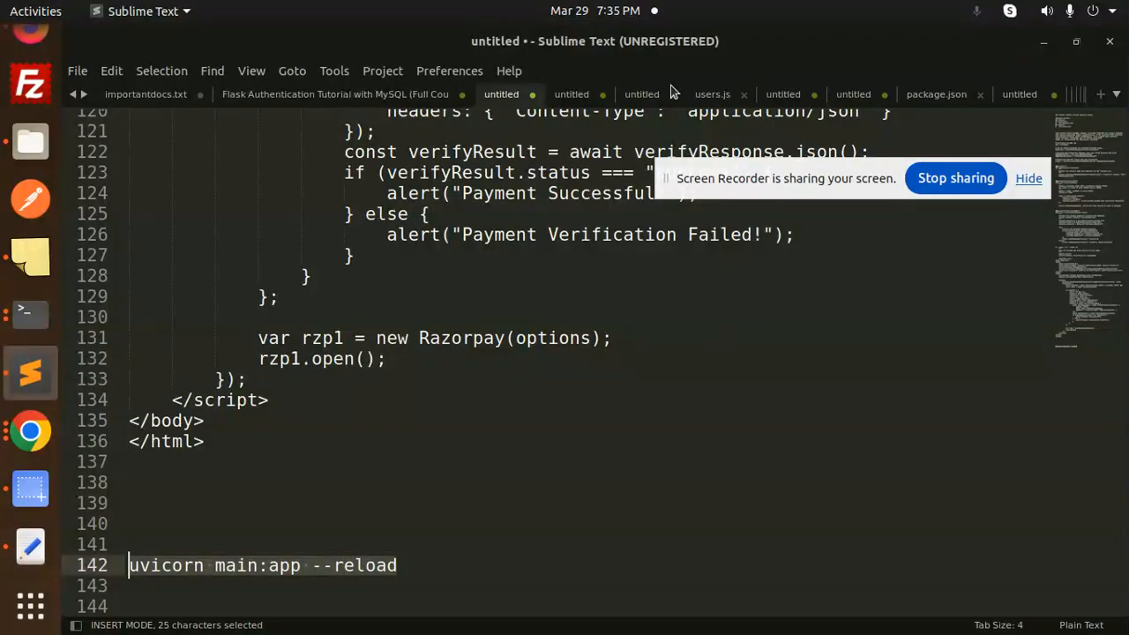
mouse_move(1113, 320)
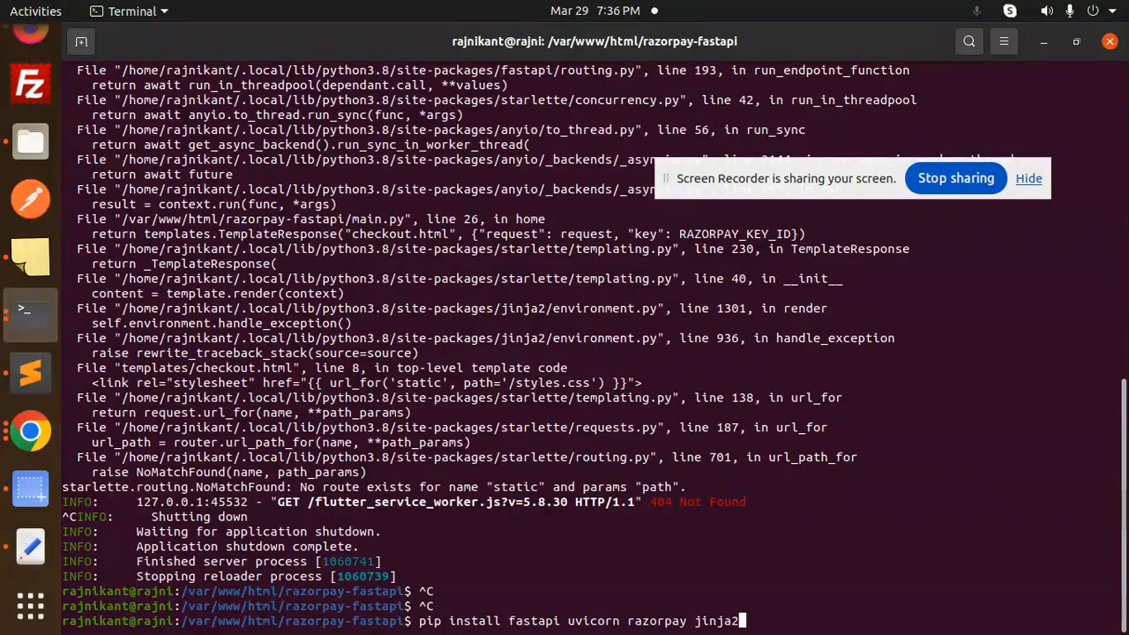
key(Return)
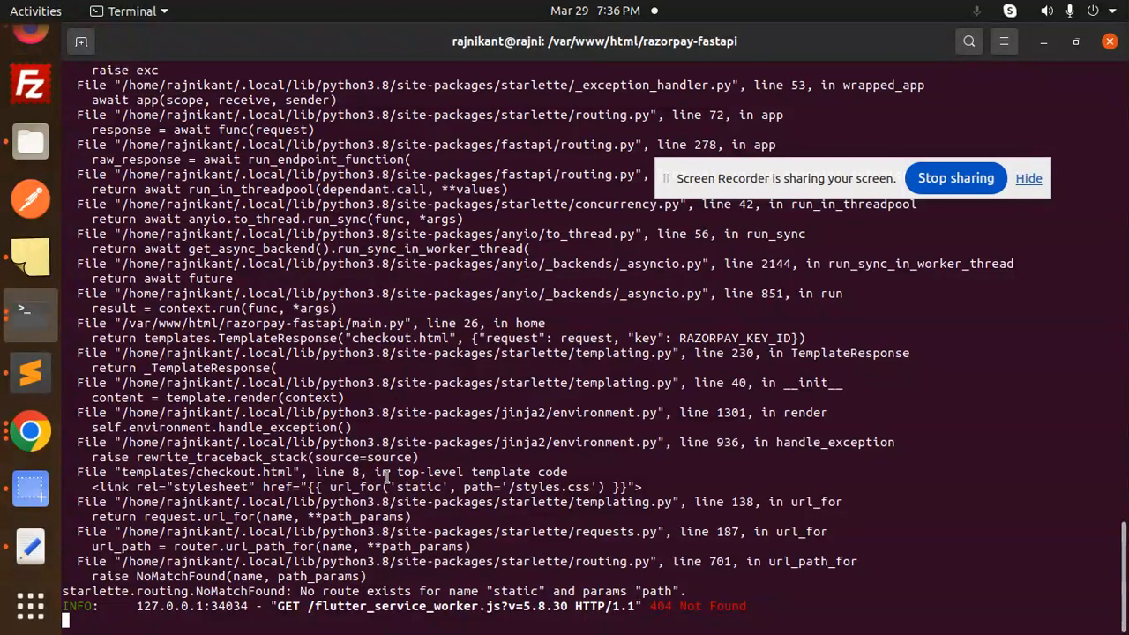
mouse_move(600, 593)
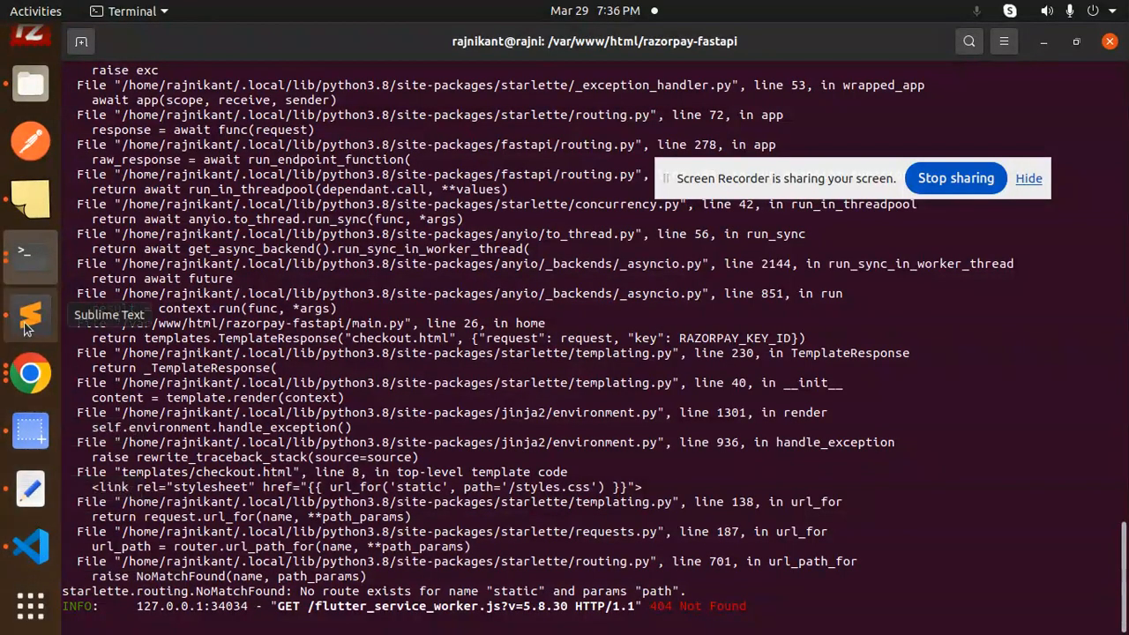
Step: Remove the static stylesheet <link> line from templates/checkout.html
click(30, 315)
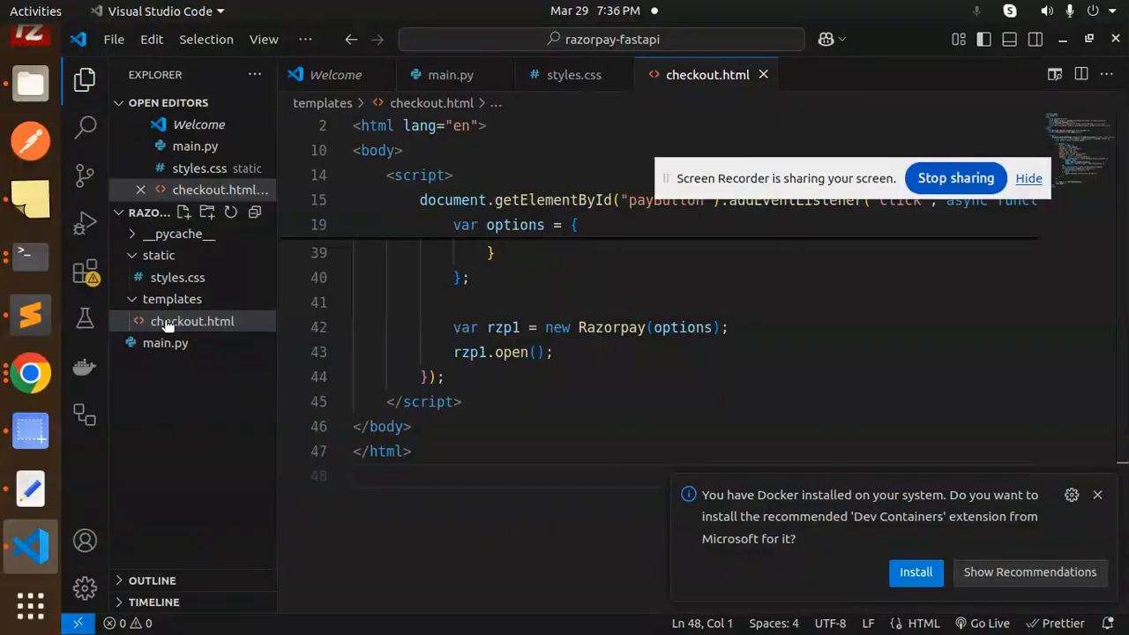
click(159, 254)
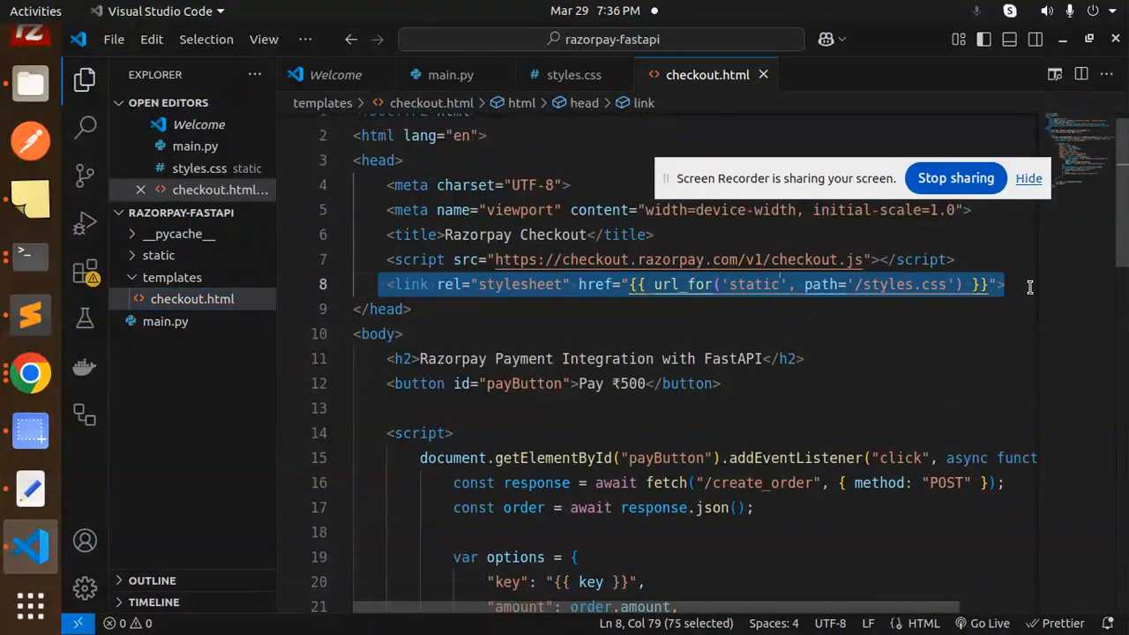
key(Delete)
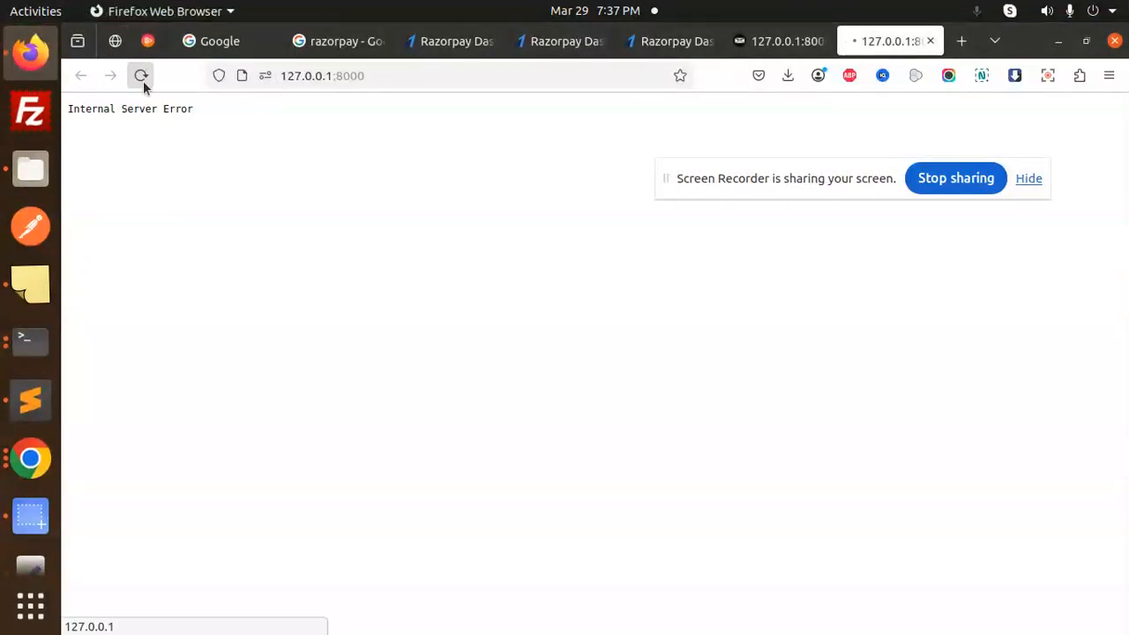
Step: Reload the app, start the ₹500 payment and submit a mobile contact number
click(141, 74)
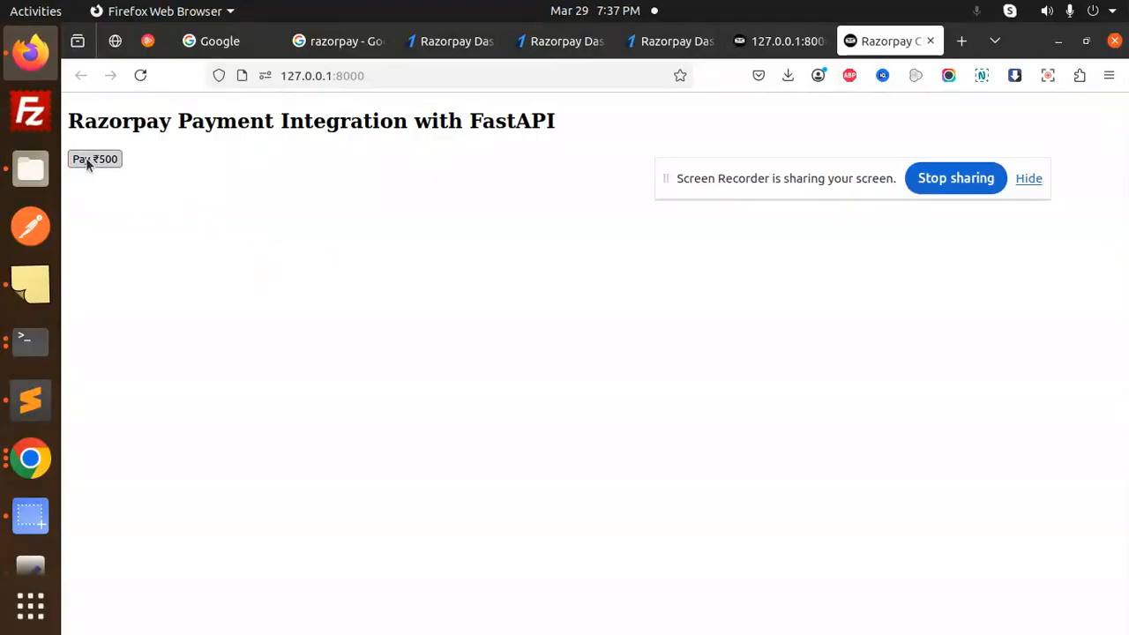
click(95, 158)
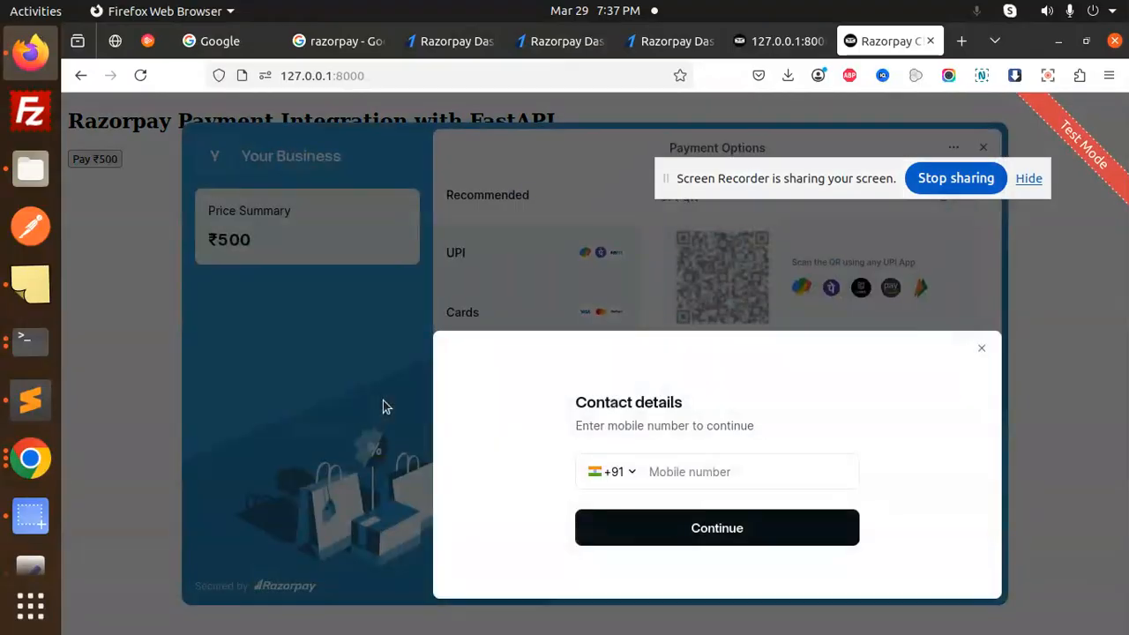
click(717, 471)
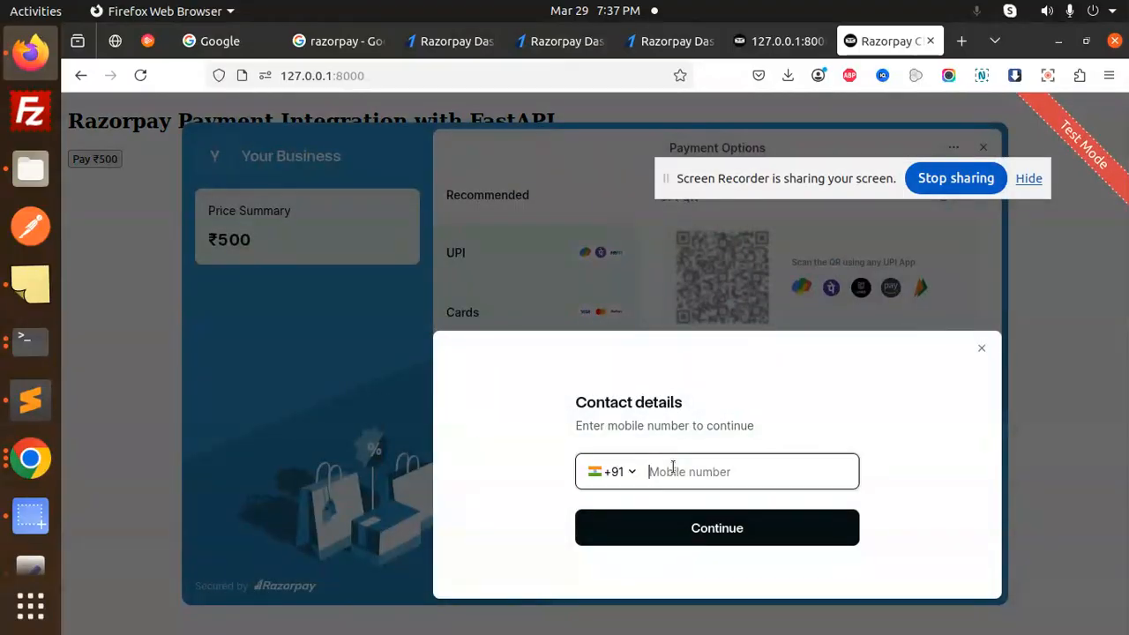
text(9)
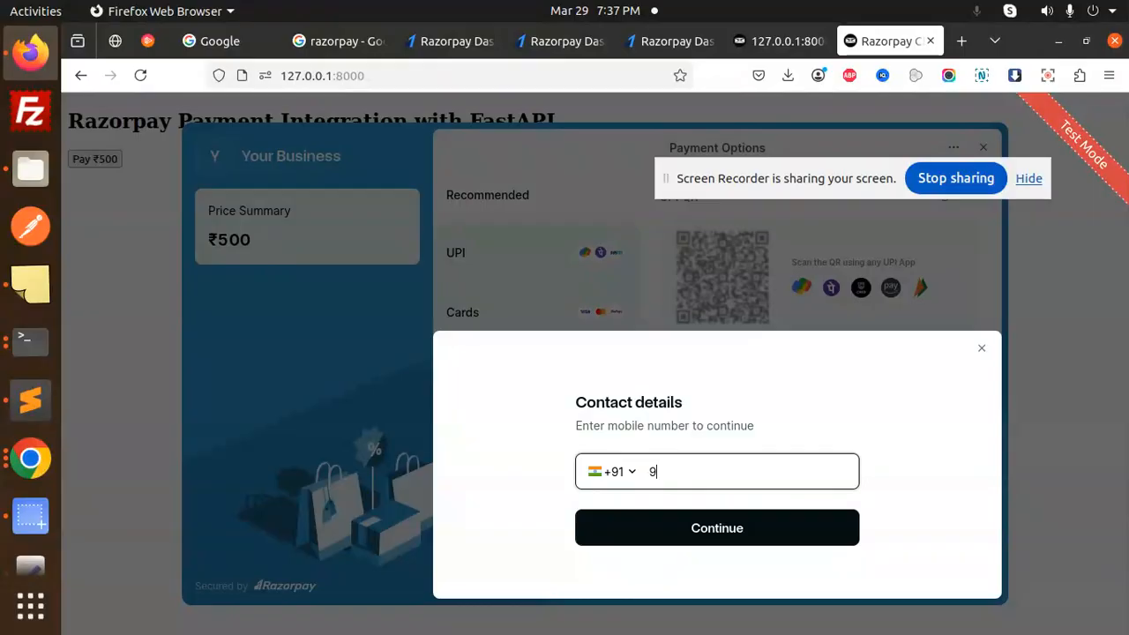
text(85559919)
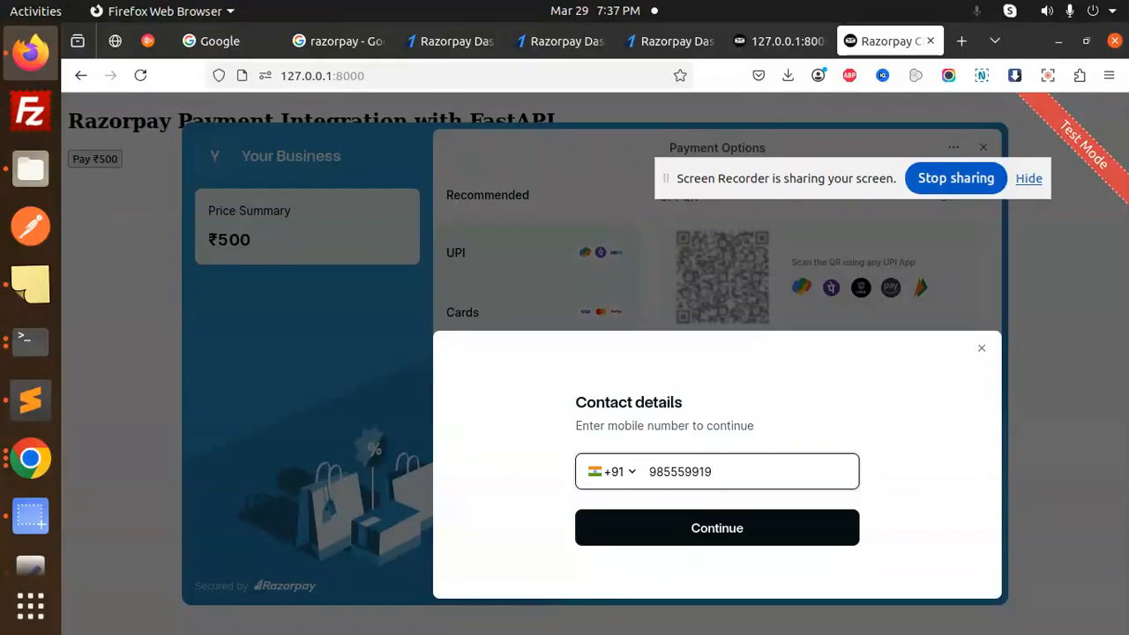
click(716, 528)
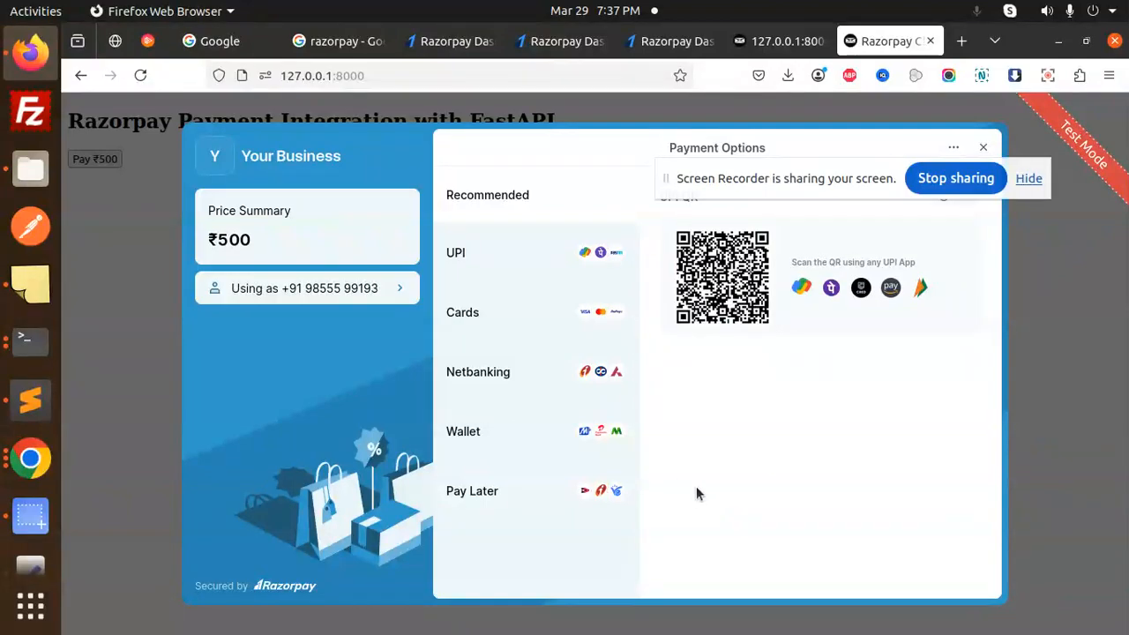
mouse_move(624, 335)
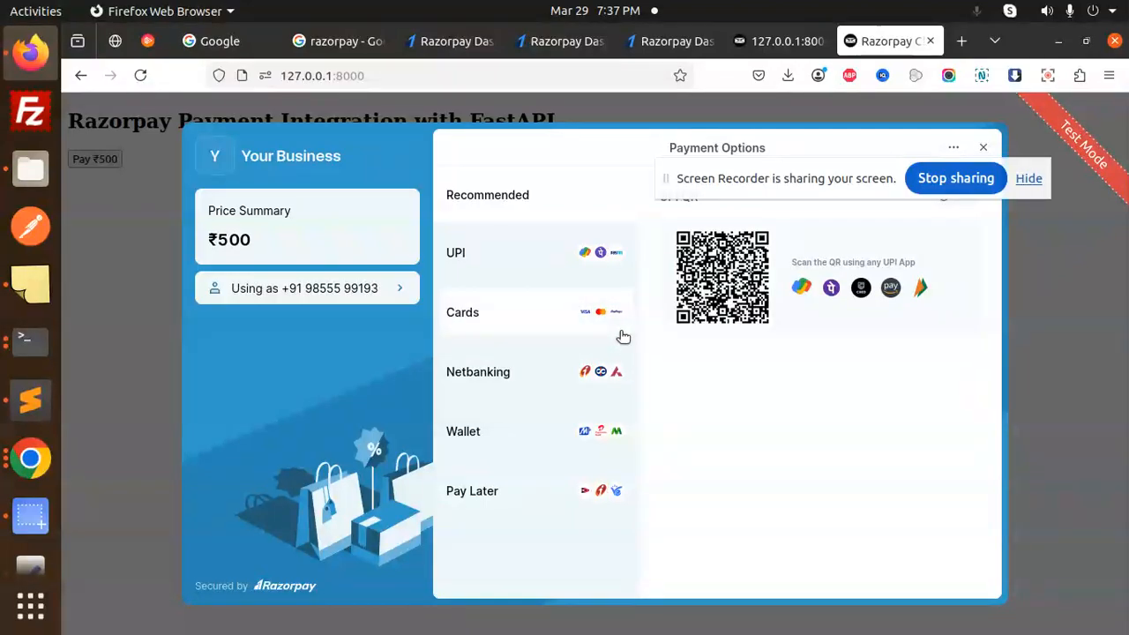
click(463, 310)
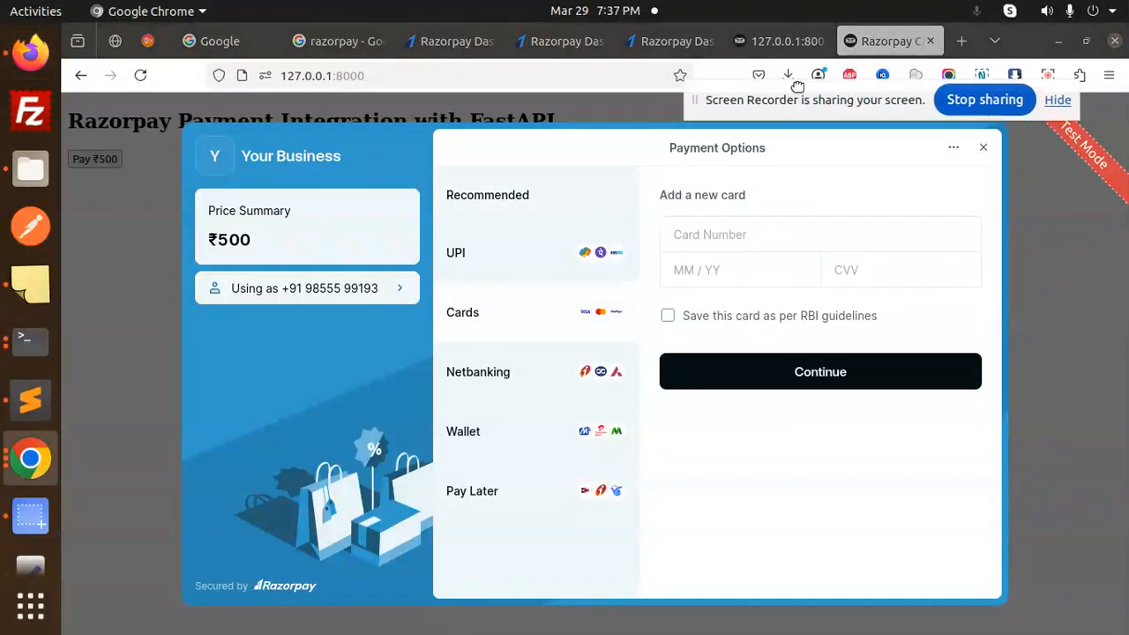
text(4)
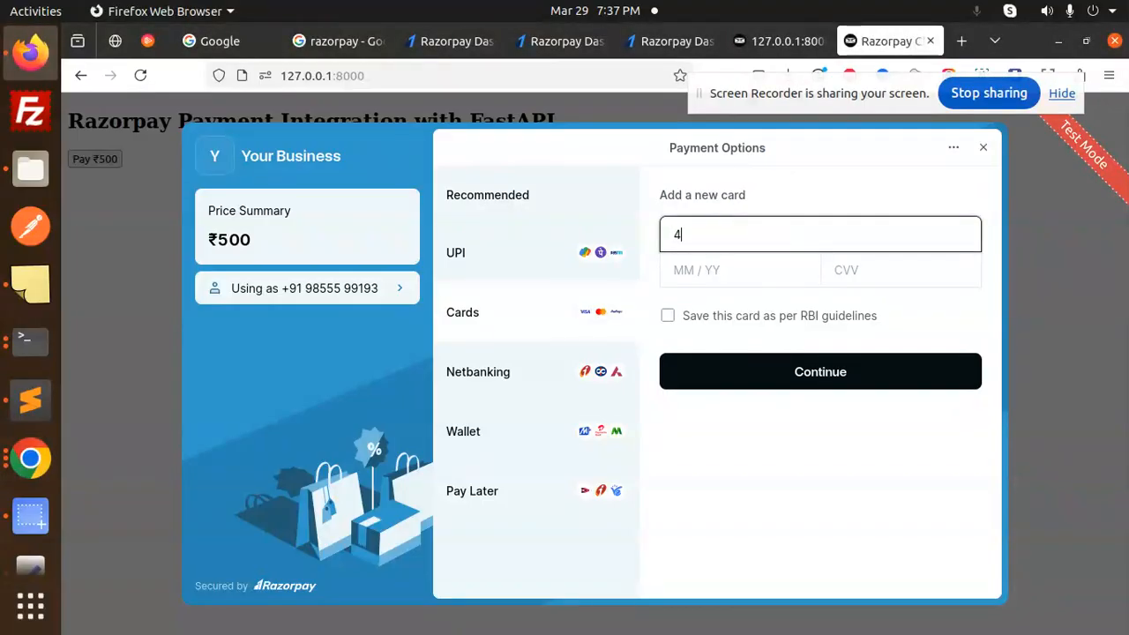
text(111 1111 1111 1111)
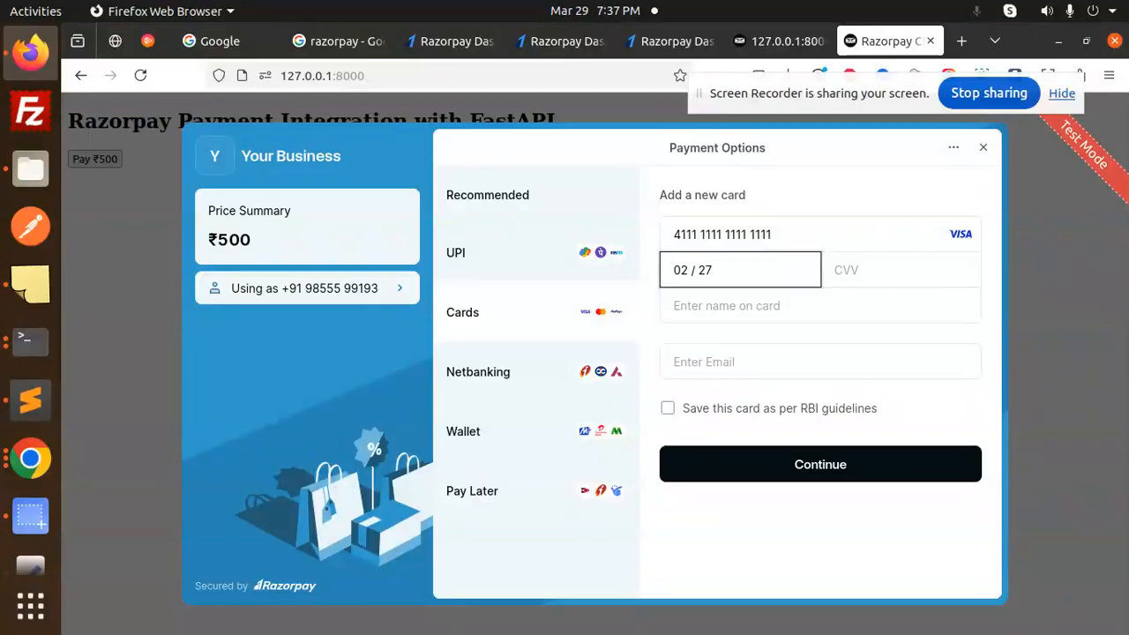
text(222)
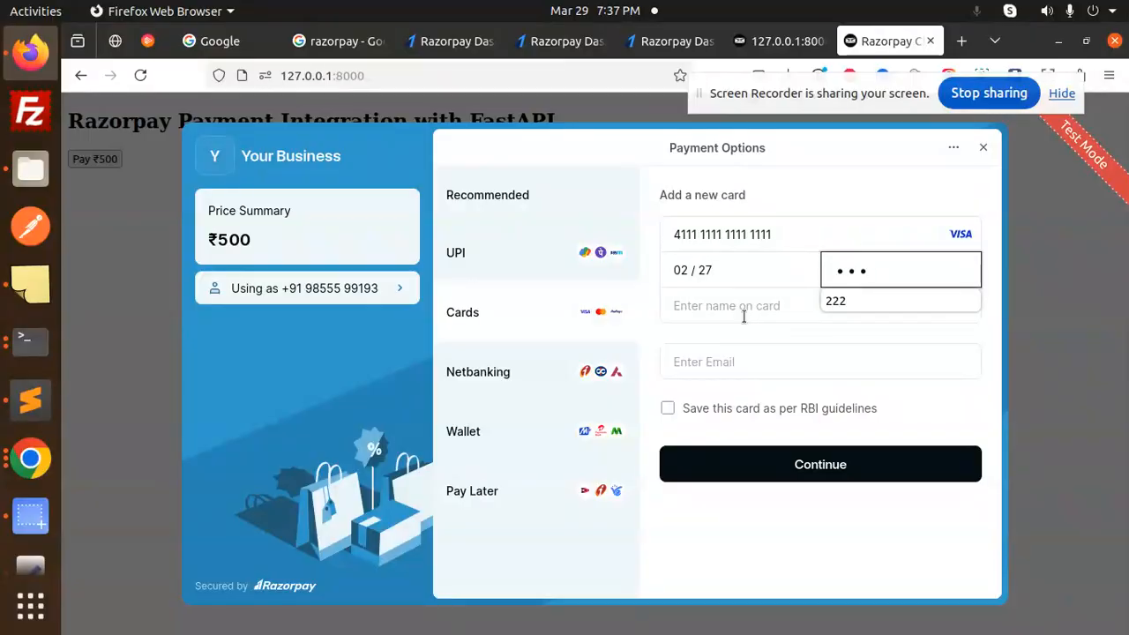
text(teststsstts)
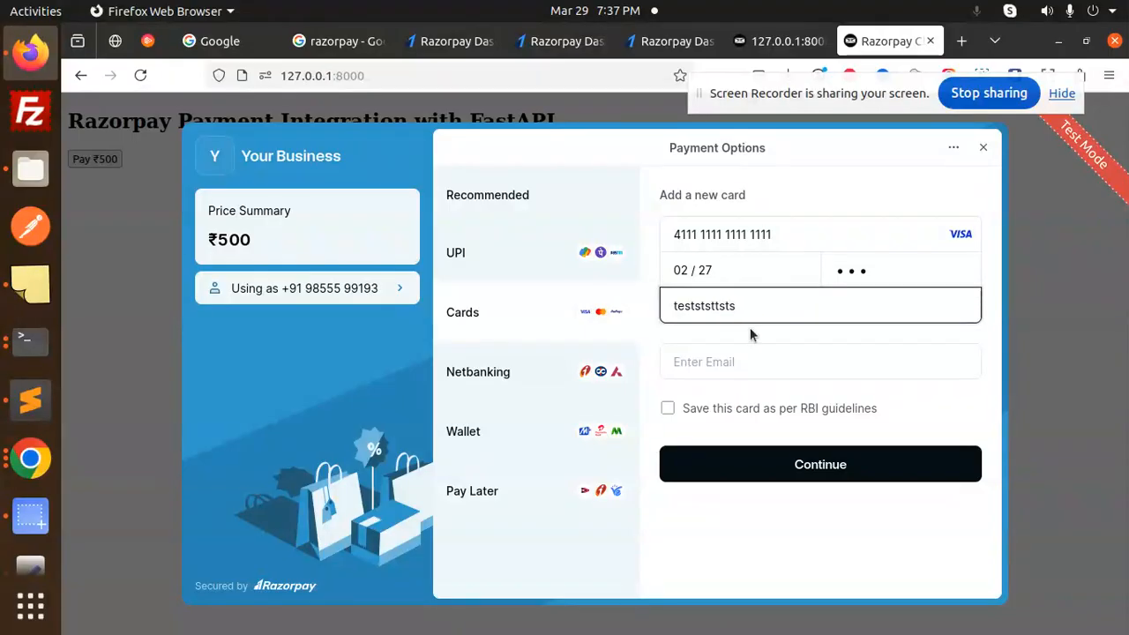
click(819, 361)
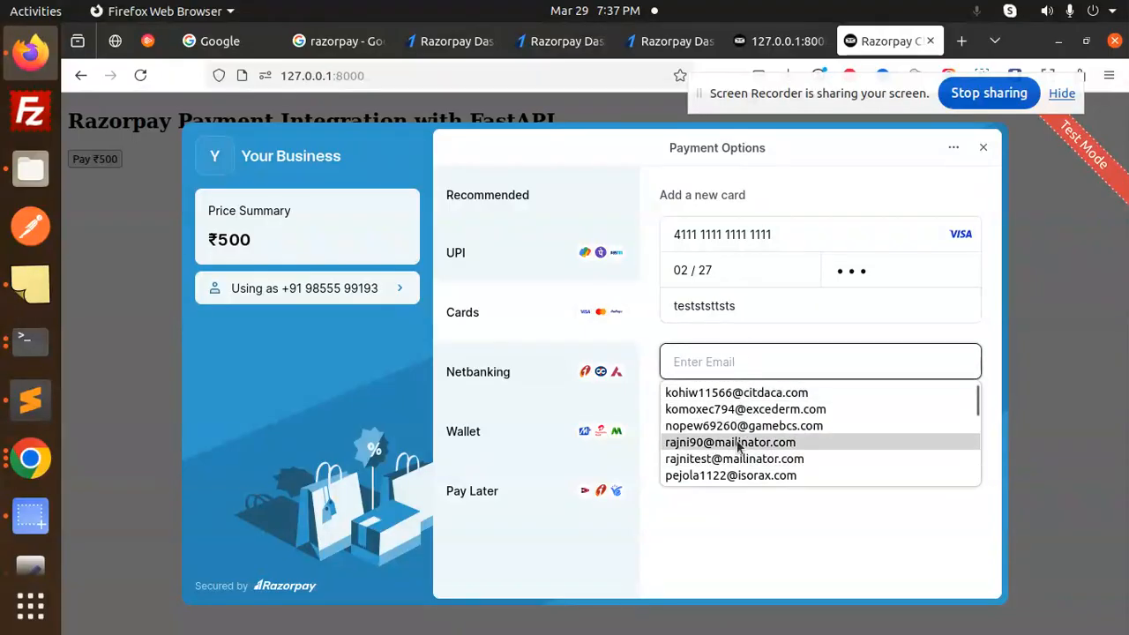
click(730, 441)
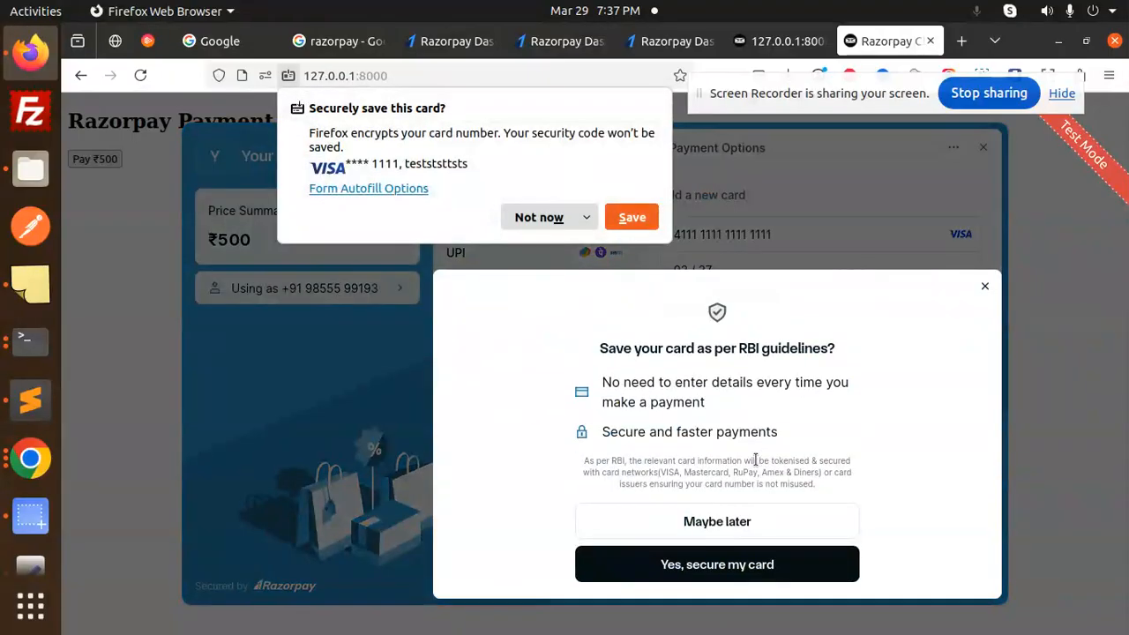
Step: Decline saving the card with Maybe later and reach the OTP screen
click(716, 565)
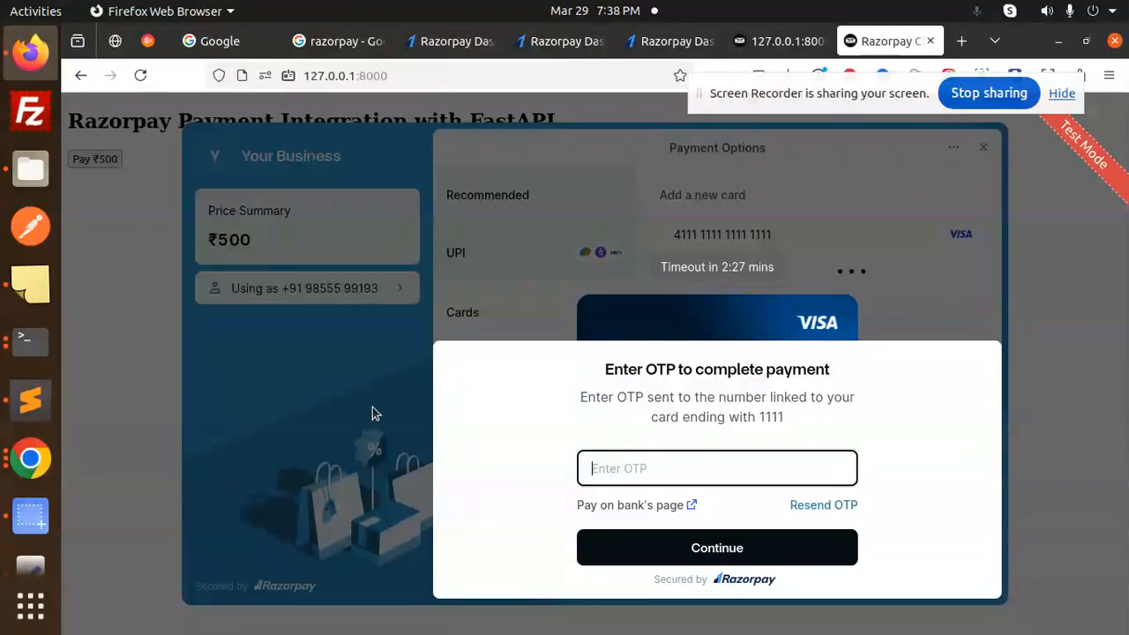
mouse_move(31, 399)
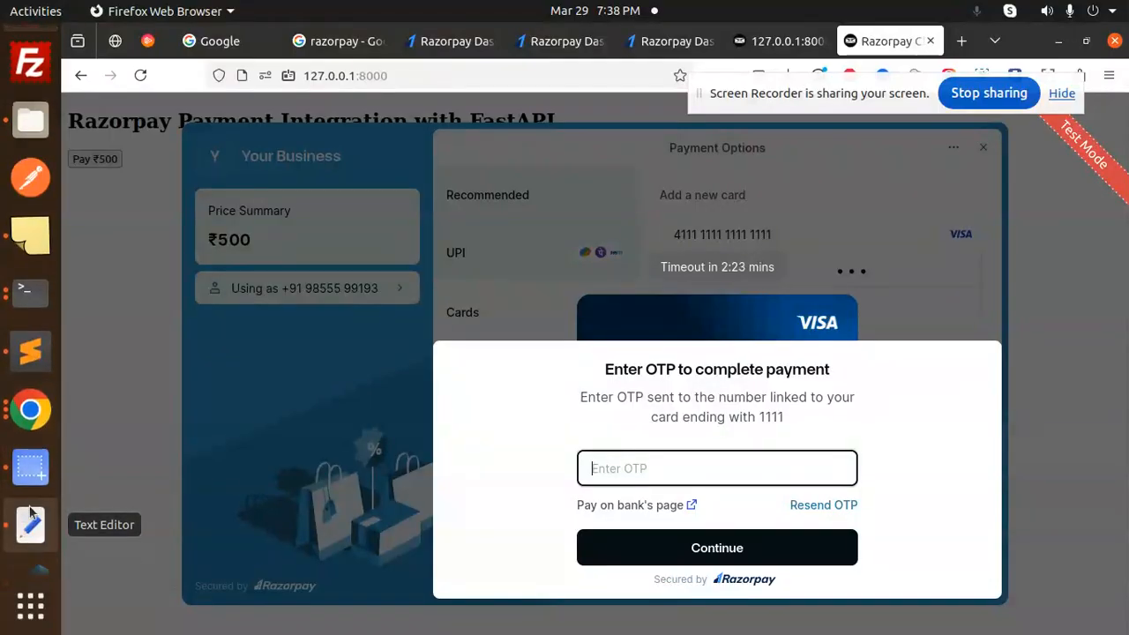
mouse_move(30, 351)
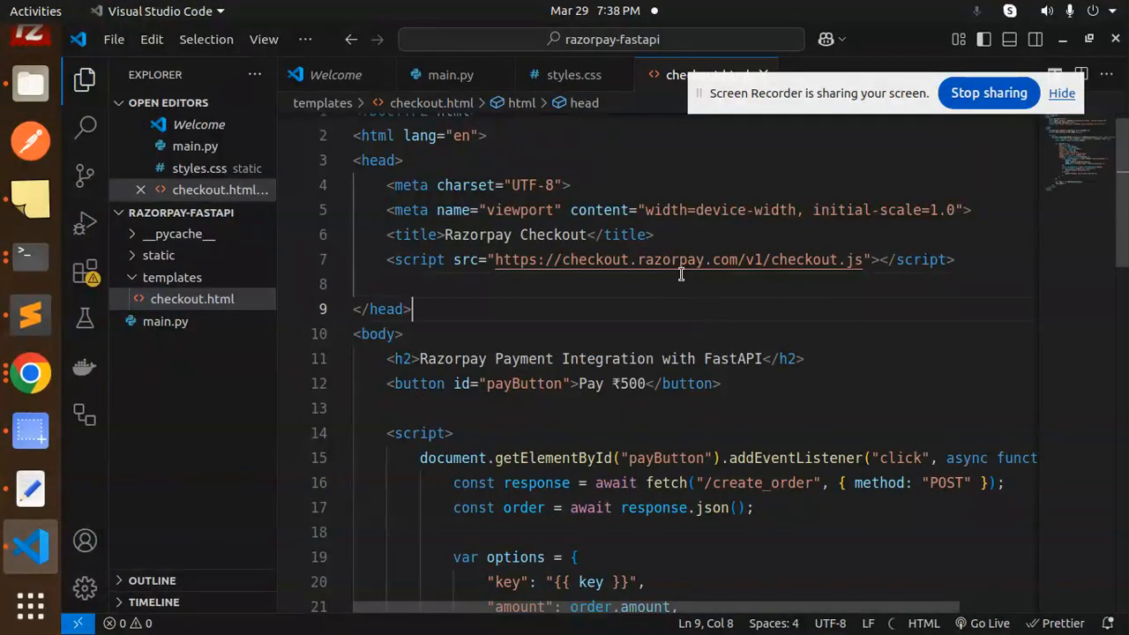
Step: Walk through main.py's import comments, highlighting FastAPI and the razorpay import
click(194, 144)
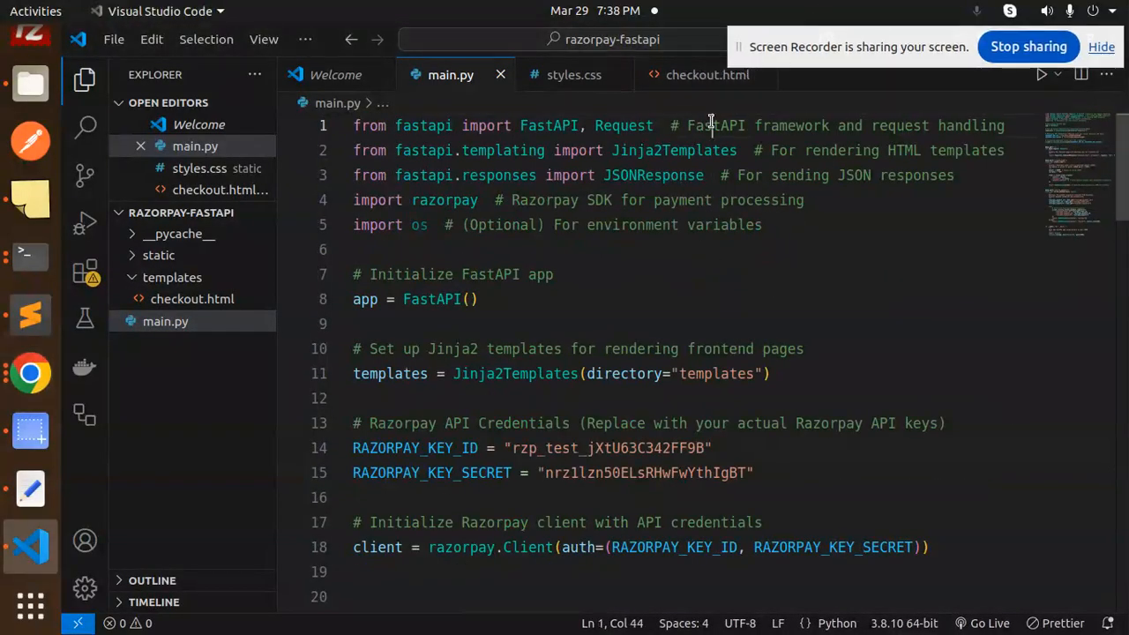
double_click(970, 125)
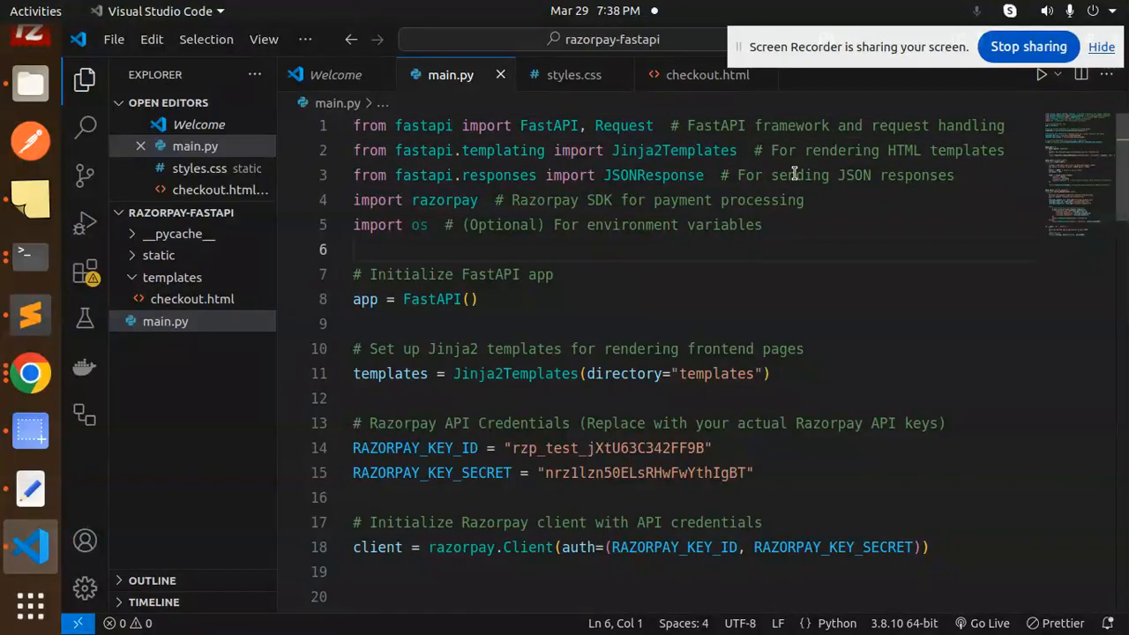
double_click(501, 174)
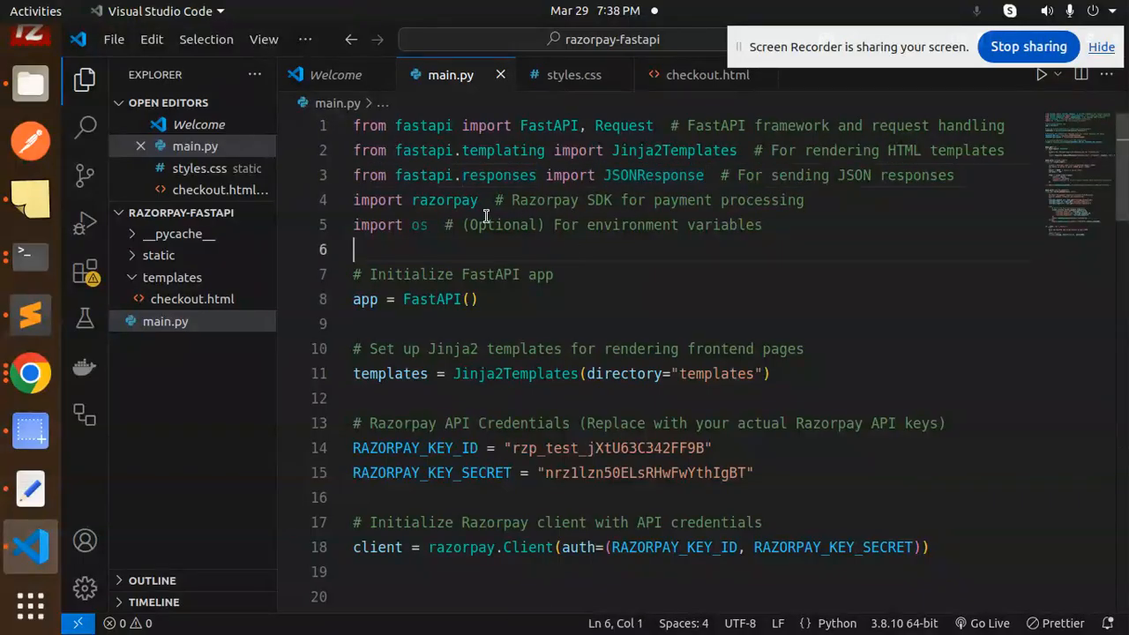
double_click(444, 201)
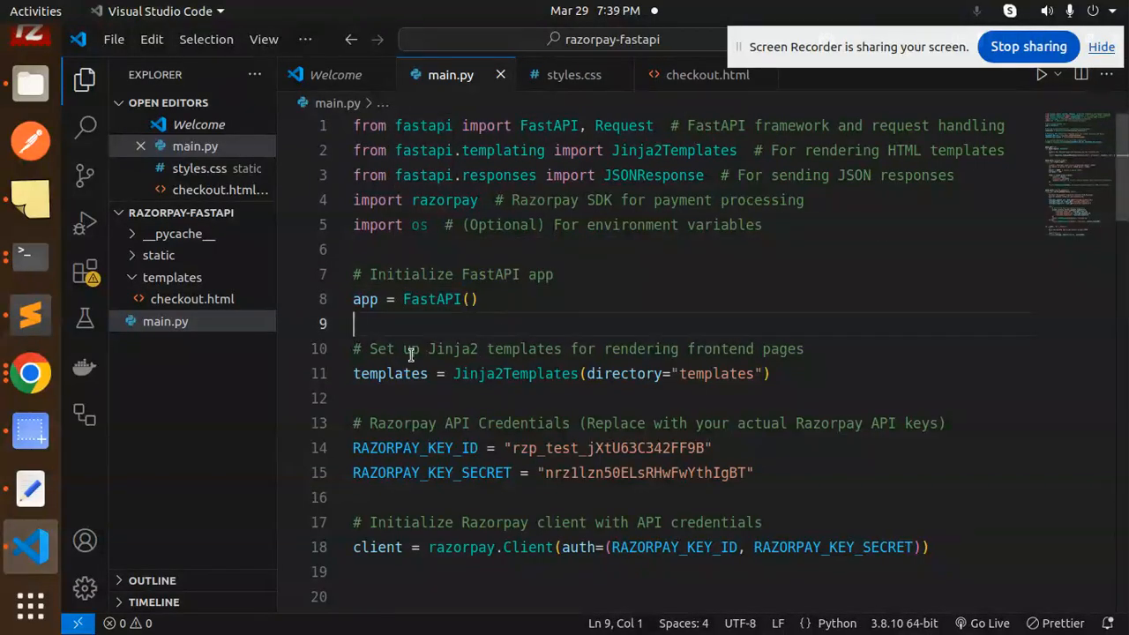
Step: Point out the Jinja2 templates setup comment, highlighting the word templates
click(526, 350)
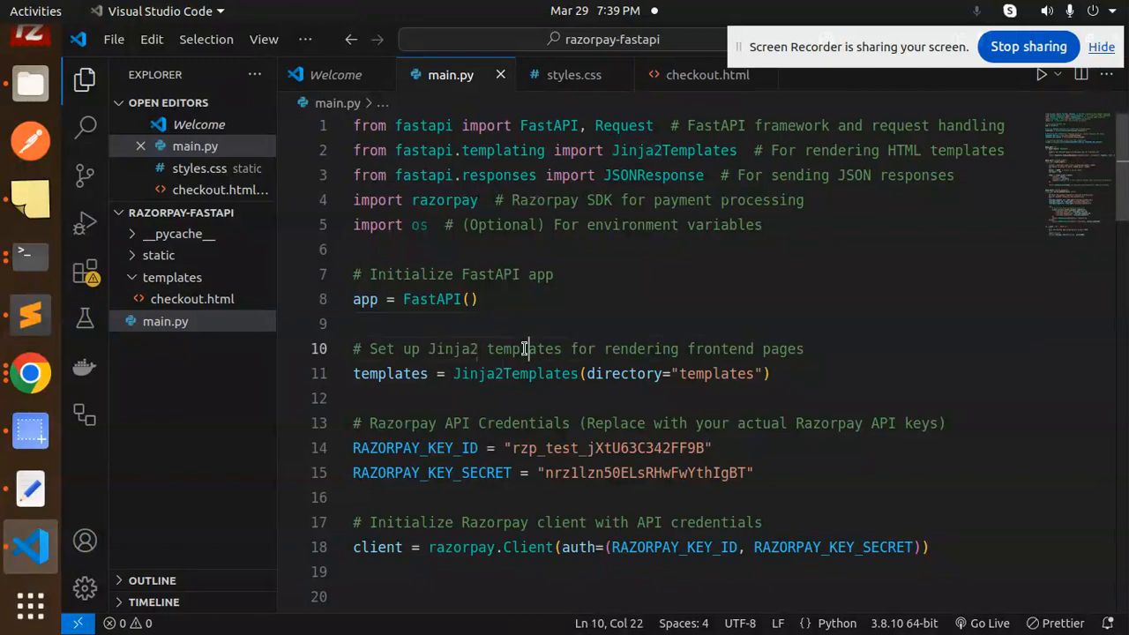
double_click(720, 349)
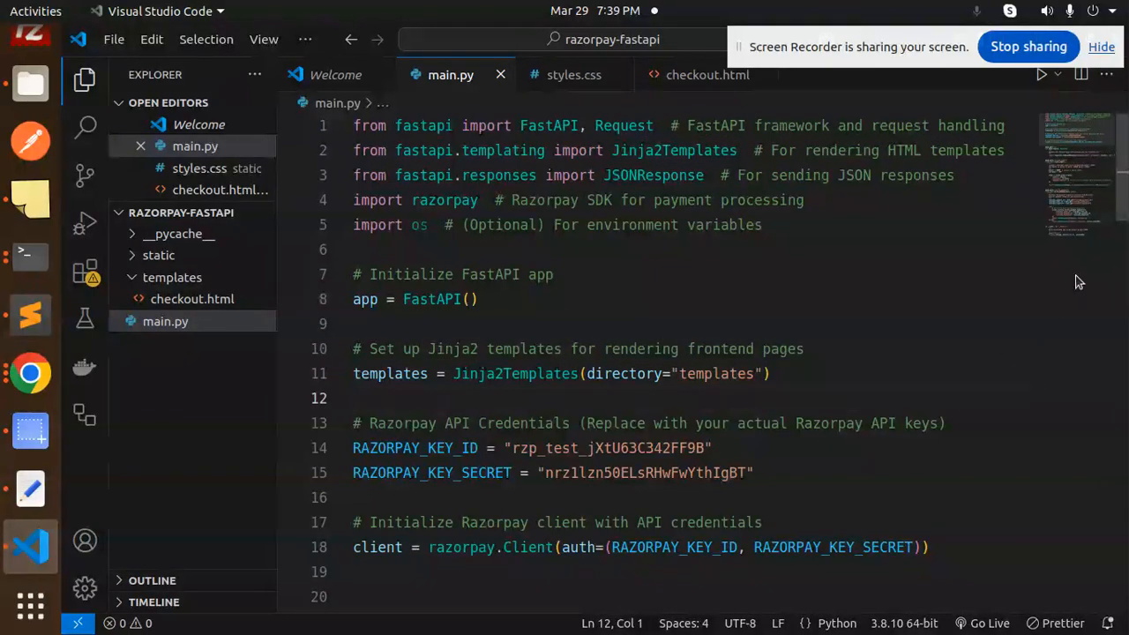
scroll(down, 3)
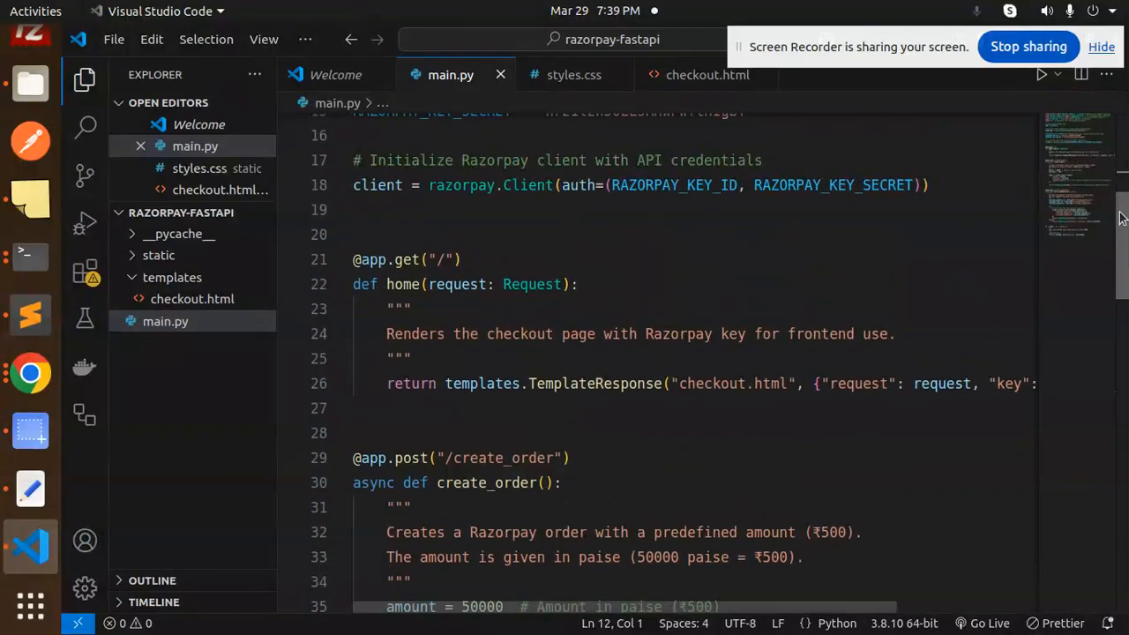
double_click(522, 225)
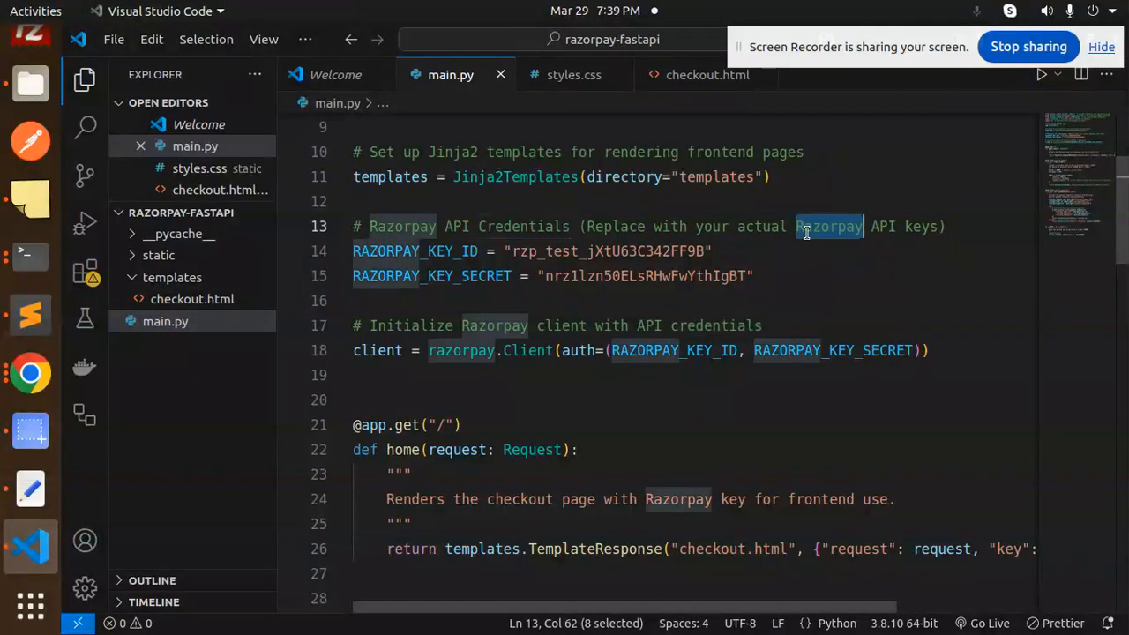
double_click(414, 251)
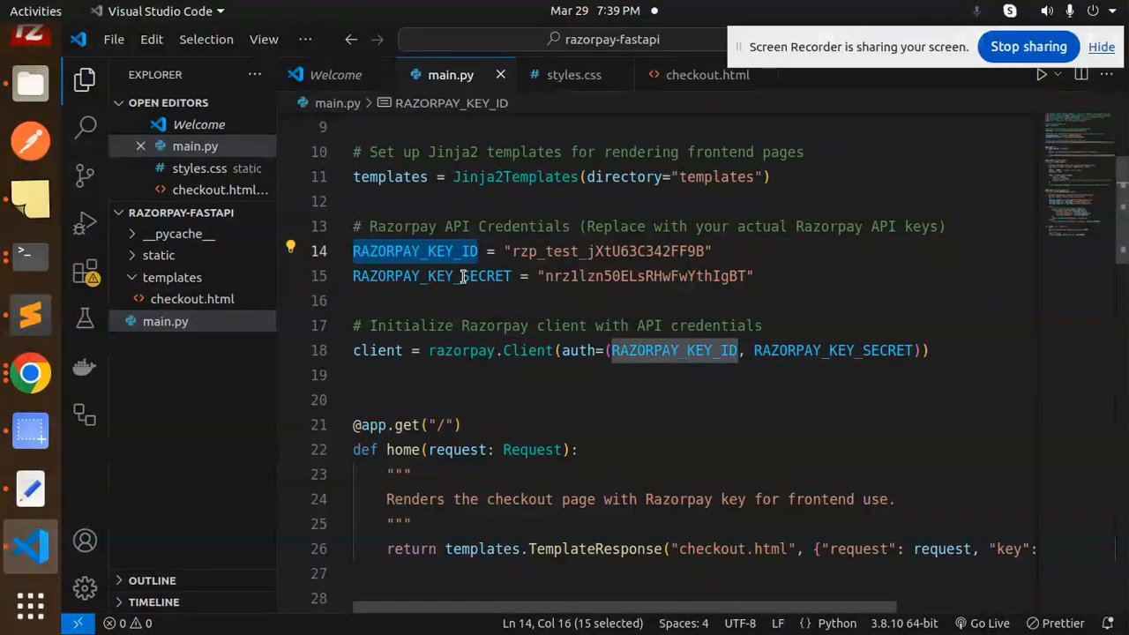
double_click(431, 275)
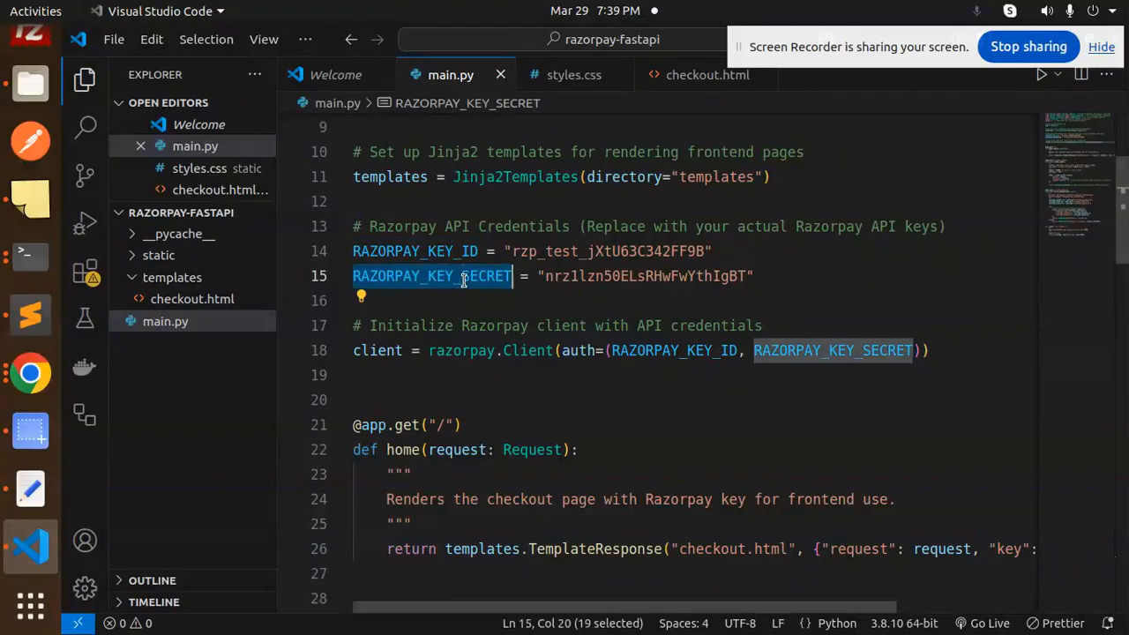
click(710, 300)
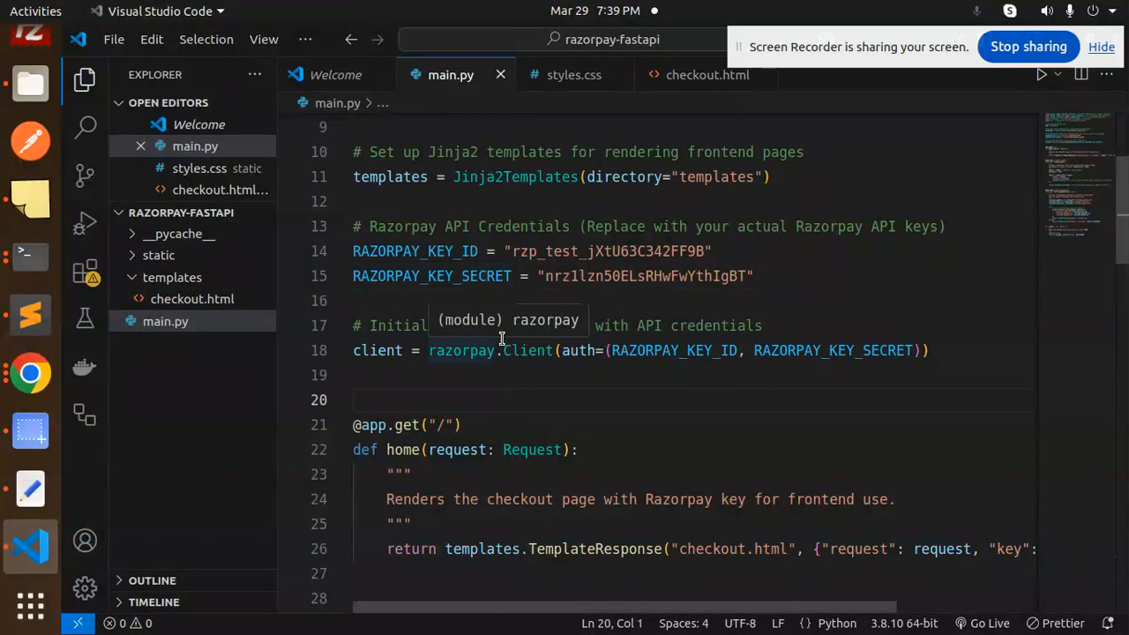
mouse_move(667, 279)
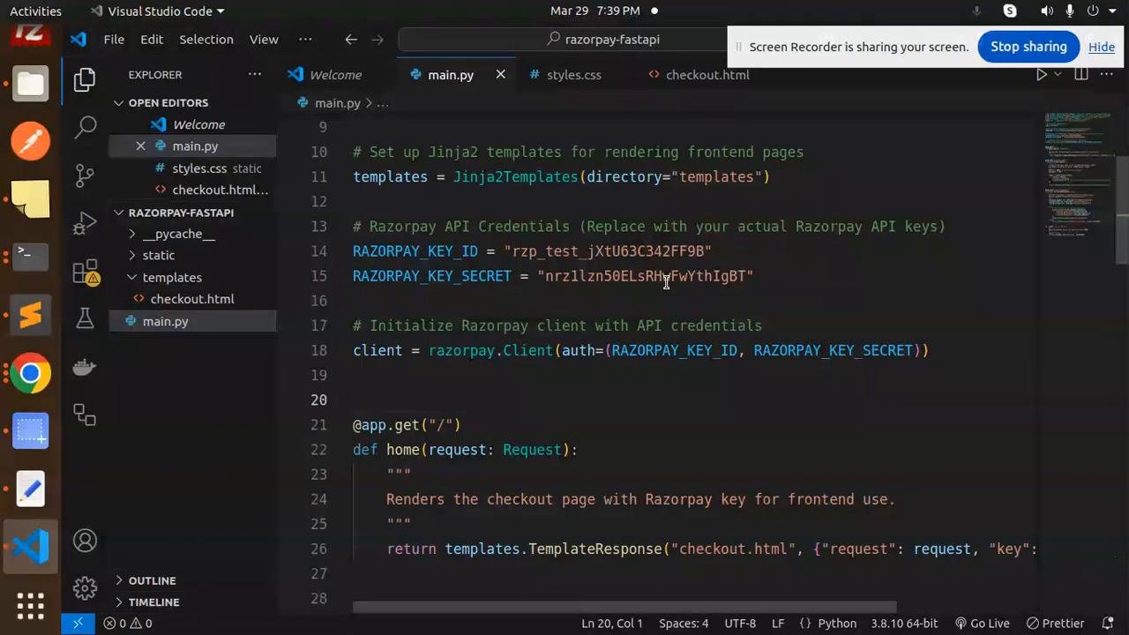
double_click(410, 325)
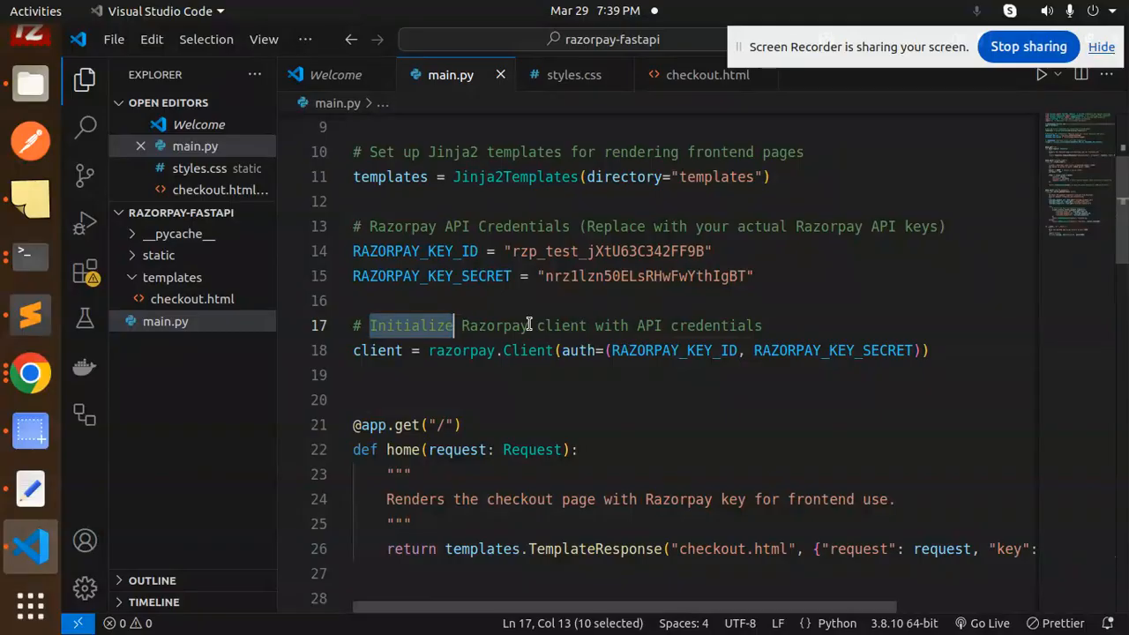
double_click(672, 349)
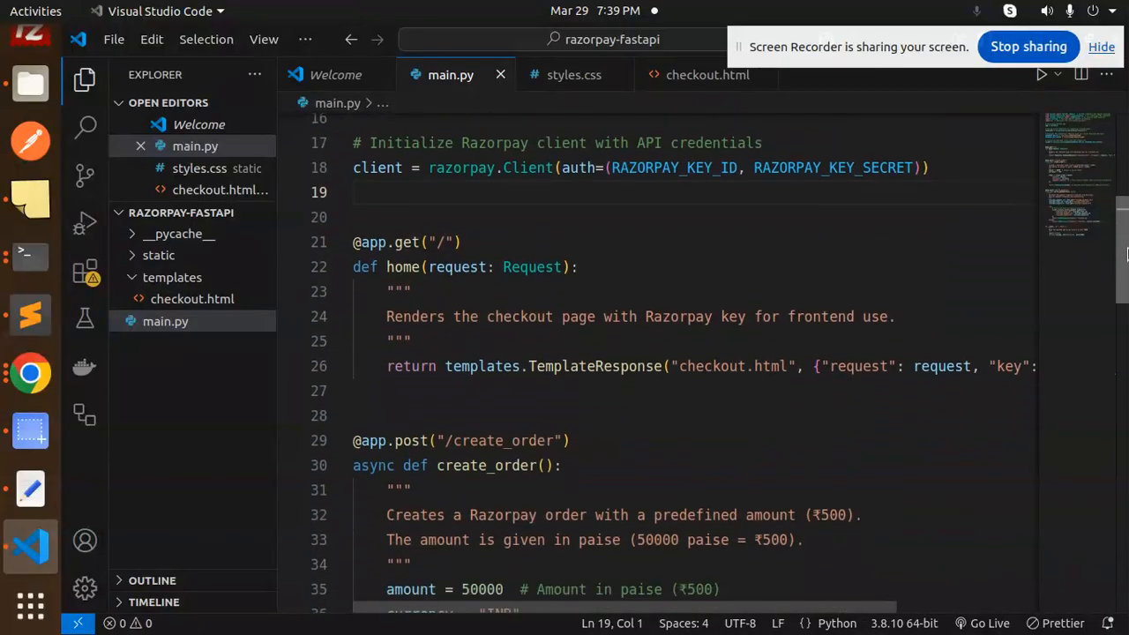
click(695, 316)
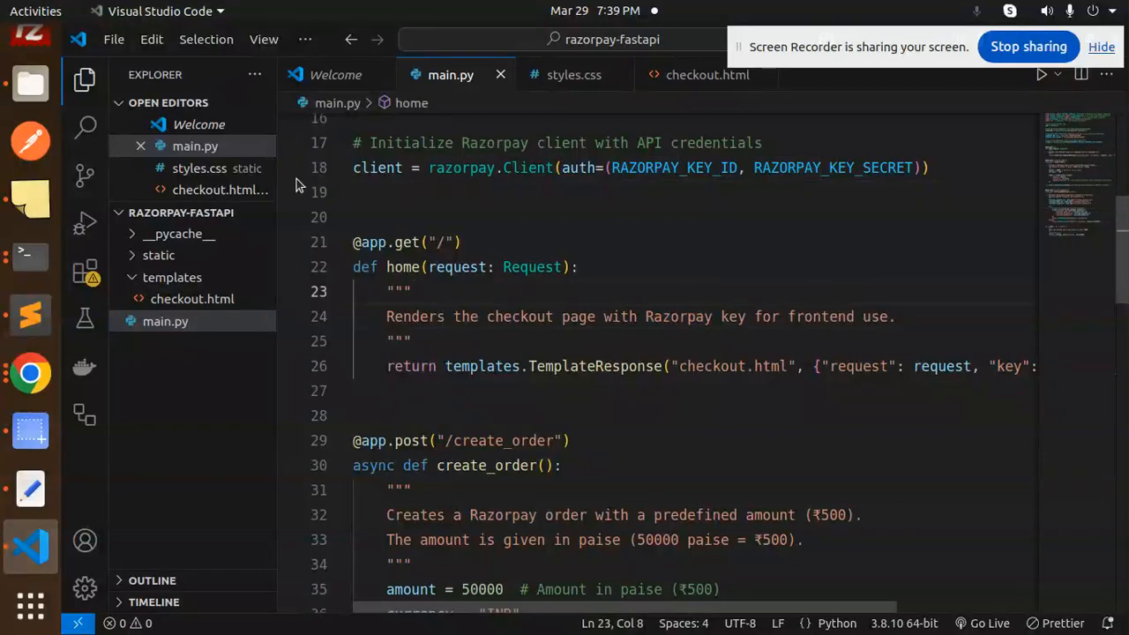
click(32, 53)
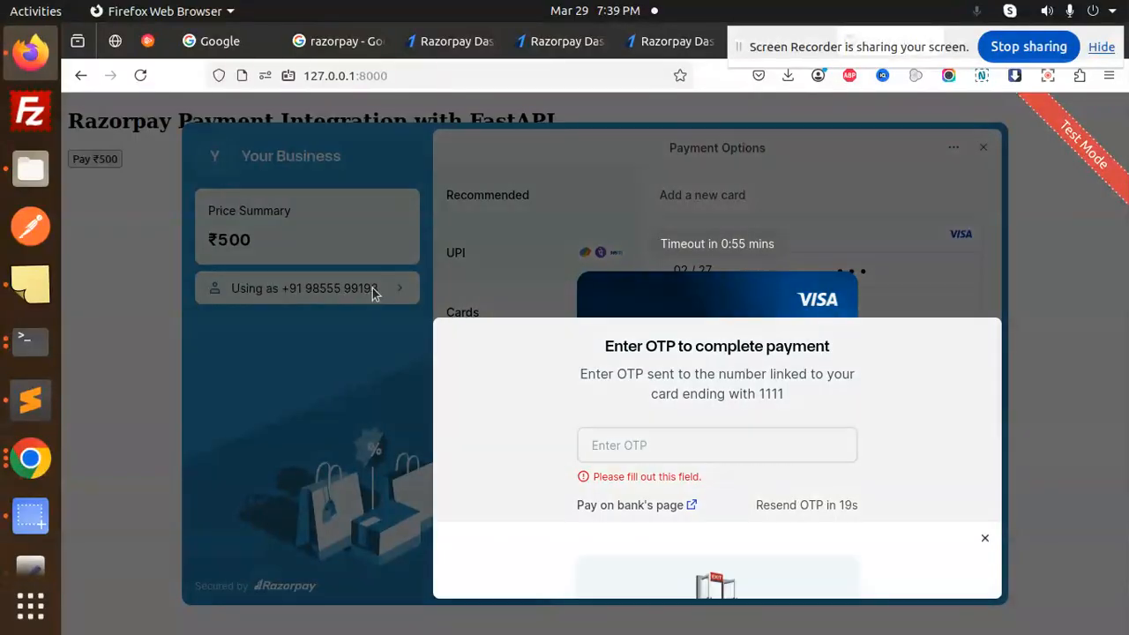
Step: Cancel the card payment awaiting OTP and re-enter the mobile number in contact details
click(985, 538)
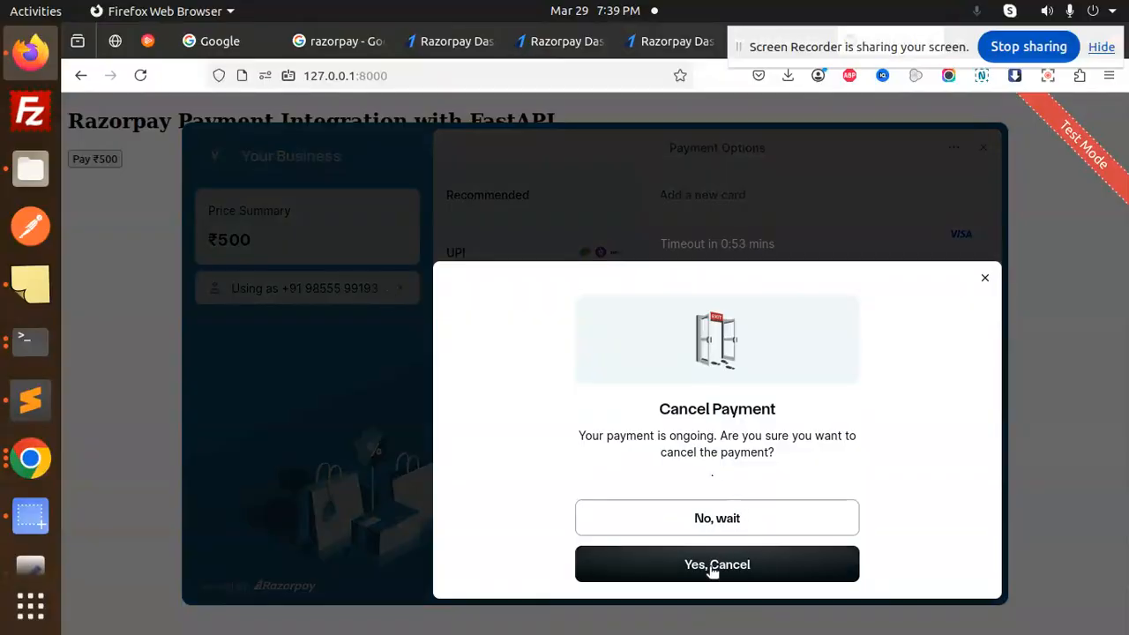
click(716, 565)
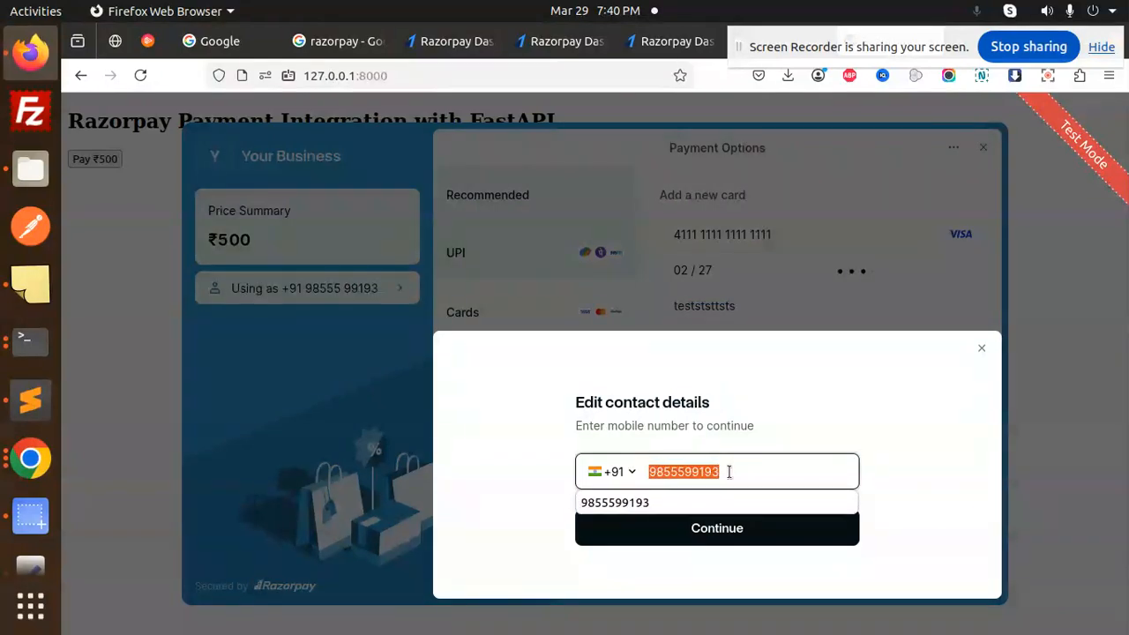
text(9)
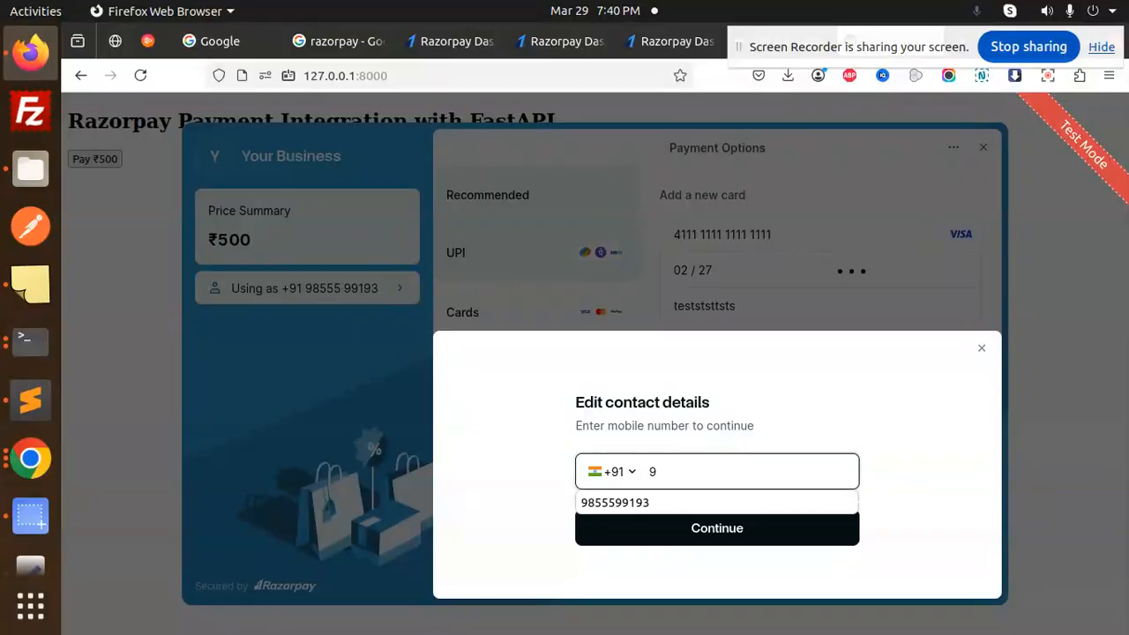
text(8555)
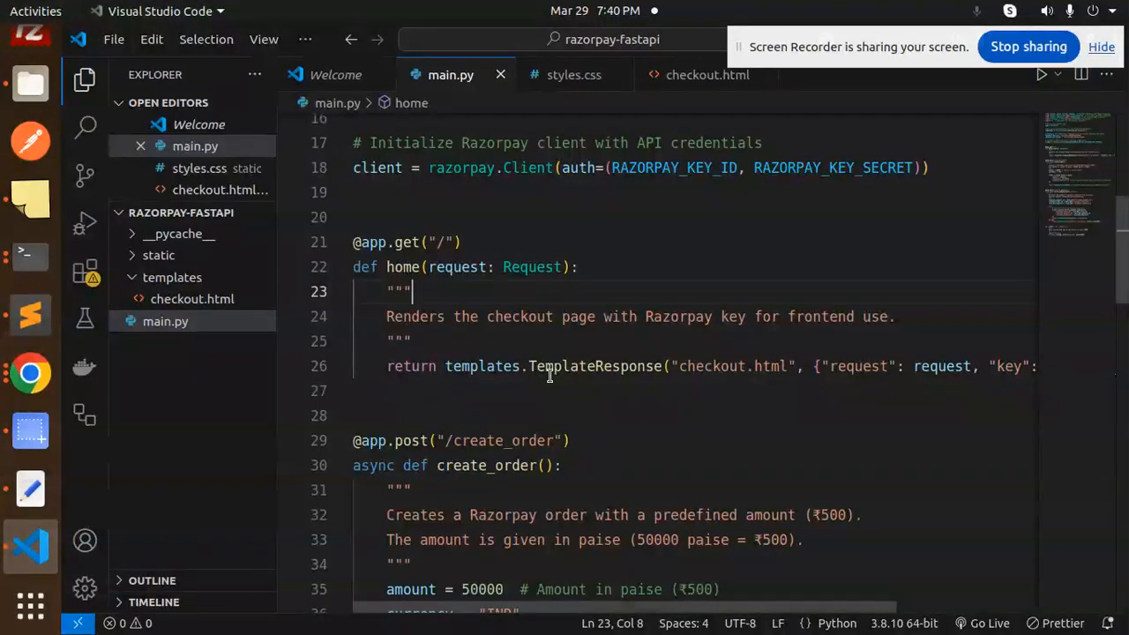
Step: Wrap the home route's long return line with Alt+Z and highlight the ₹500 amount in create_order
click(462, 241)
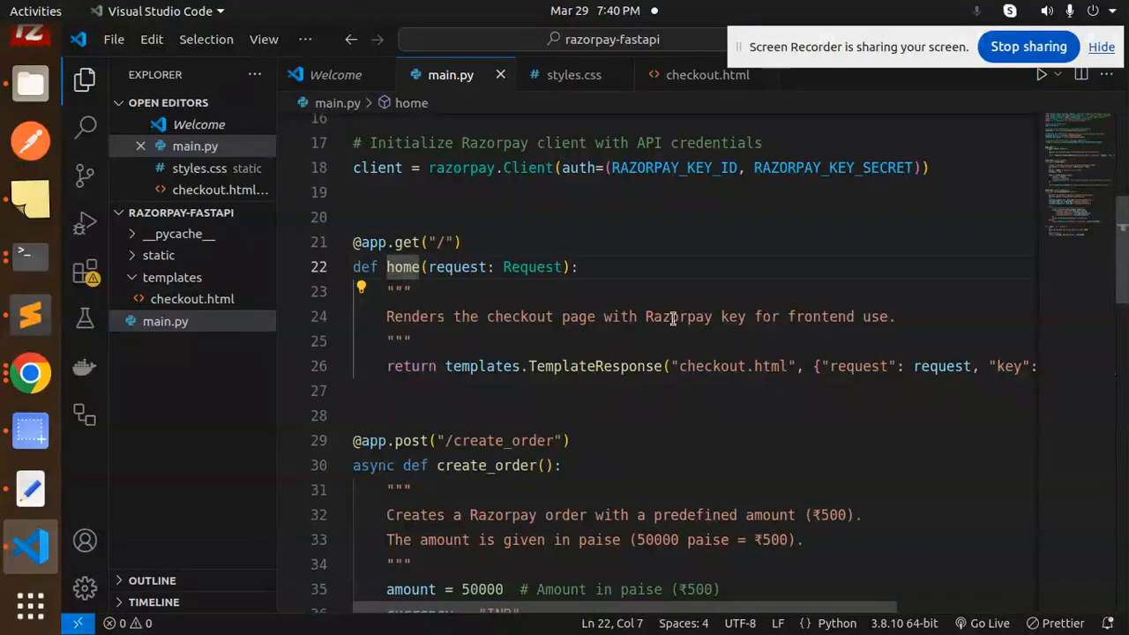
click(265, 39)
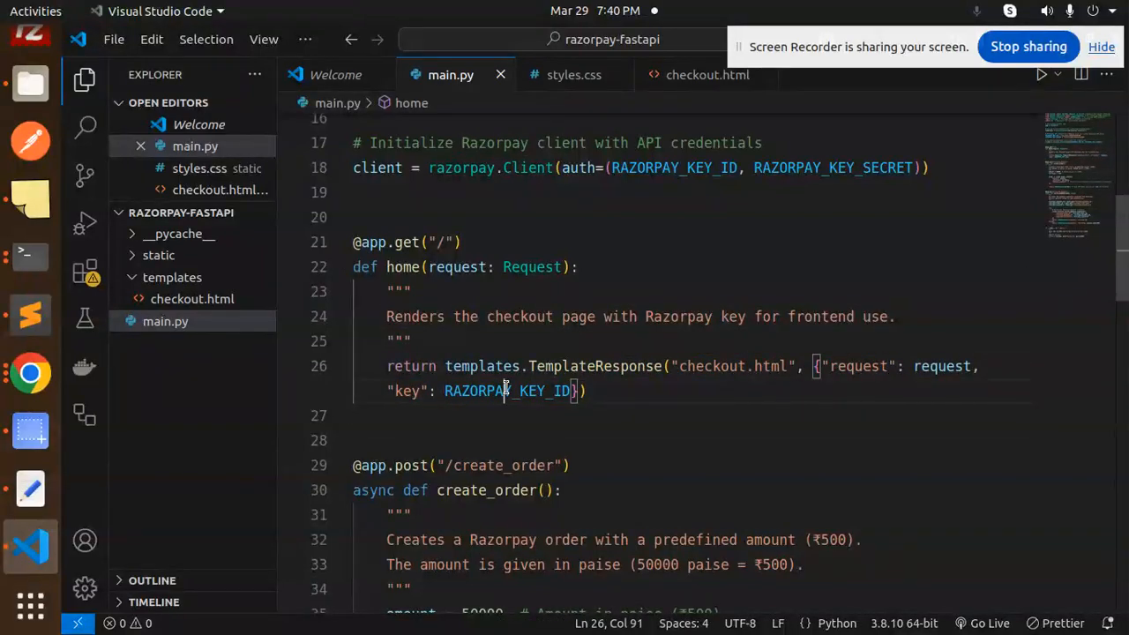
scroll(down, 3)
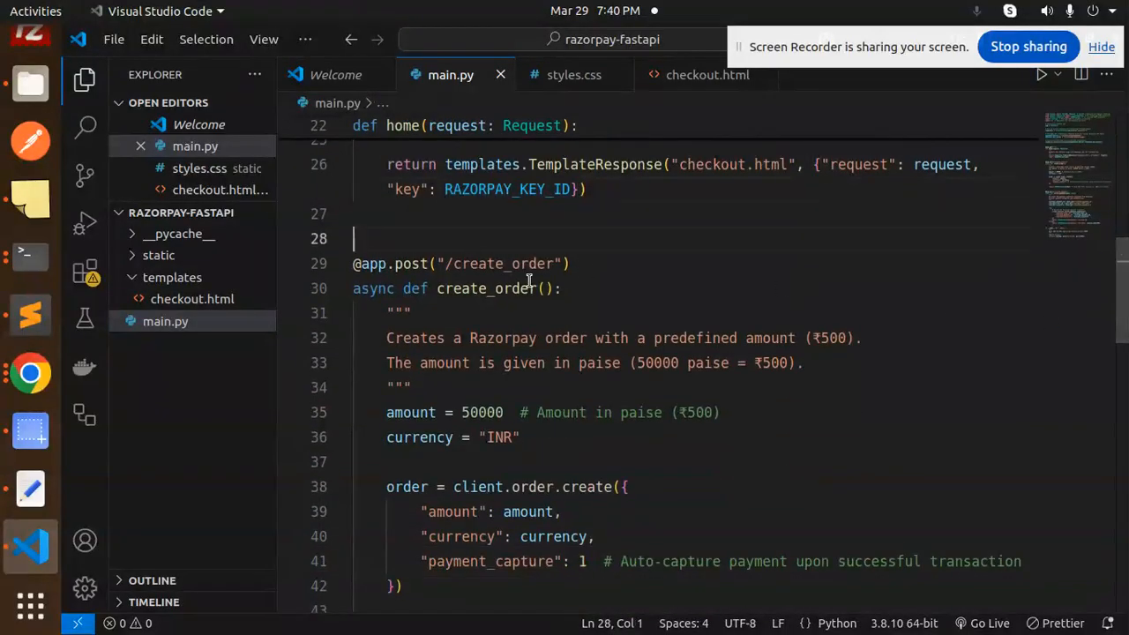
double_click(485, 289)
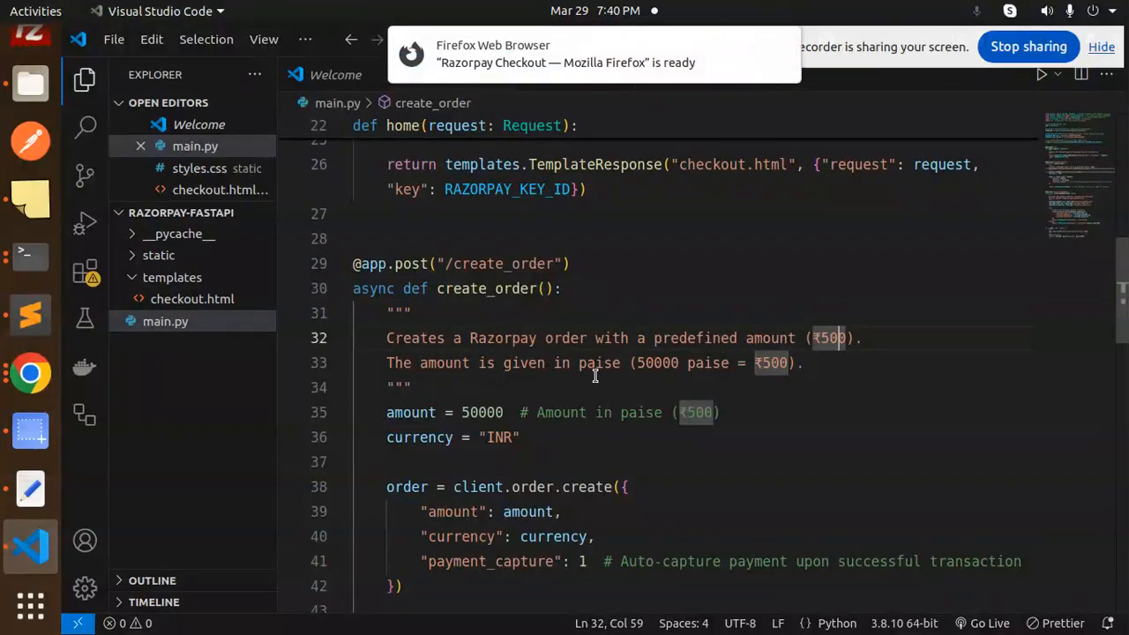
mouse_move(604, 53)
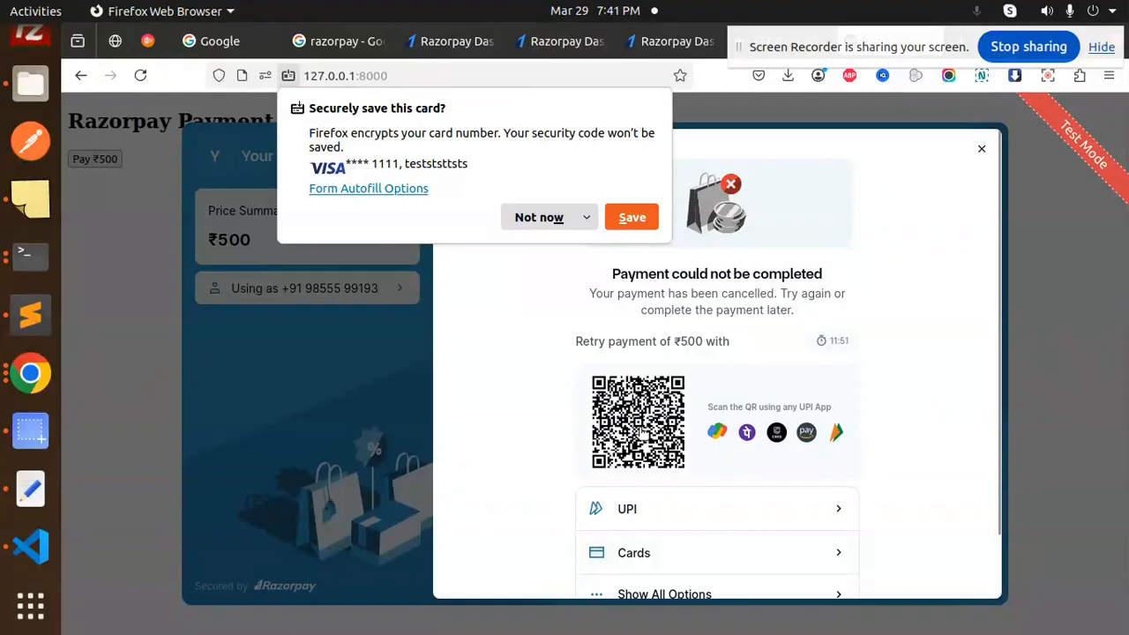
Step: Retry the ₹500 payment via UPI, enter the UPI ID, submit it and acknowledge the success message
click(538, 217)
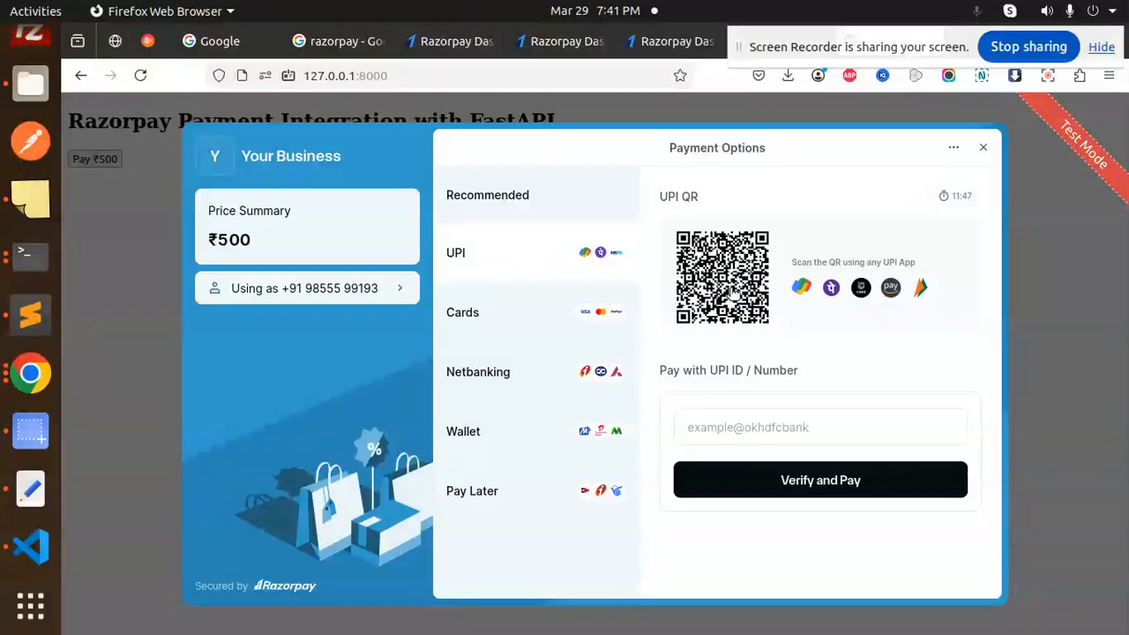
click(818, 427)
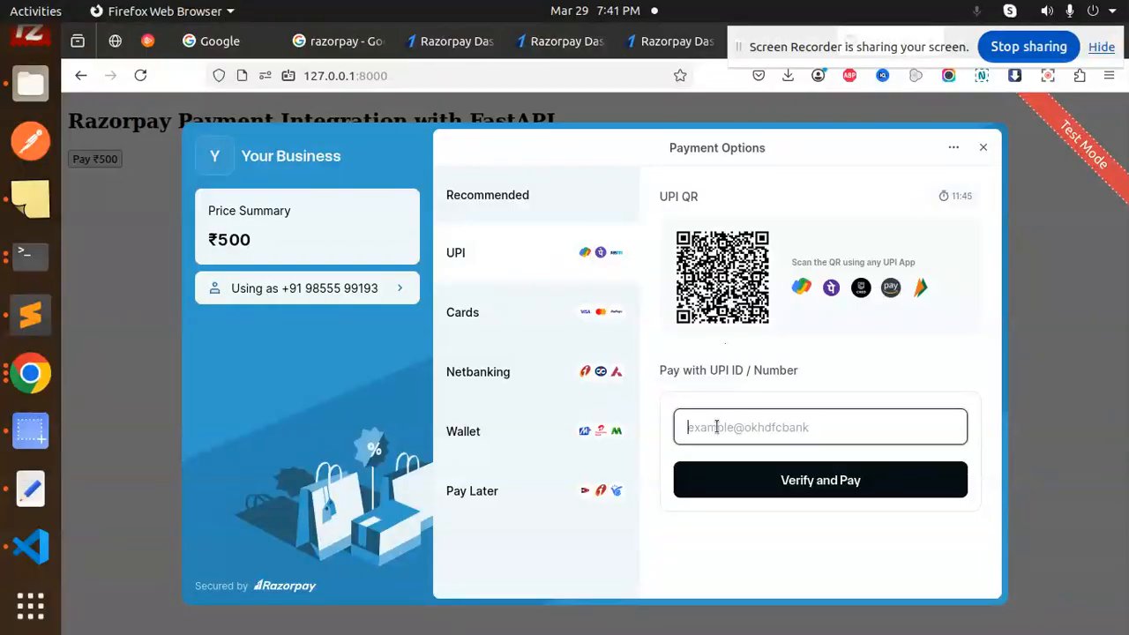
text(ra)
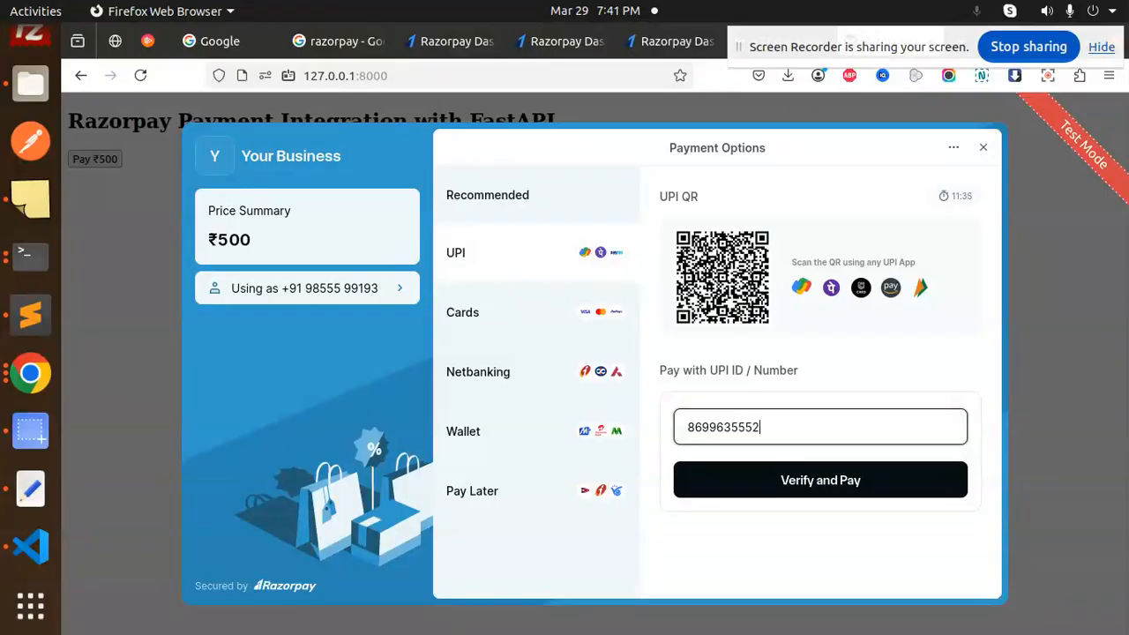
text(@ybl)
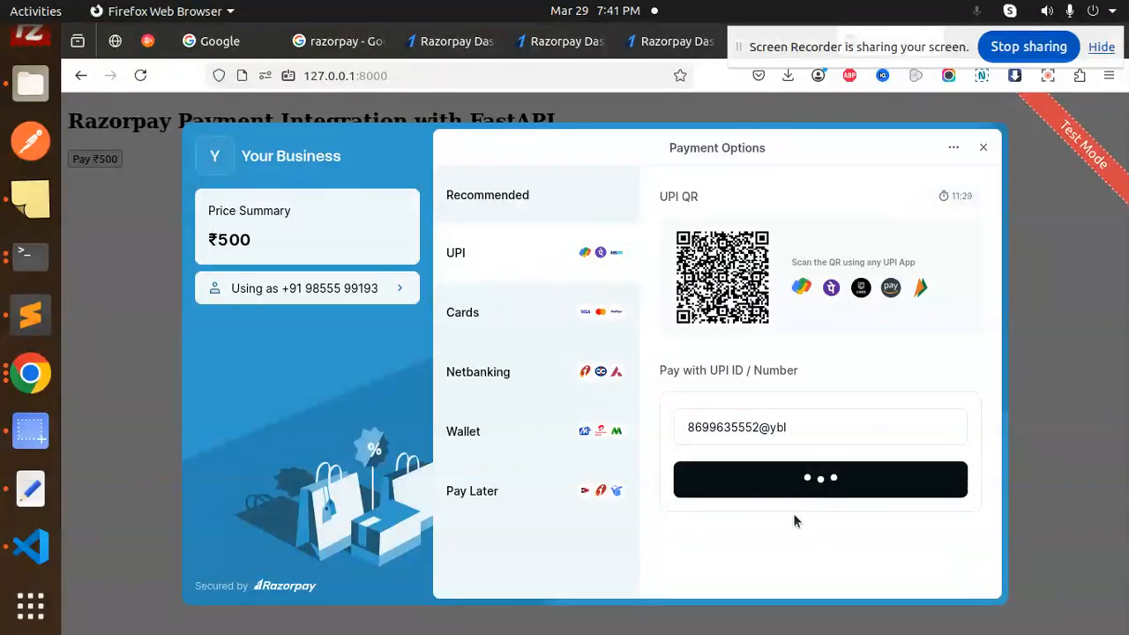
click(818, 480)
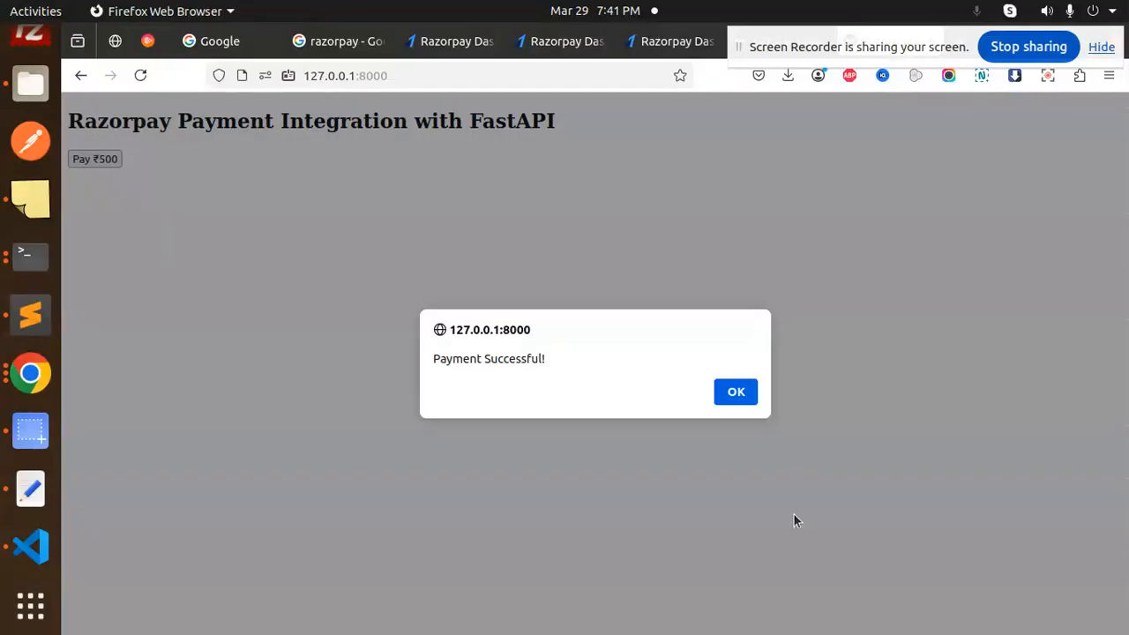
click(735, 392)
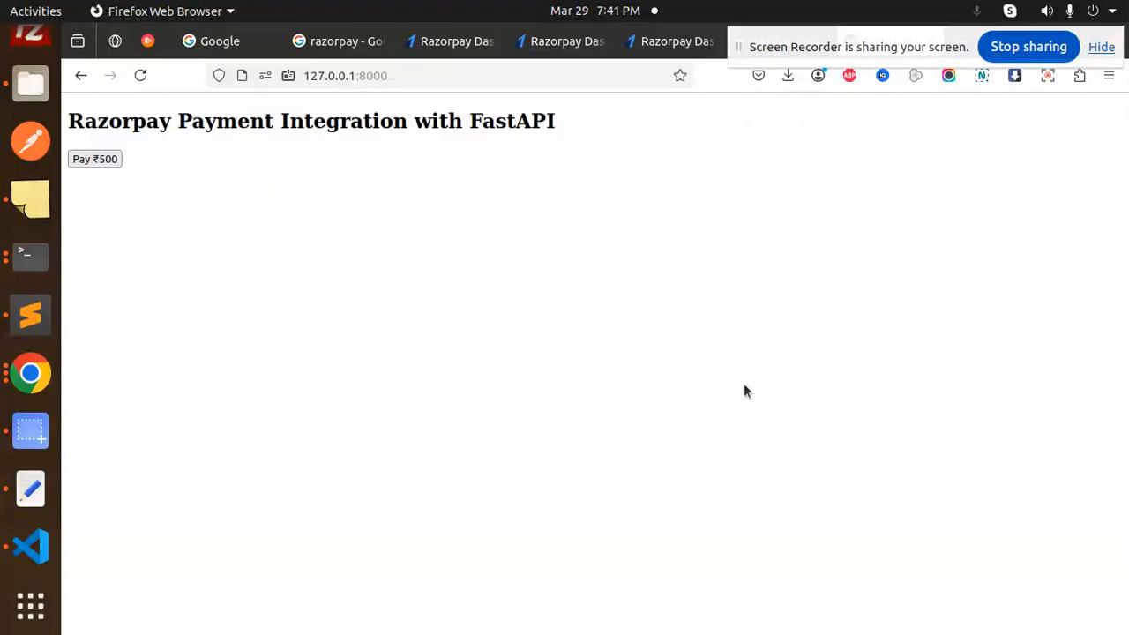
mouse_move(32, 547)
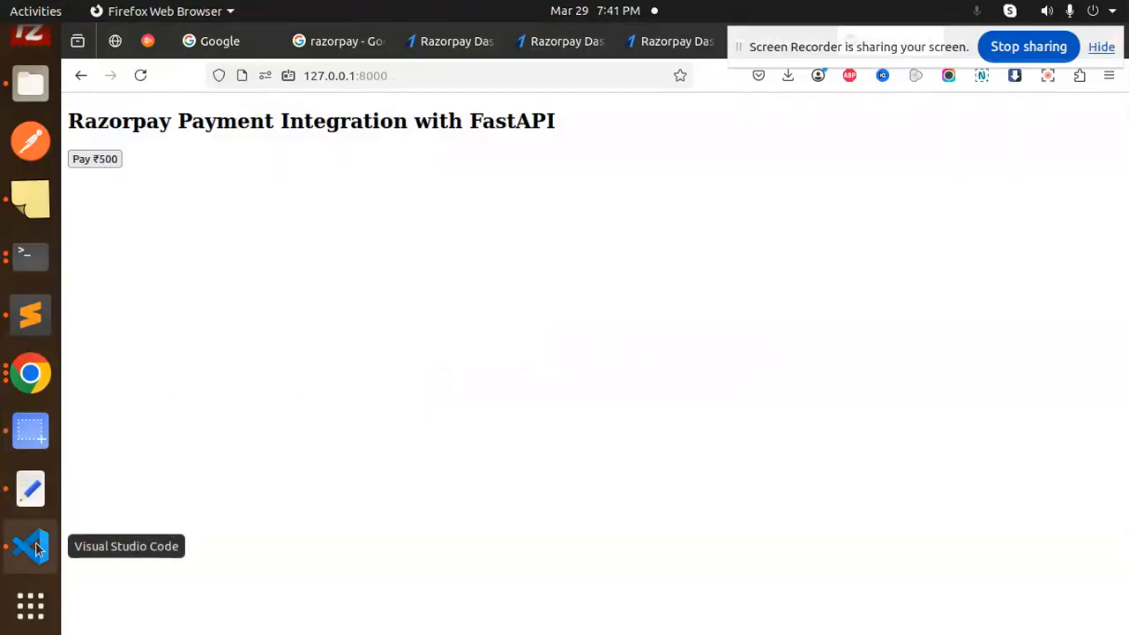
Step: Back in main.py's create_order, highlight paise, the INR currency and frontend in the return comment
click(32, 547)
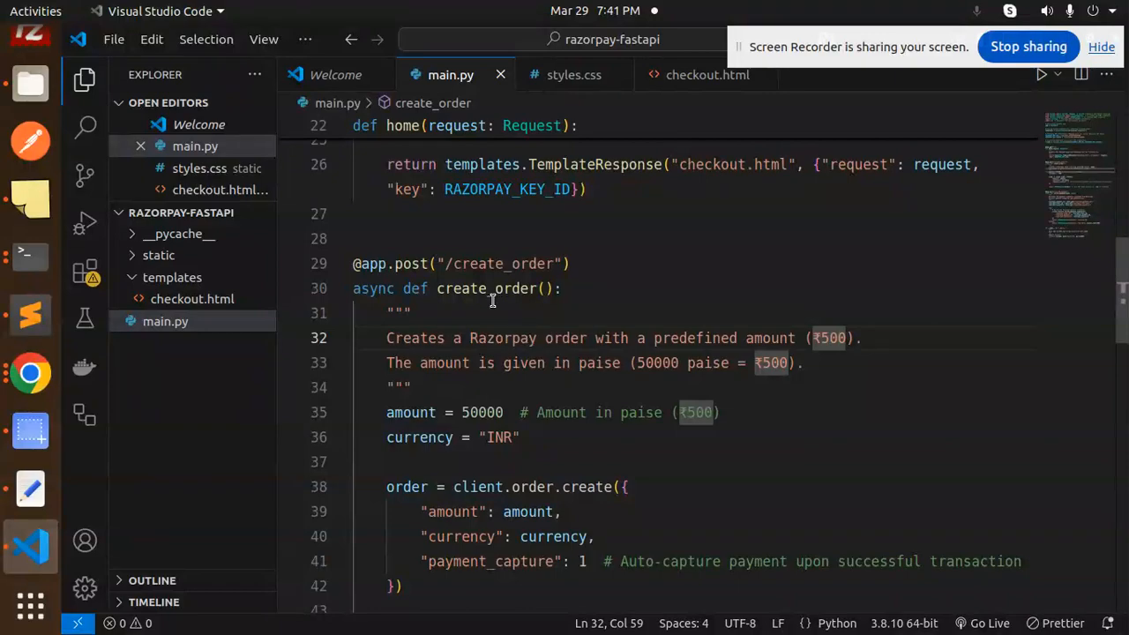
double_click(482, 413)
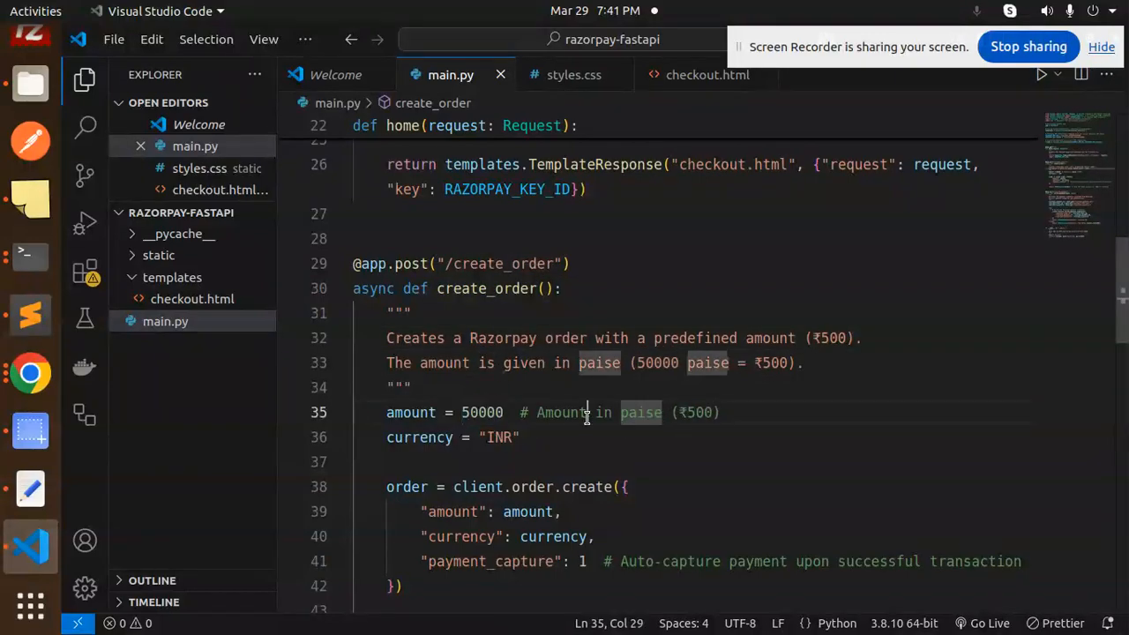
double_click(497, 437)
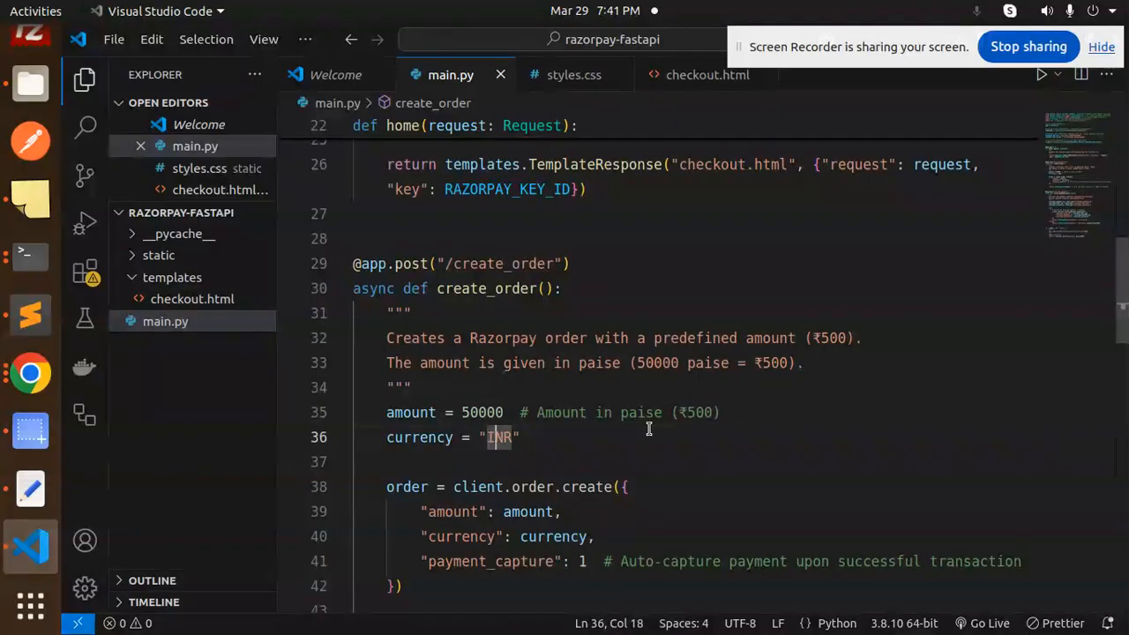
scroll(down, 3)
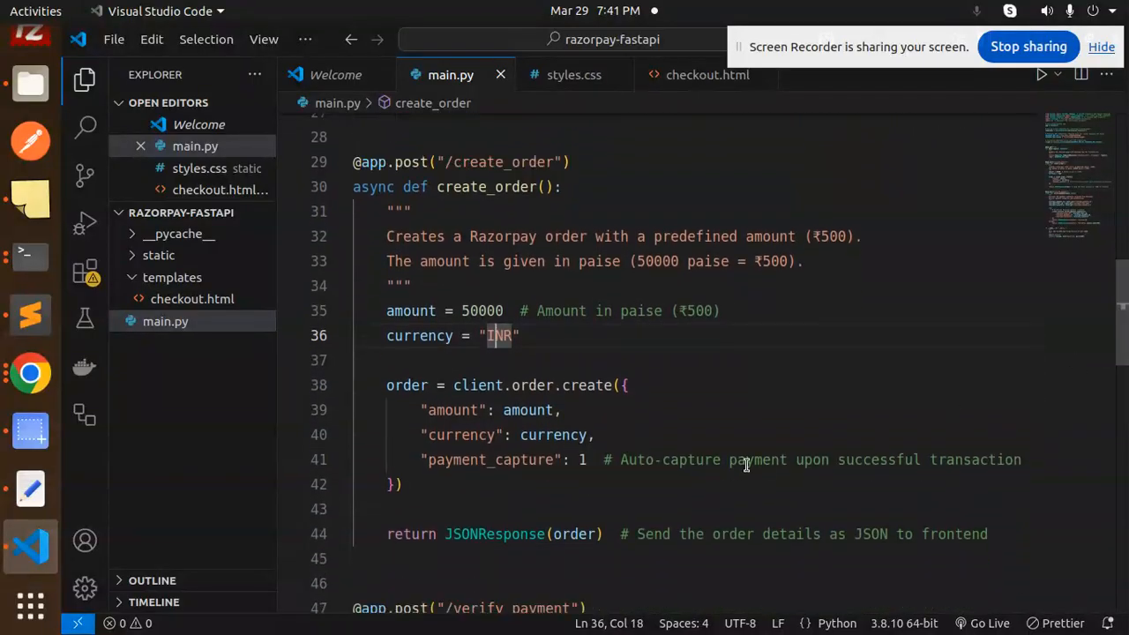
click(561, 409)
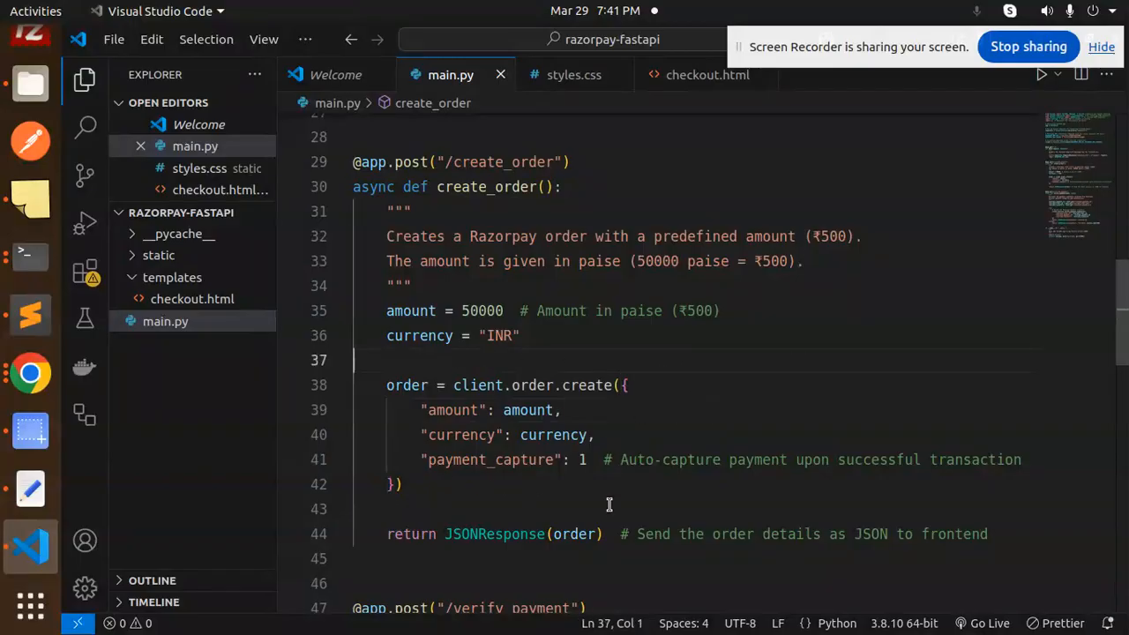
double_click(791, 533)
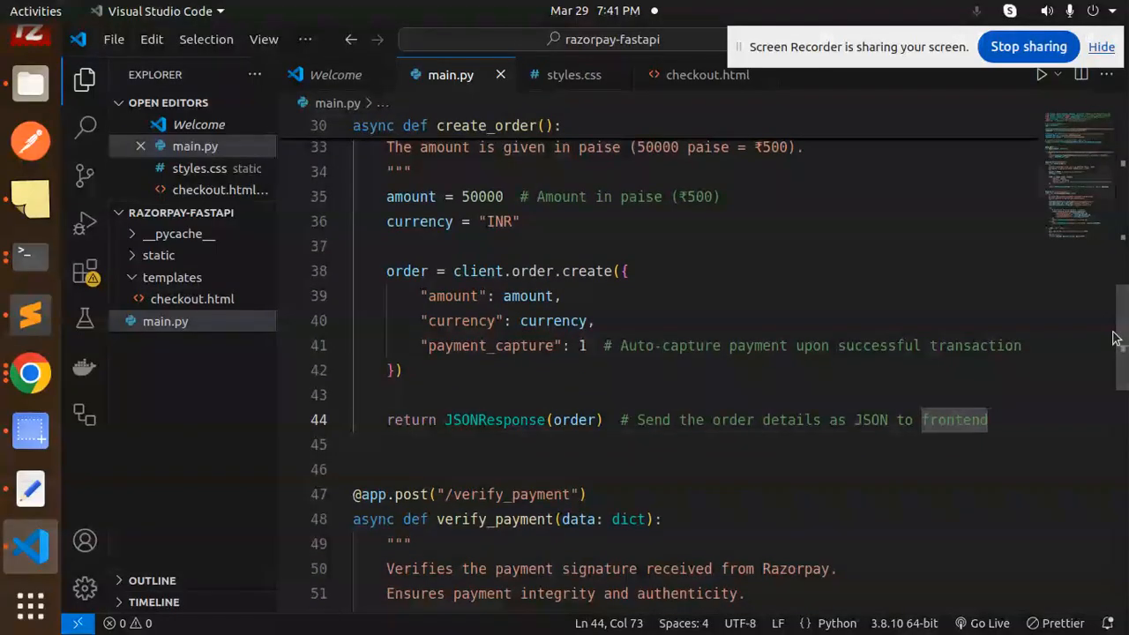
scroll(down, 3)
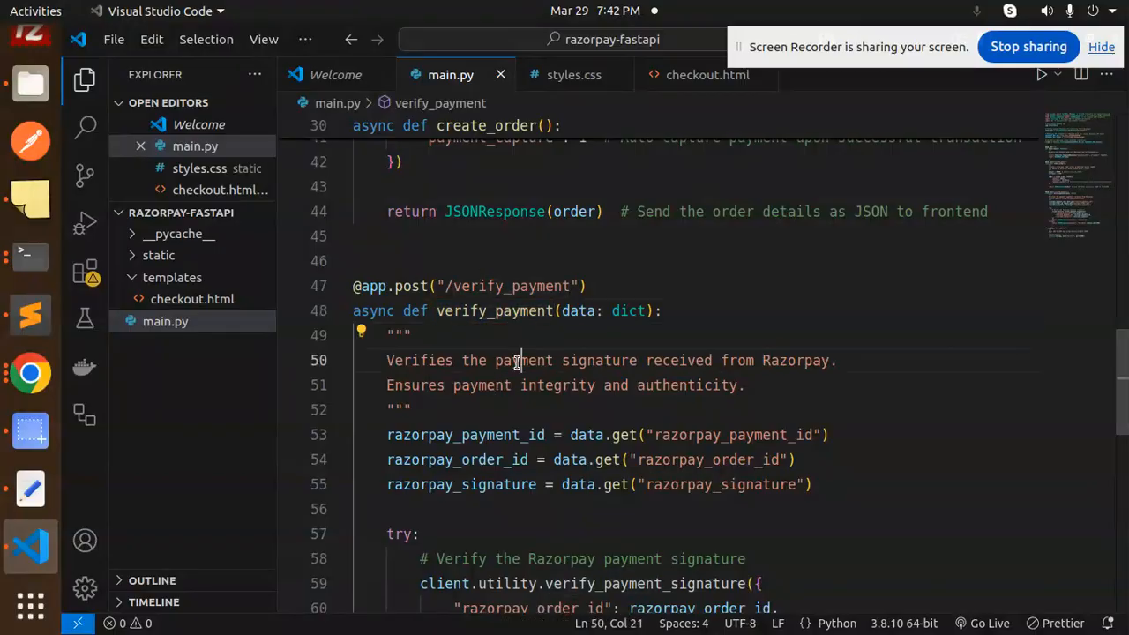
double_click(794, 360)
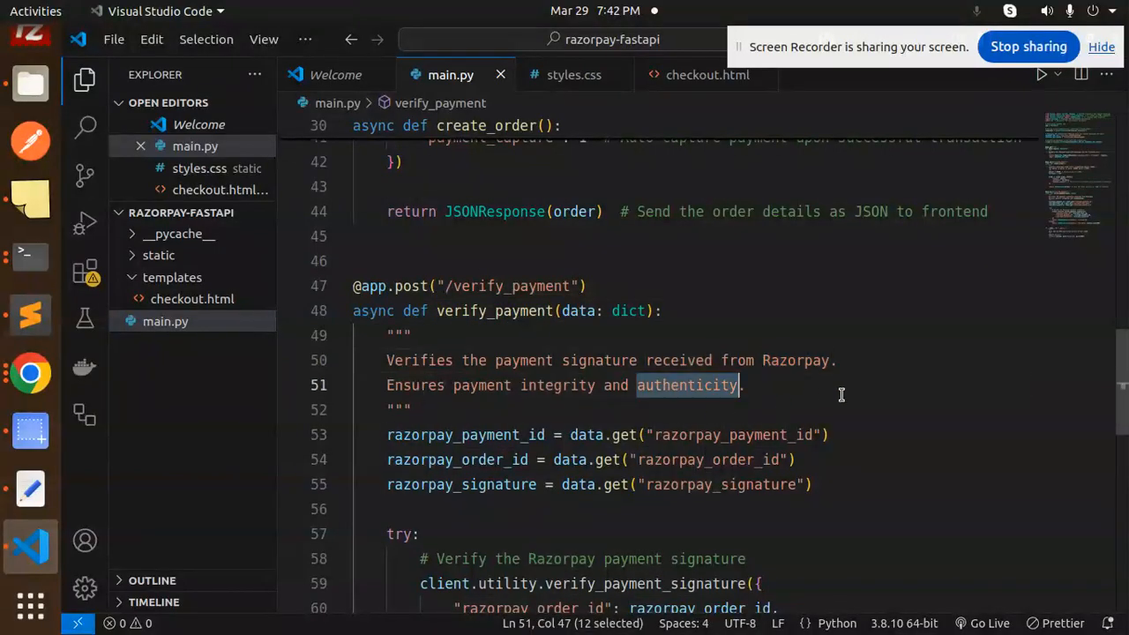
double_click(466, 435)
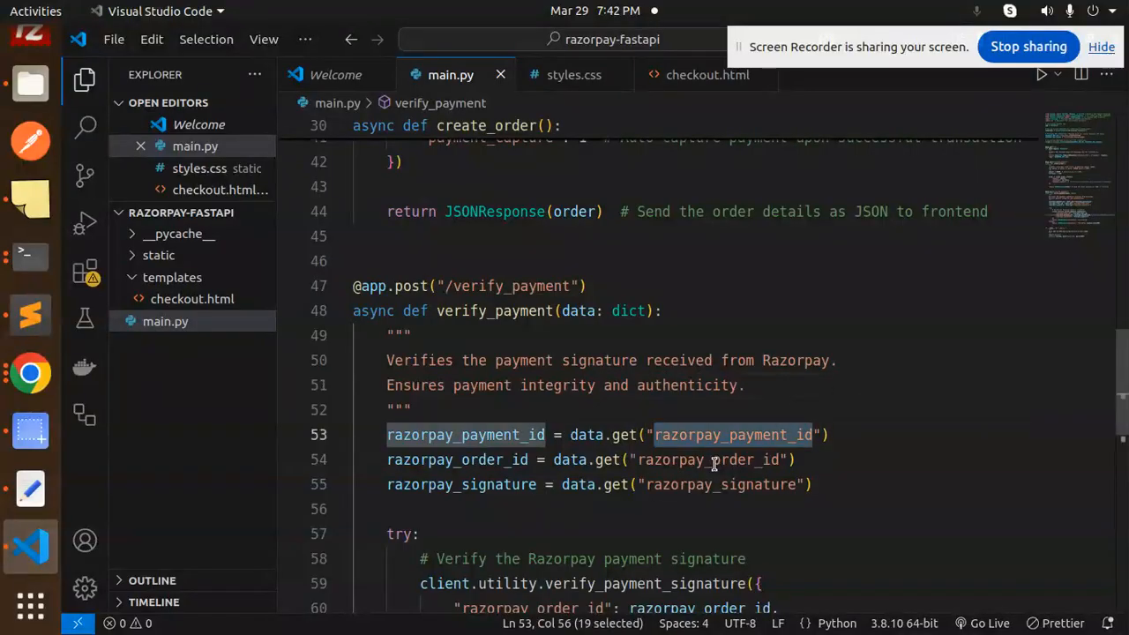
double_click(720, 484)
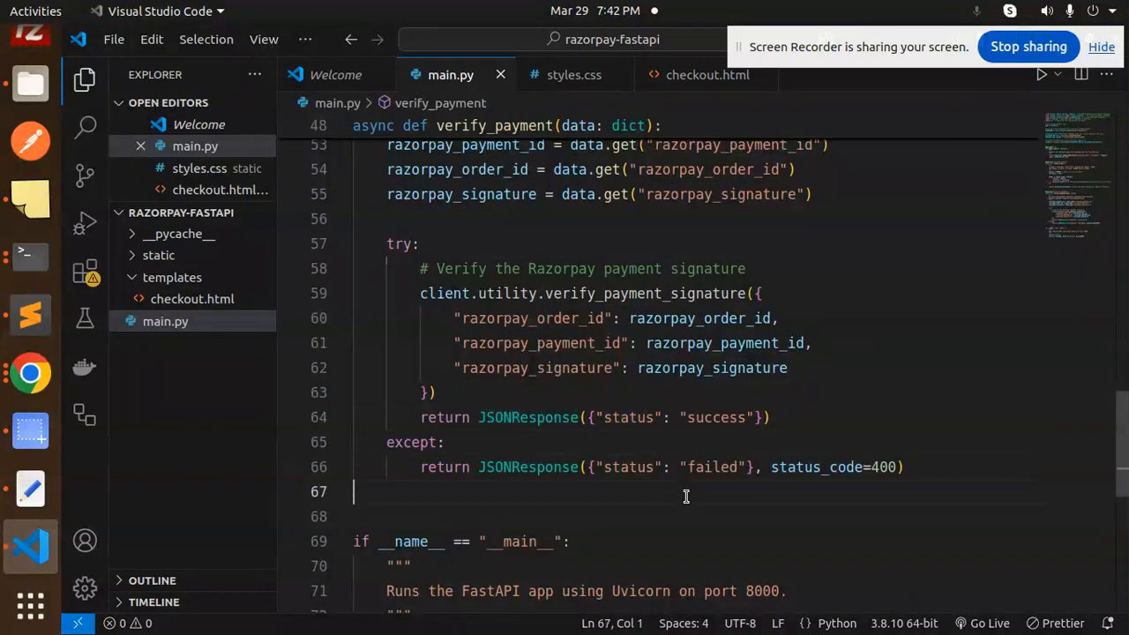
scroll(down, 3)
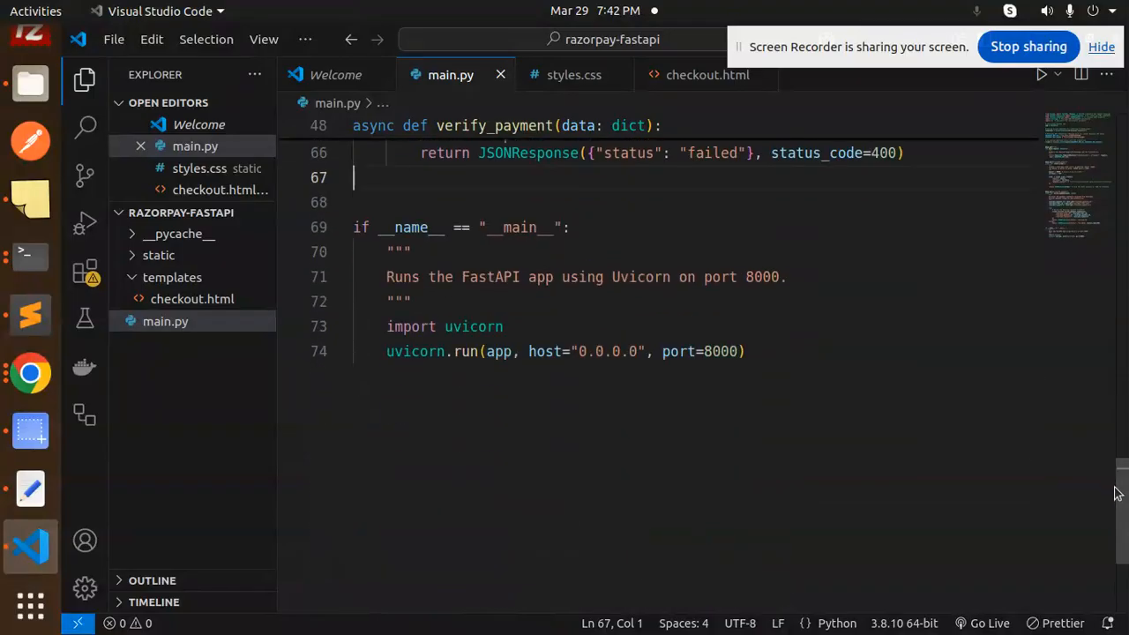
mouse_move(825, 396)
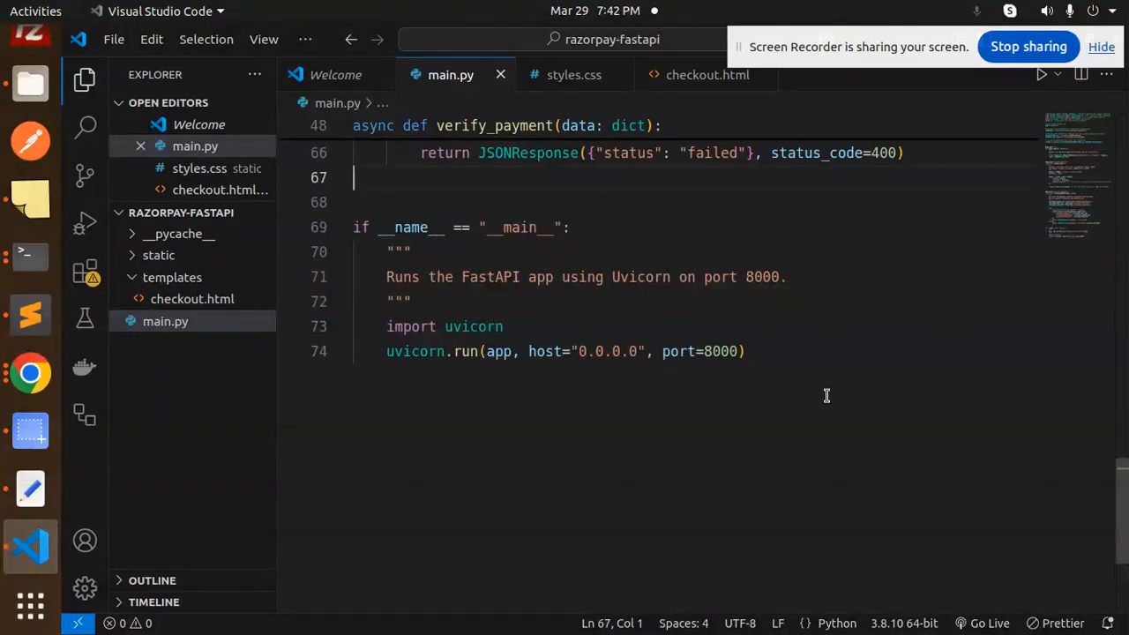
click(706, 74)
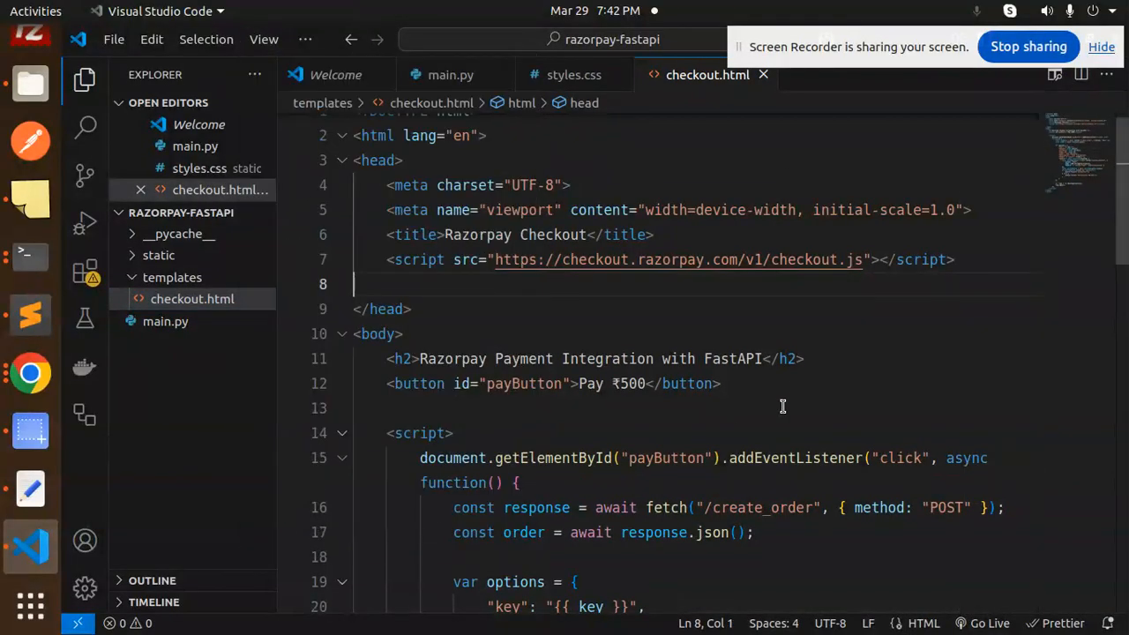
Step: Scroll through checkout.html's Razorpay script and highlight the payment options variables
scroll(down, 3)
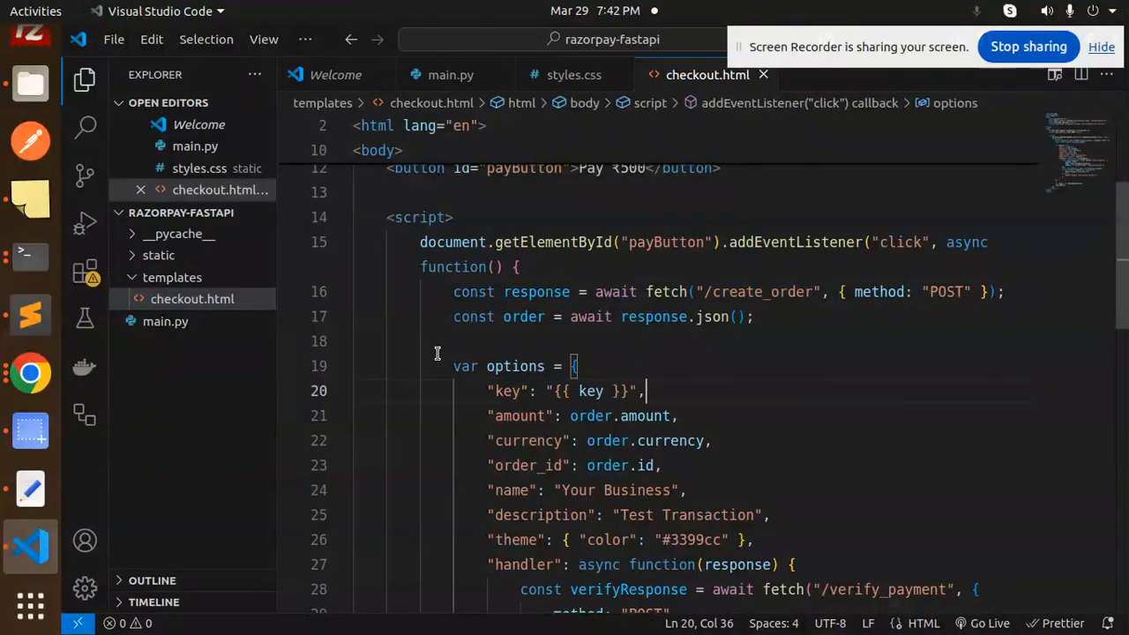
click(451, 366)
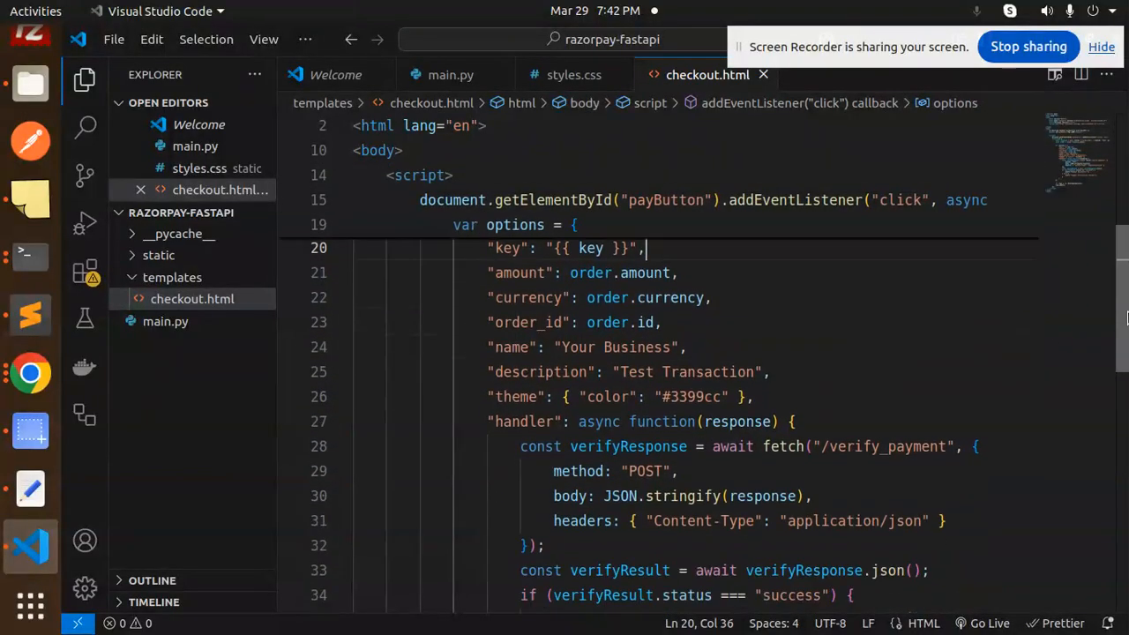
scroll(down, 3)
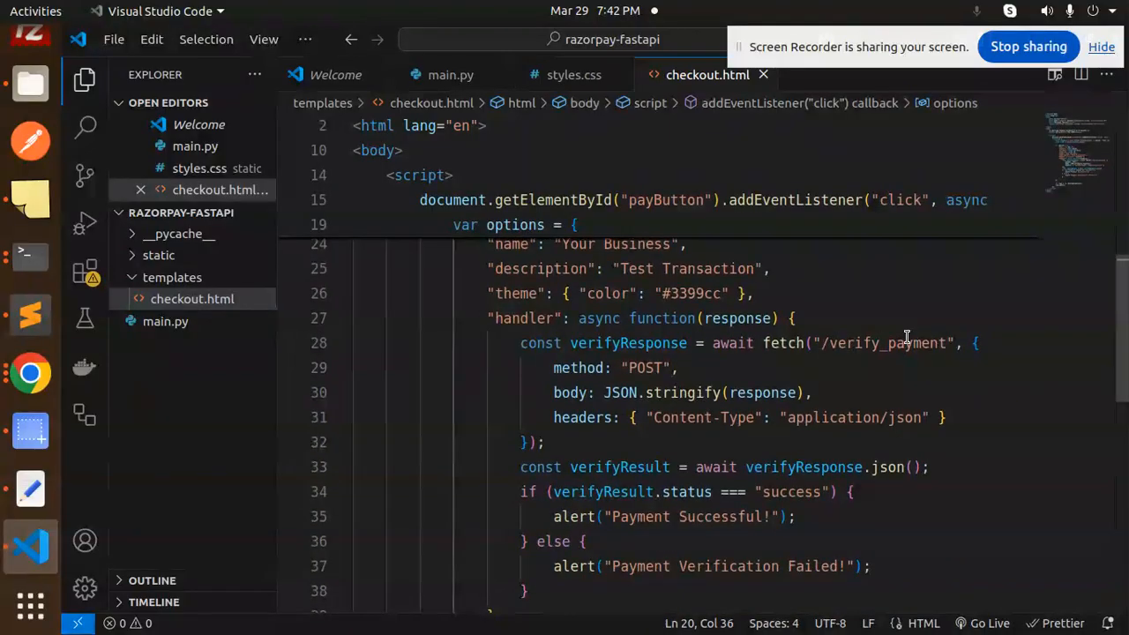
double_click(736, 317)
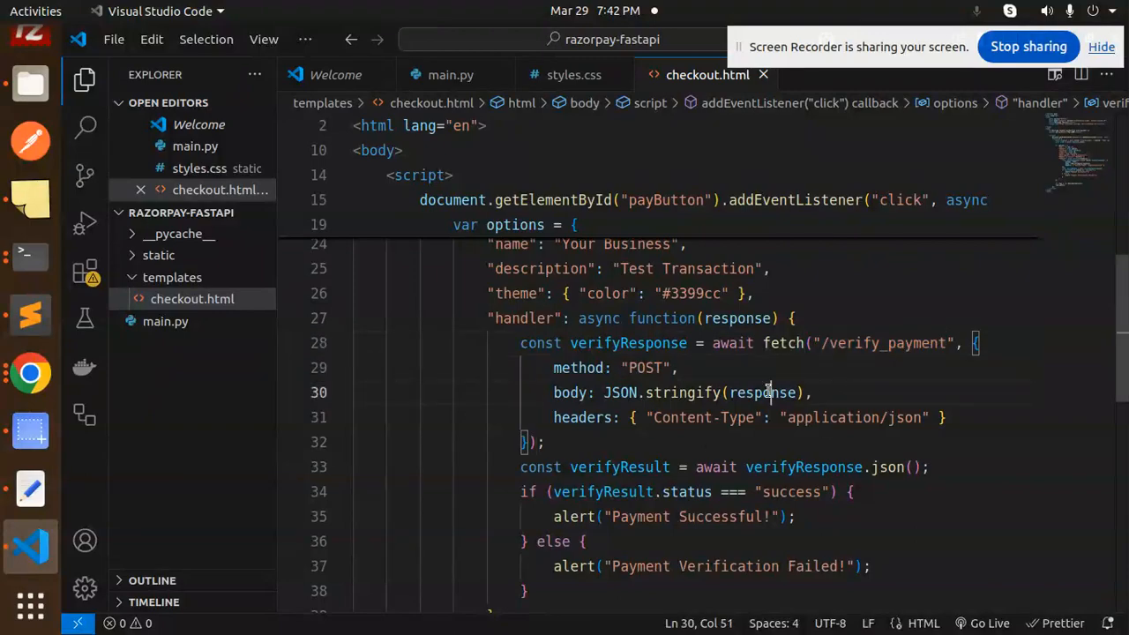
Step: Highlight the response object in the verify_payment handler and the Razorpay open call
double_click(761, 392)
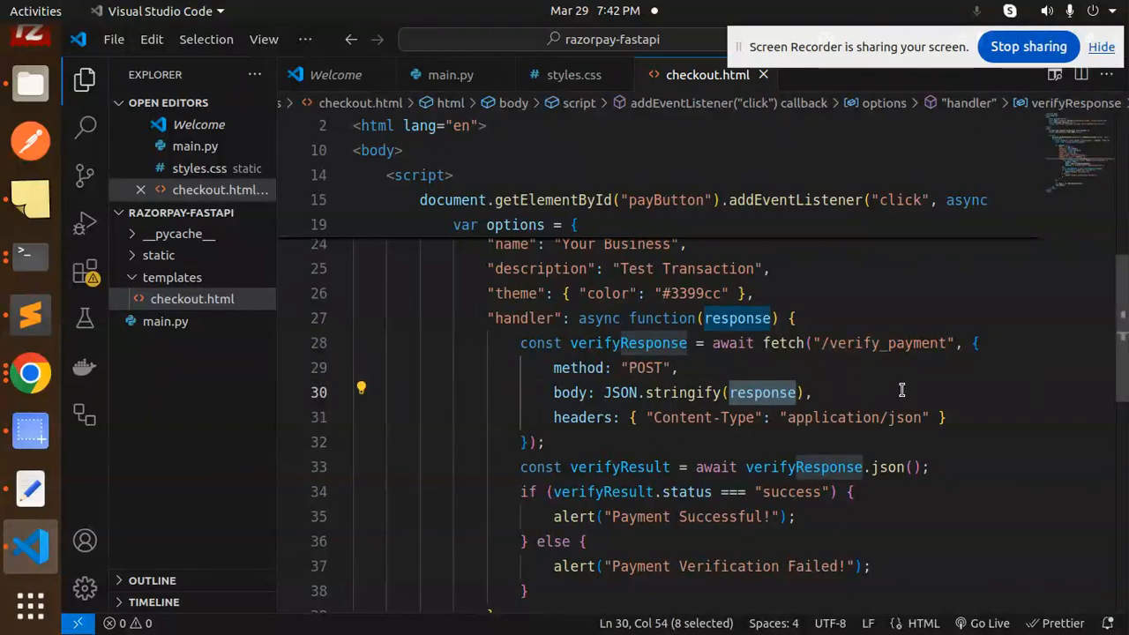
scroll(down, 3)
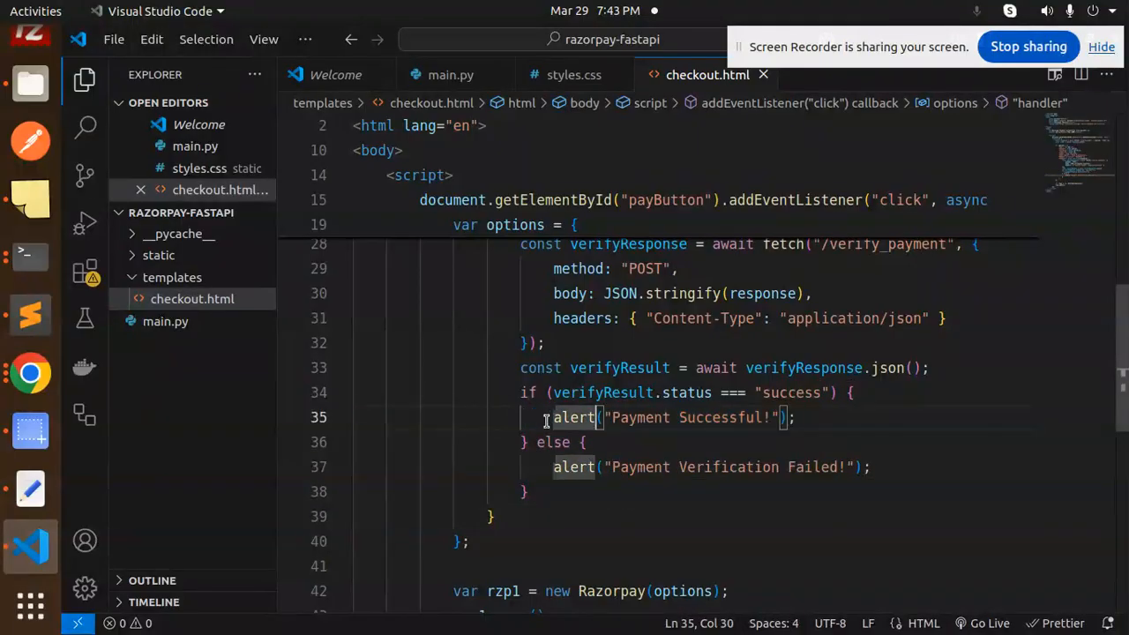
drag(545, 416, 794, 417)
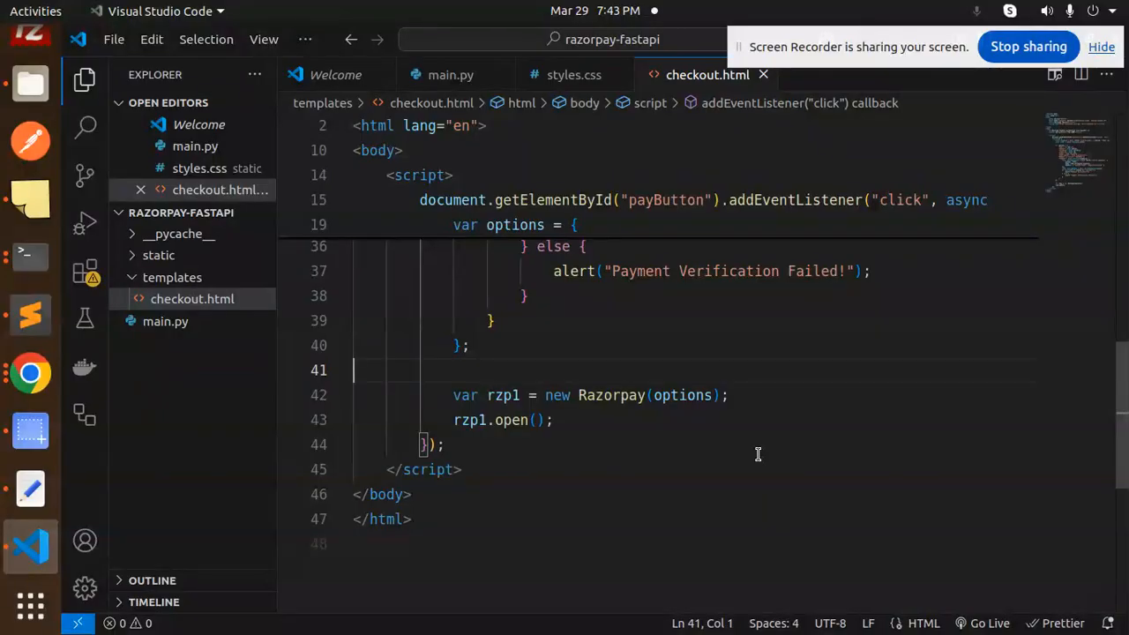
mouse_move(750, 445)
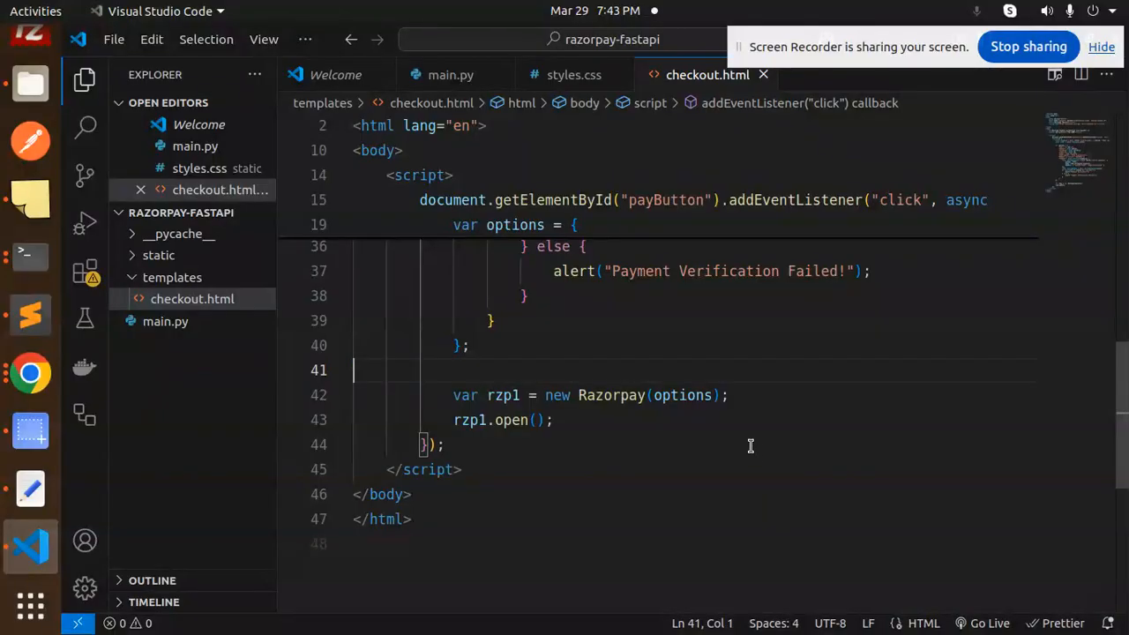
mouse_move(734, 314)
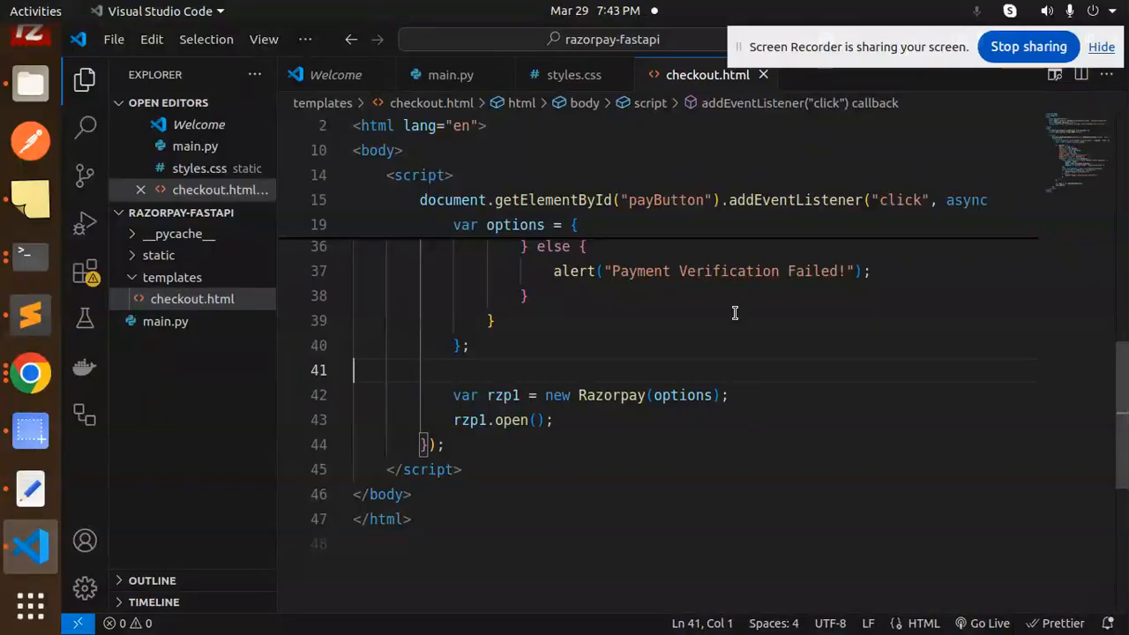